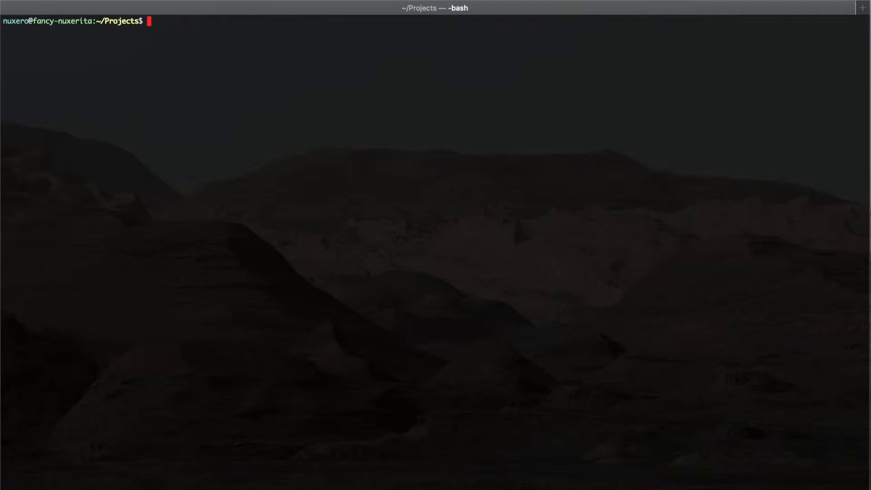
Create the my-webrtc-app project folder and change into it.
type("mkdir")
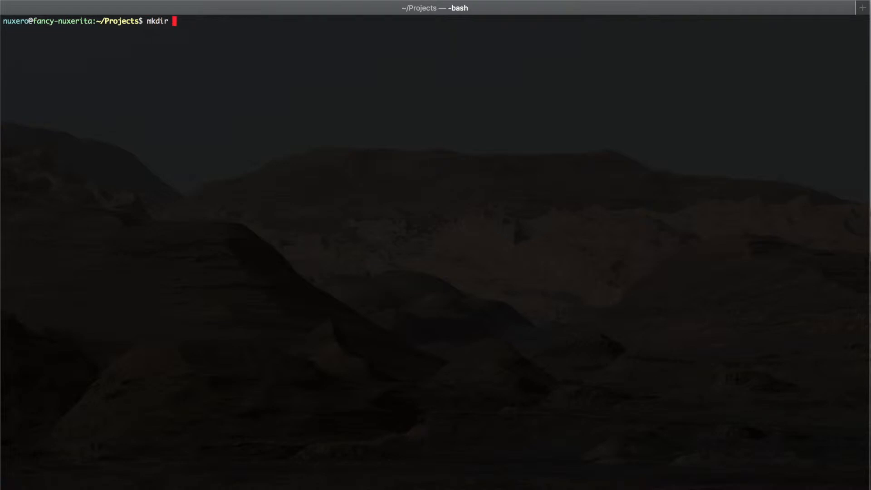
type("my")
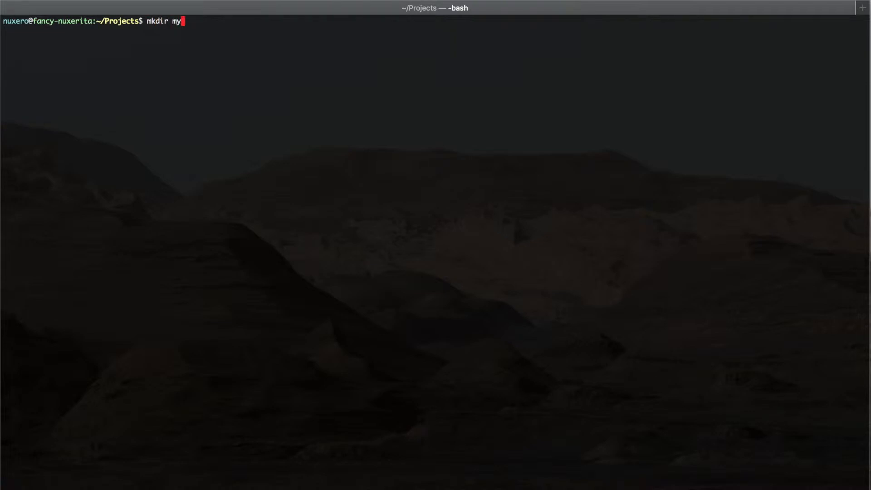
type("-")
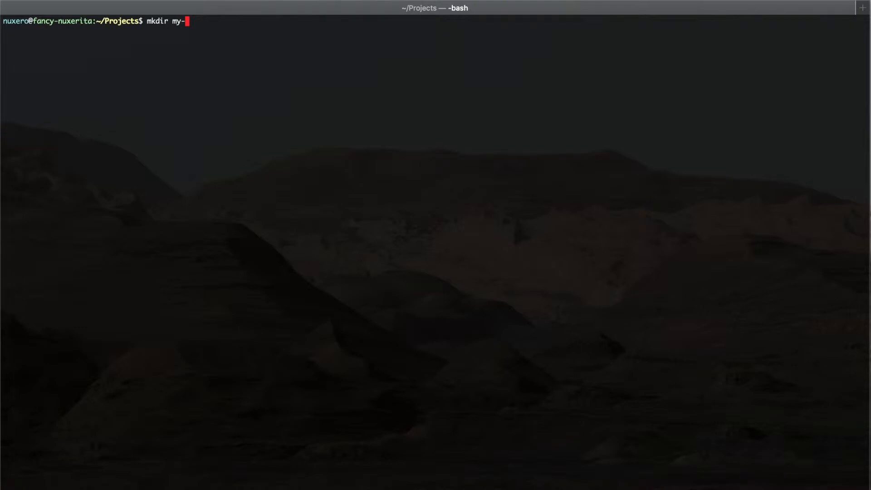
type("webrtc-app")
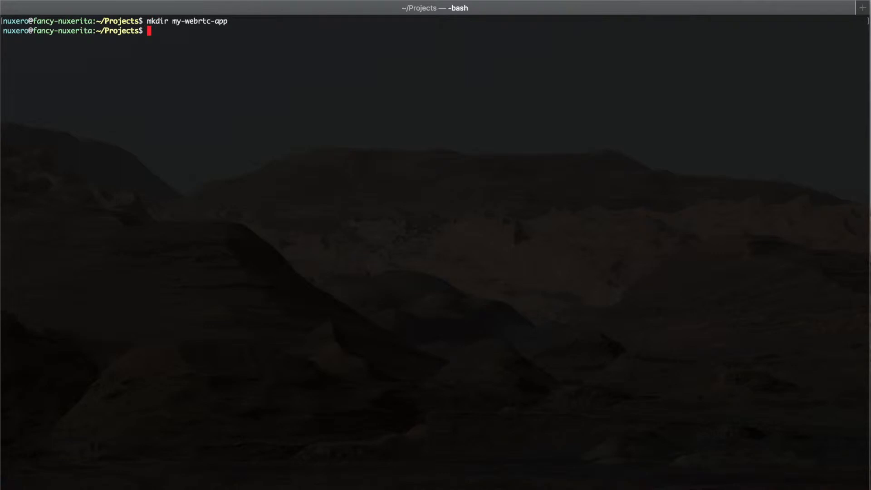
type("cd")
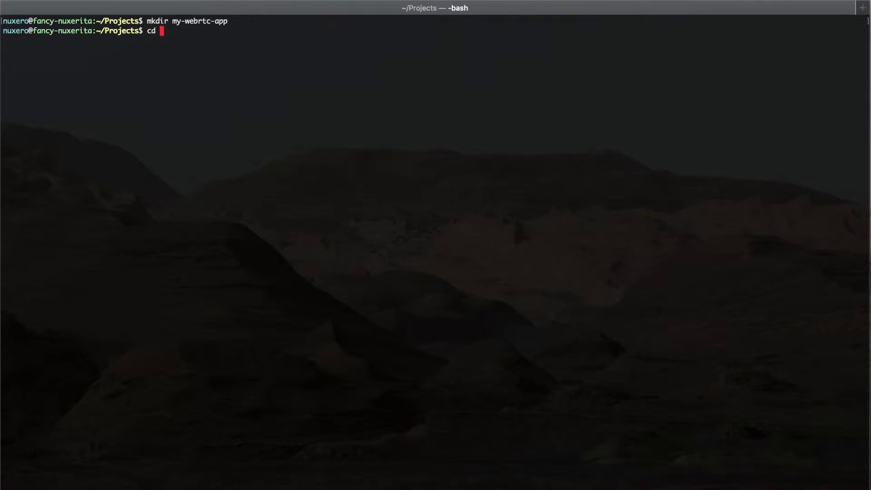
type("my-webrtc-app/")
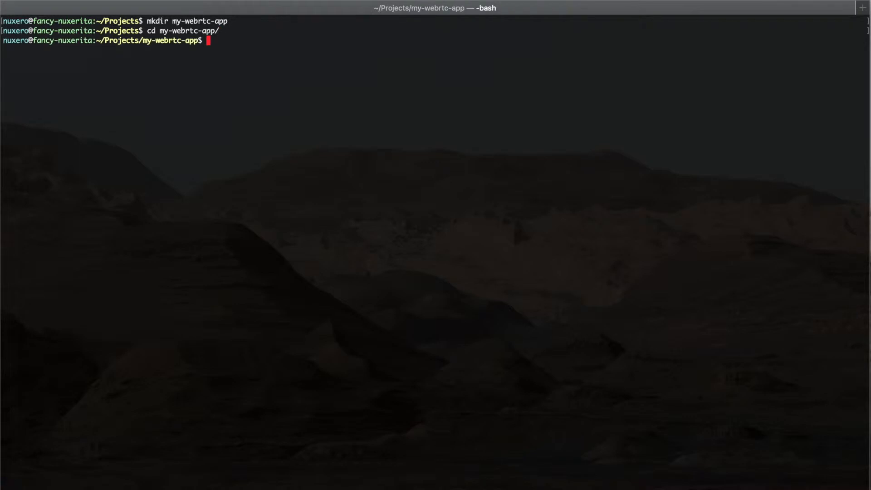
Create a public folder with empty index.html and main.js files.
type("mkdir public")
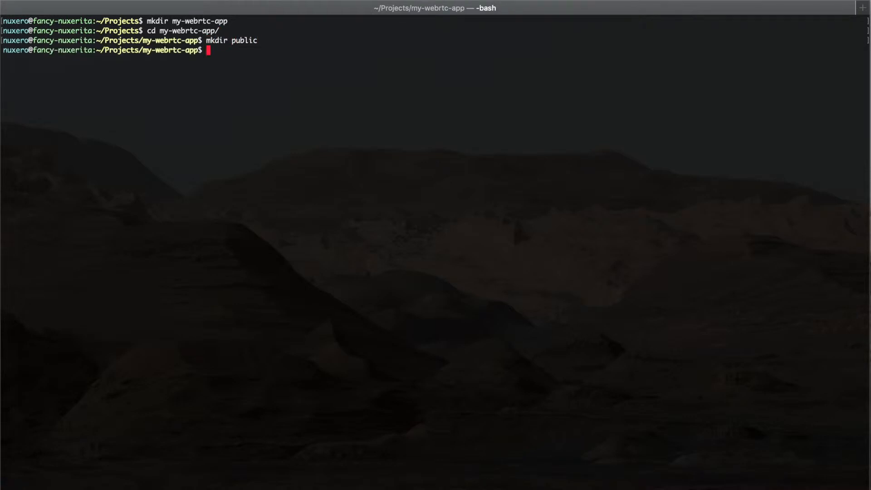
type("touvh")
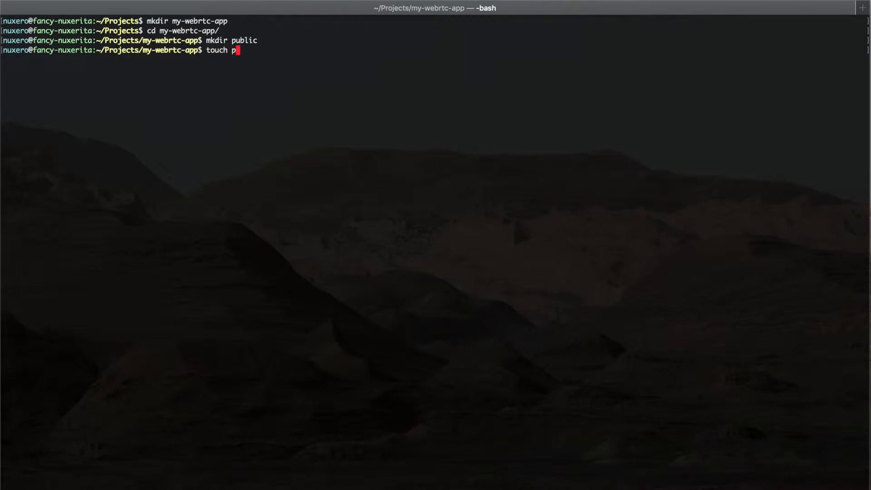
type("ublic/index")
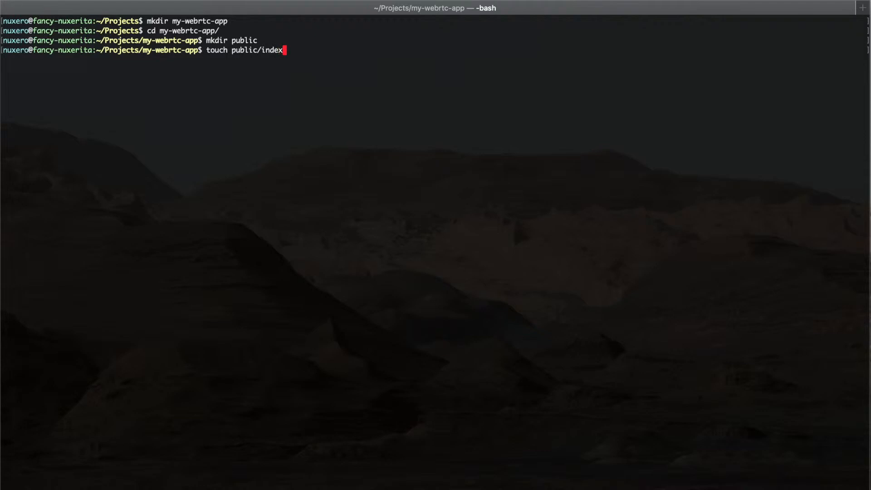
type(".html")
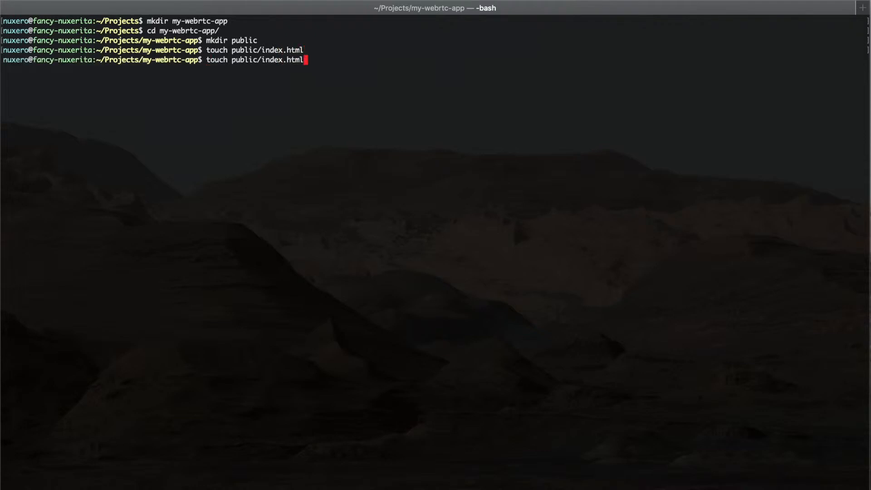
key("Backspace")
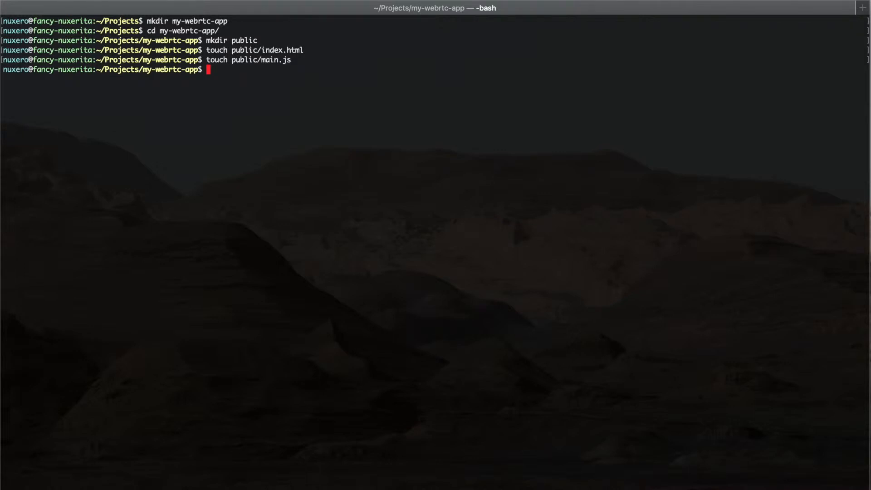
Add an empty app.js and generate a default package.json with npm init -y.
type("touch")
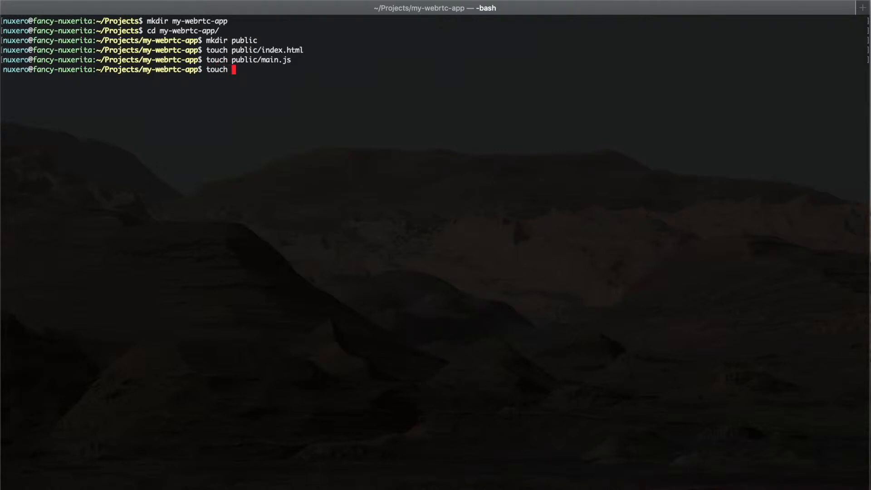
type("app.ja")
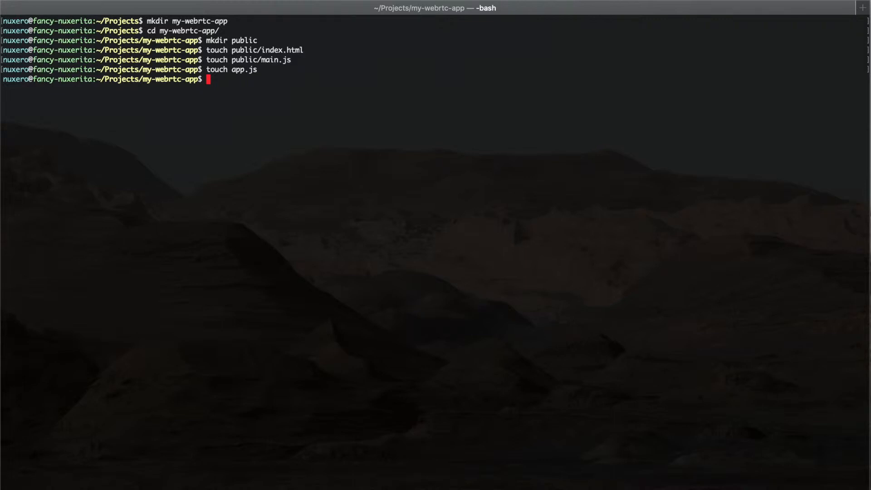
type("npm init")
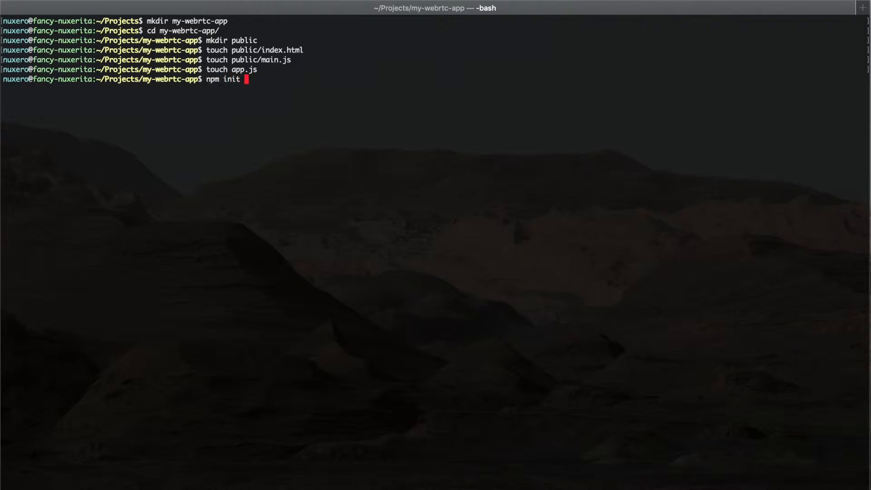
type("-y")
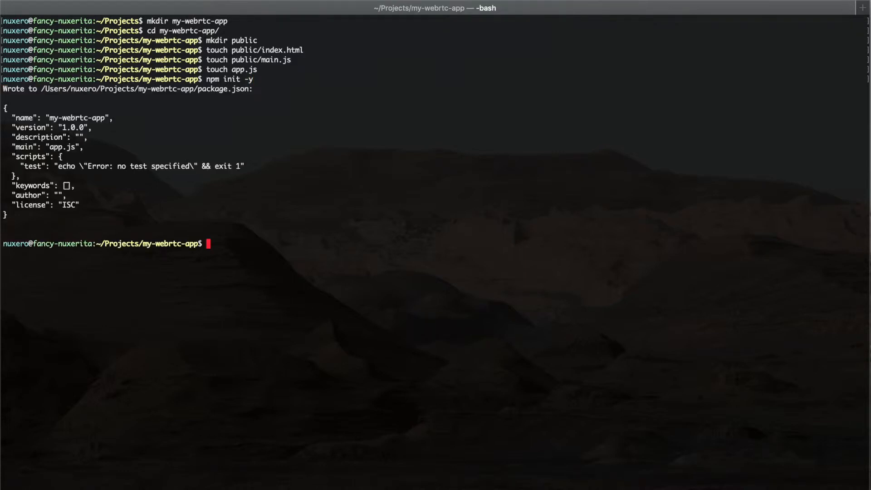
Install Express with npm install -S express and open the project in VS Code.
type("npm install -")
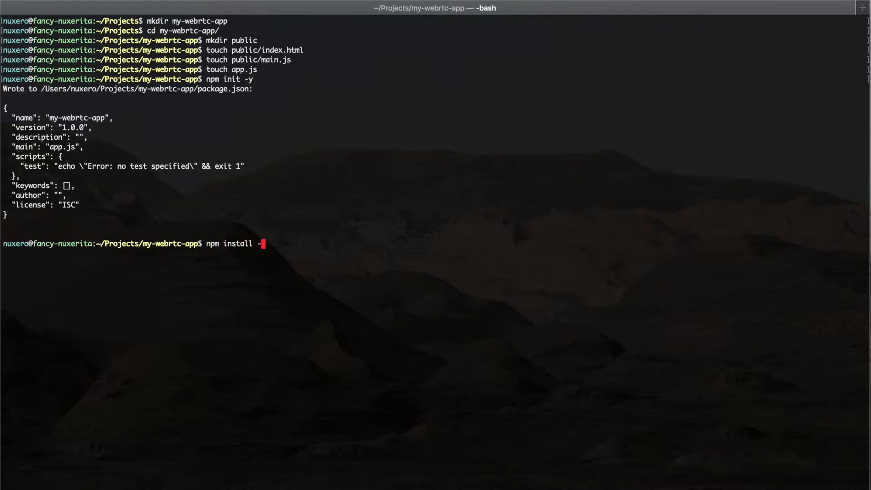
type("S express")
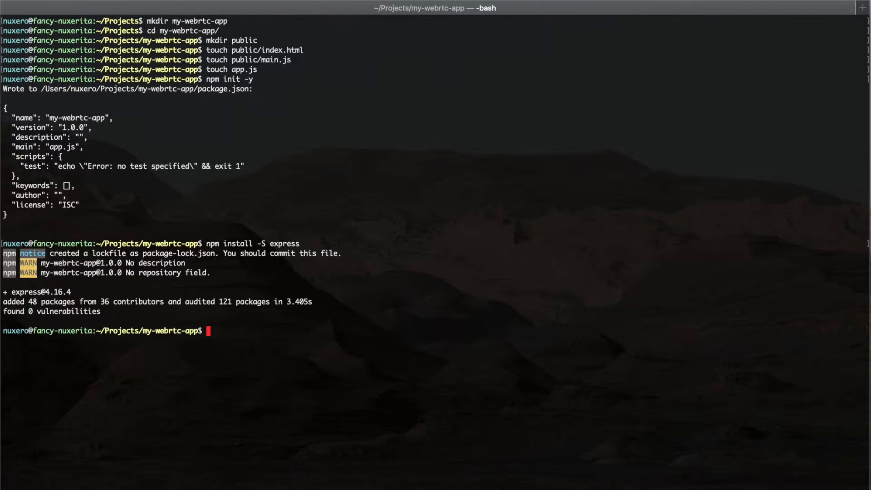
type("code .")
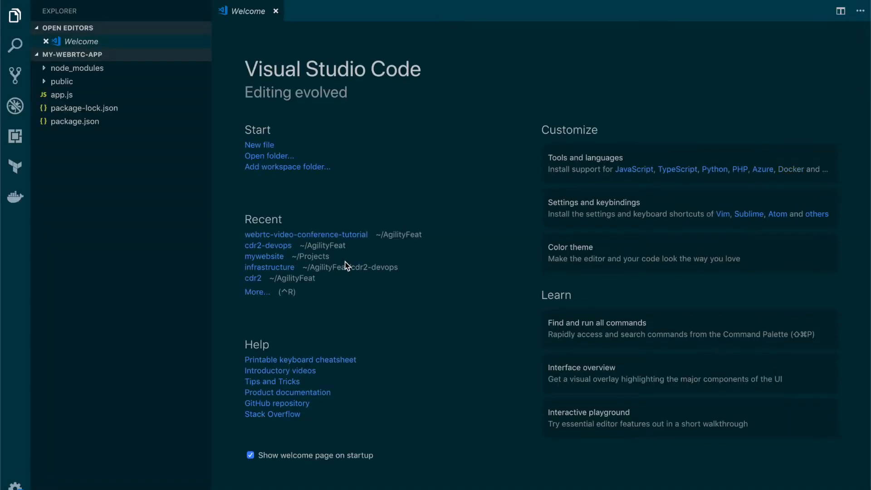
In app.js, require Express and create the app with express().
type("app")
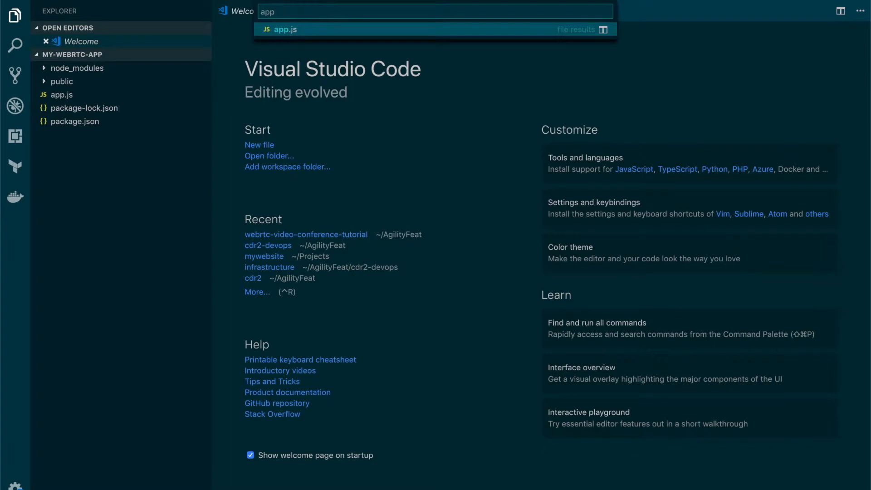
left_click(284, 29)
type("const ")
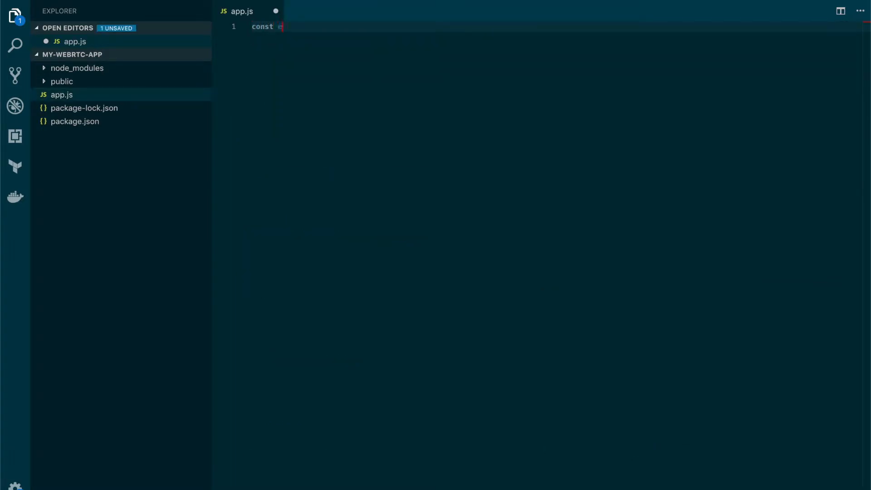
type("express = re")
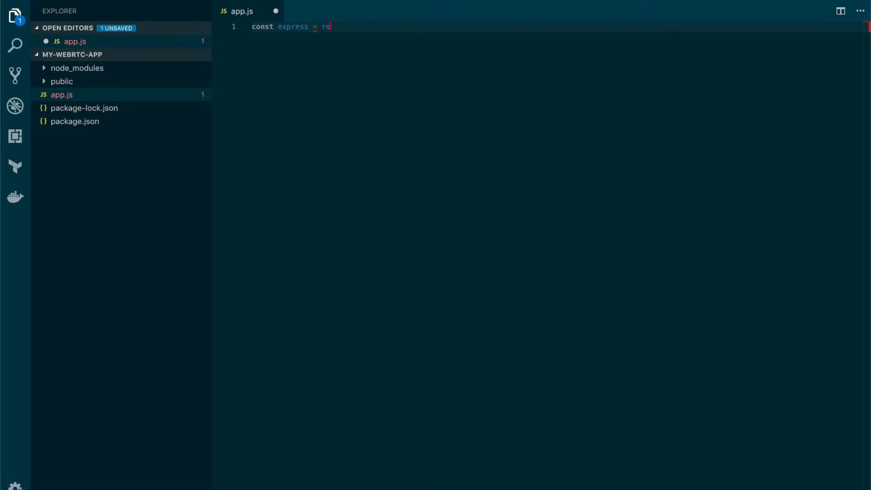
type("quire('express")
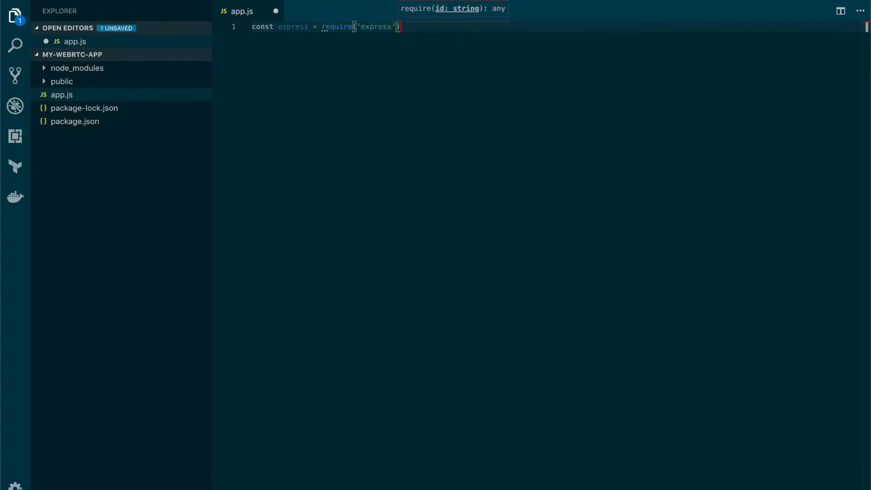
type("const")
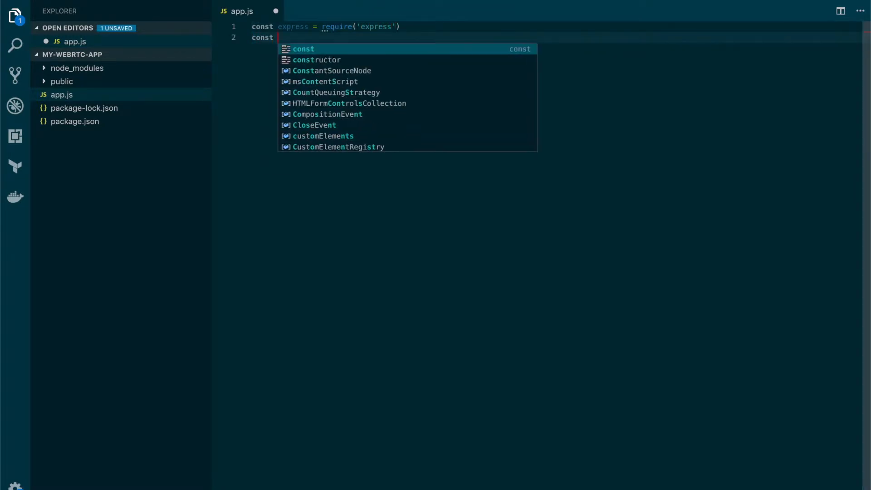
type("app =")
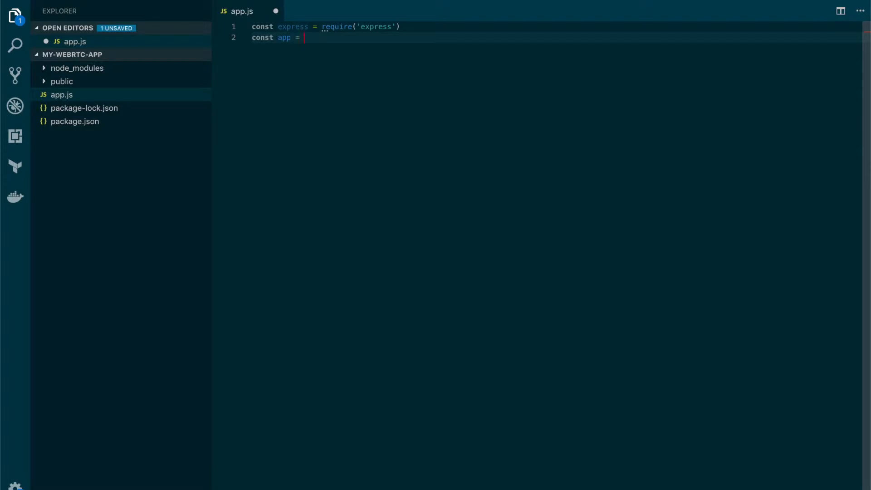
type("express")
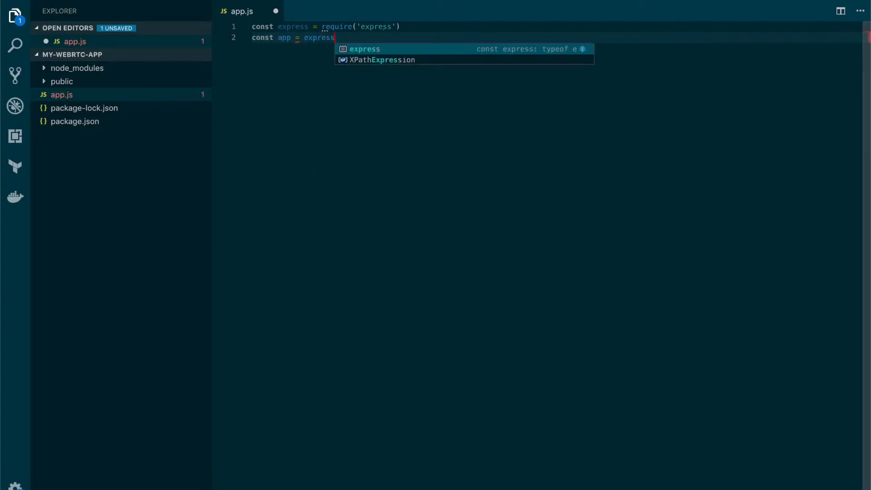
type("()")
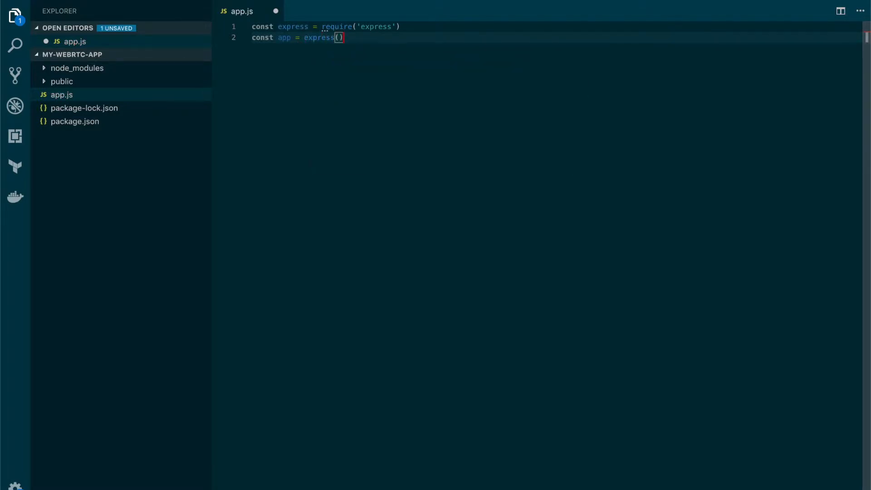
Wrap the app in an HTTP server via require('http').Server(app).
type("let")
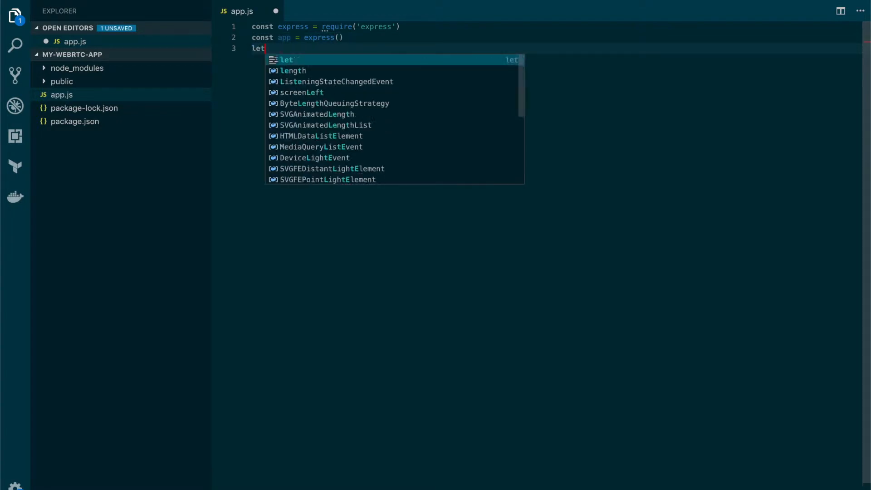
type("http =")
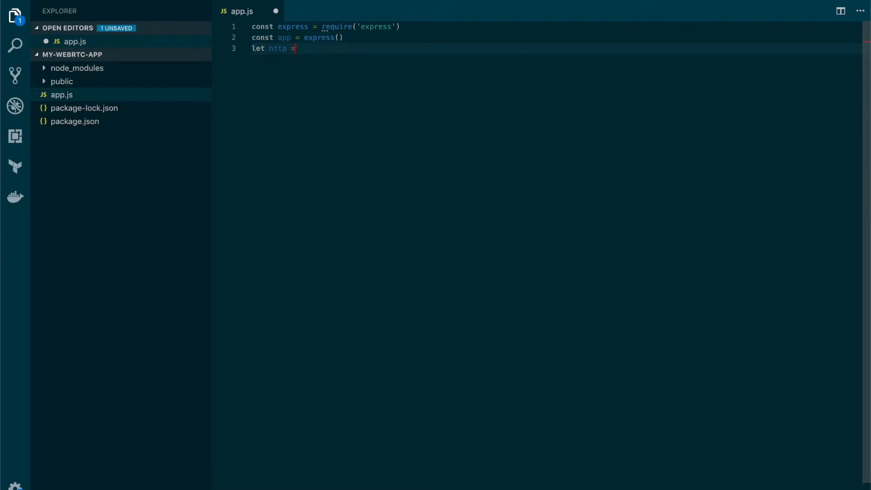
type("require('http').")
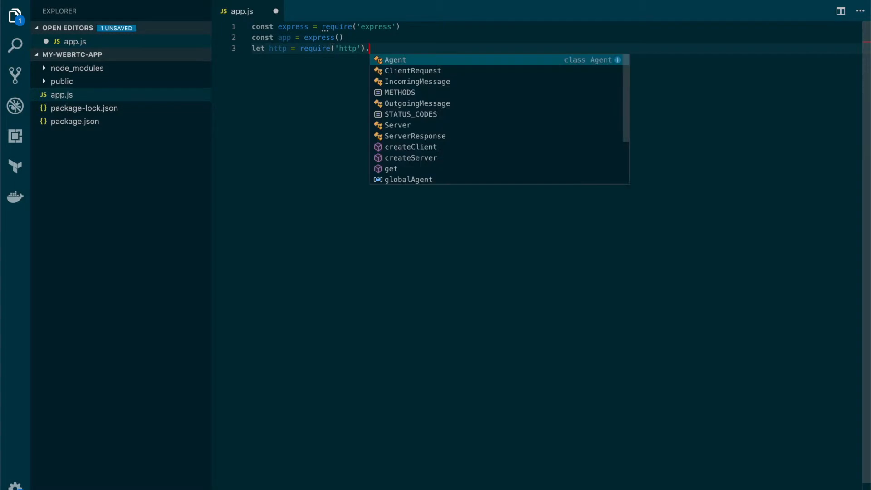
type("Server")
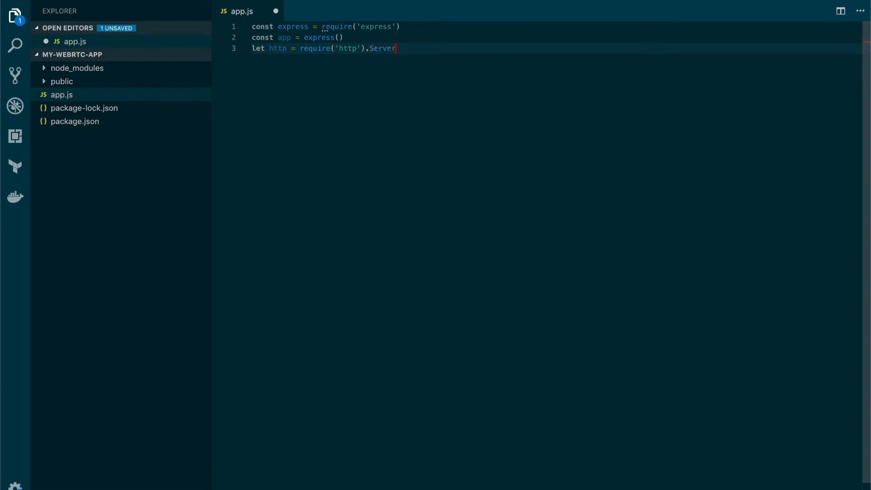
type("(app")
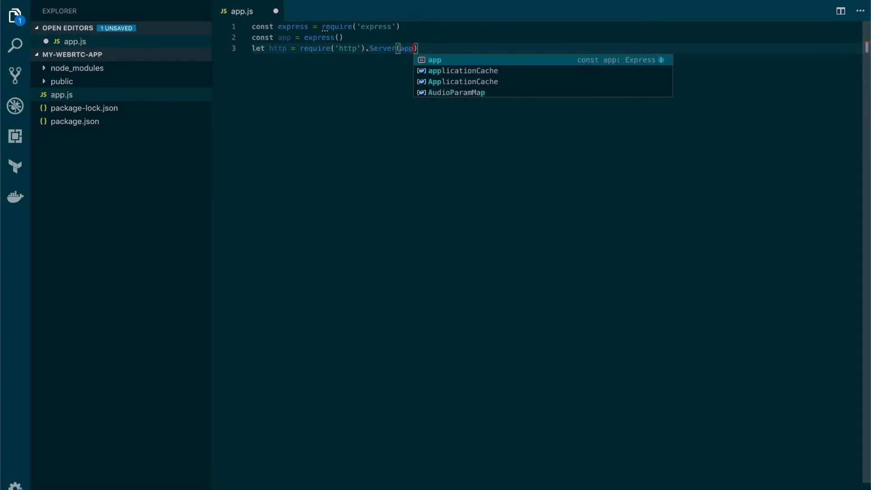
key("Enter")
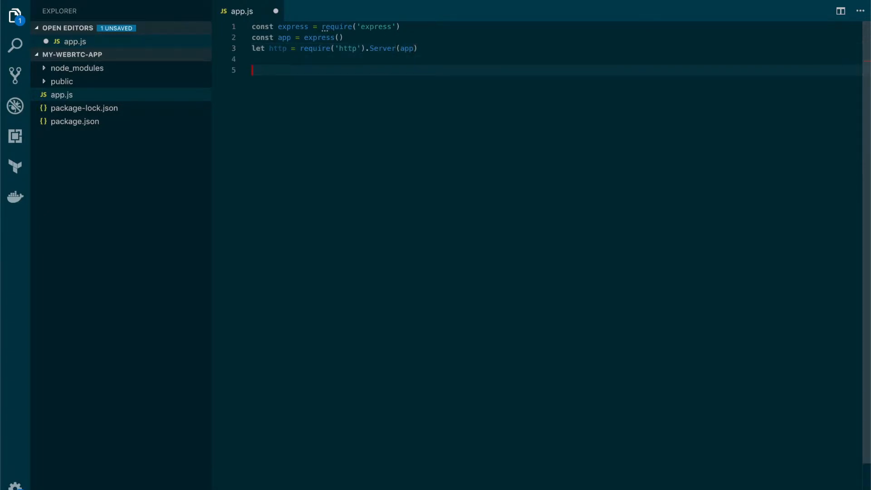
Define const port = process.env.PORT || 3000 in app.js.
type("const port")
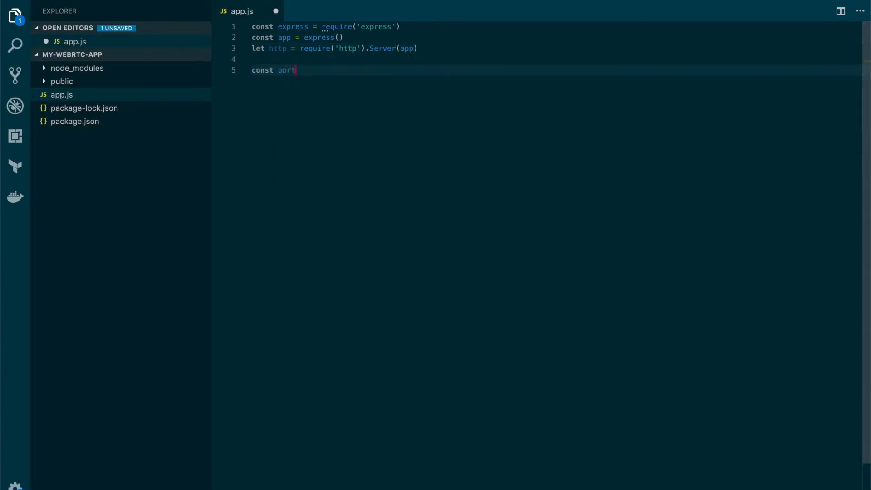
type("= `proce")
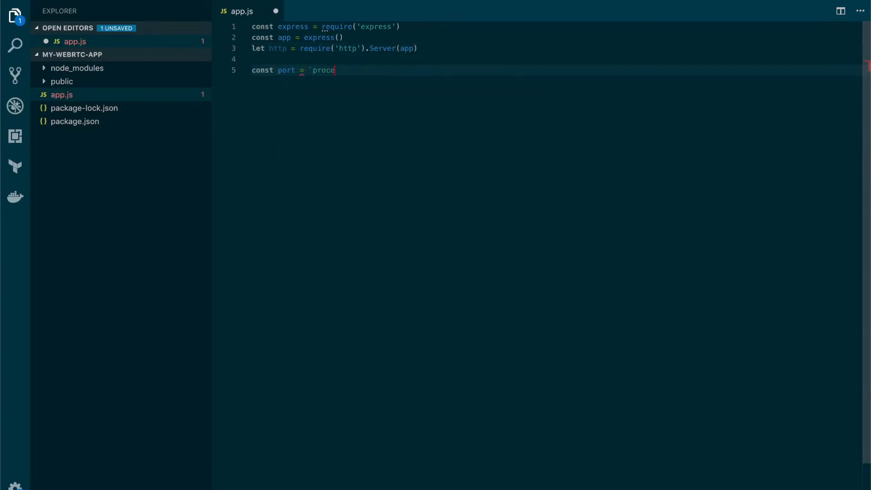
type("proc")
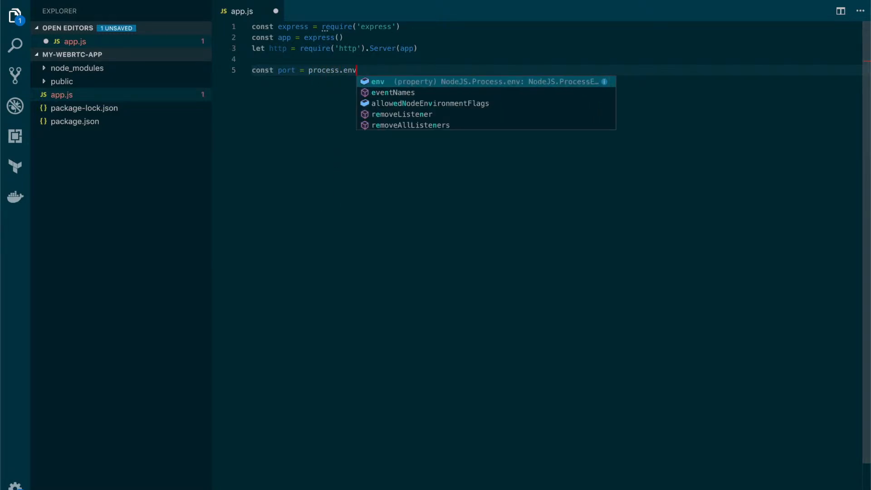
type(".PO")
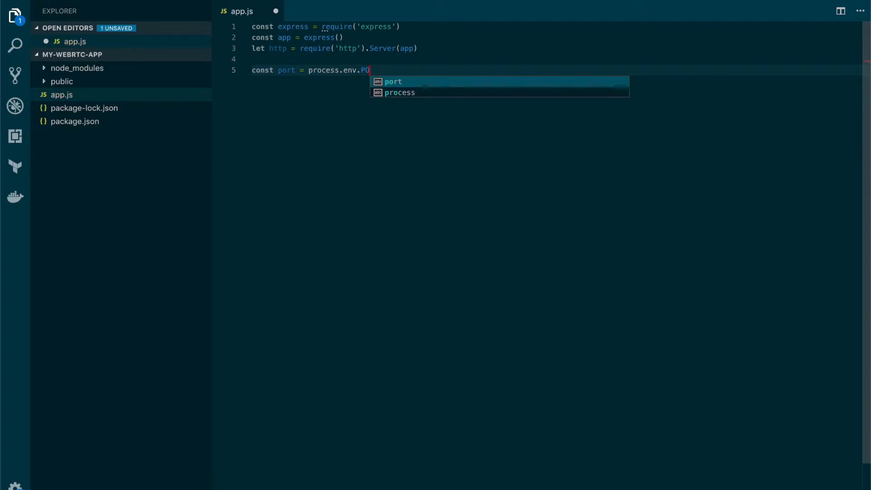
type("RT")
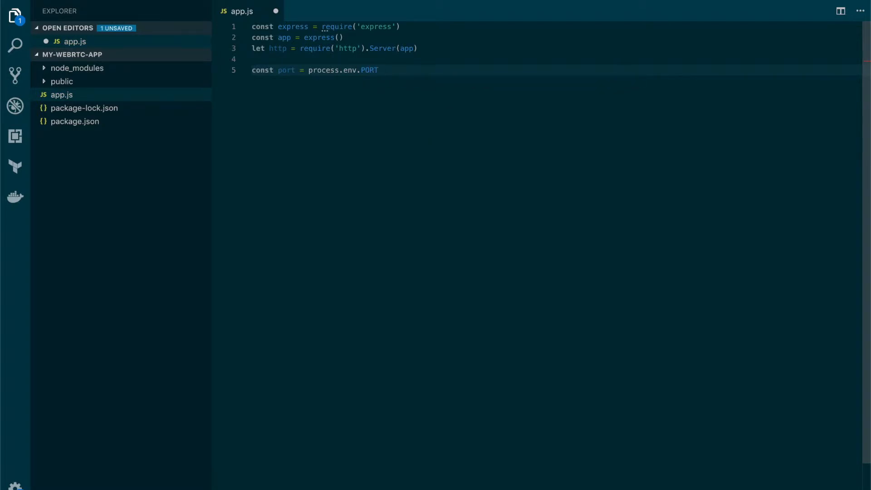
type("||")
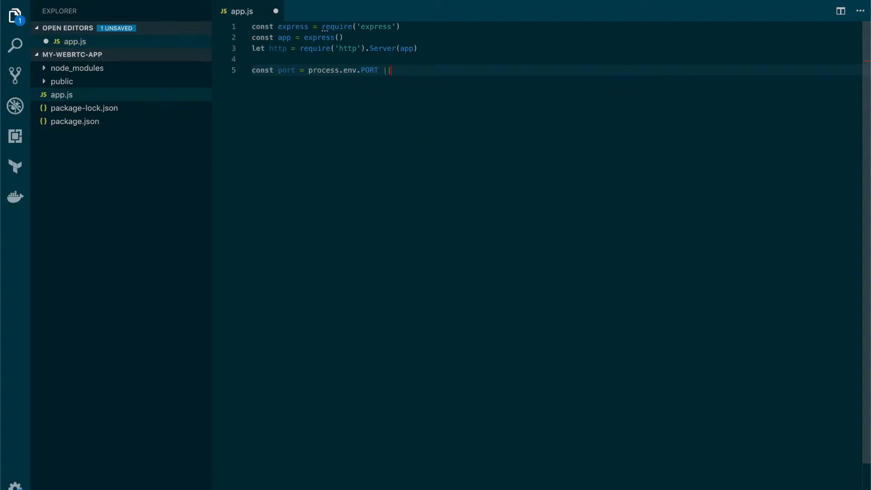
type("3000")
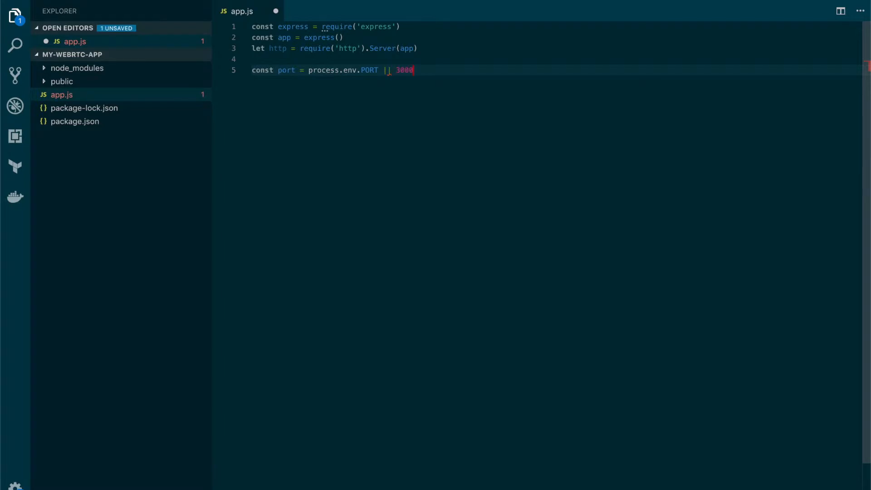
key("Enter")
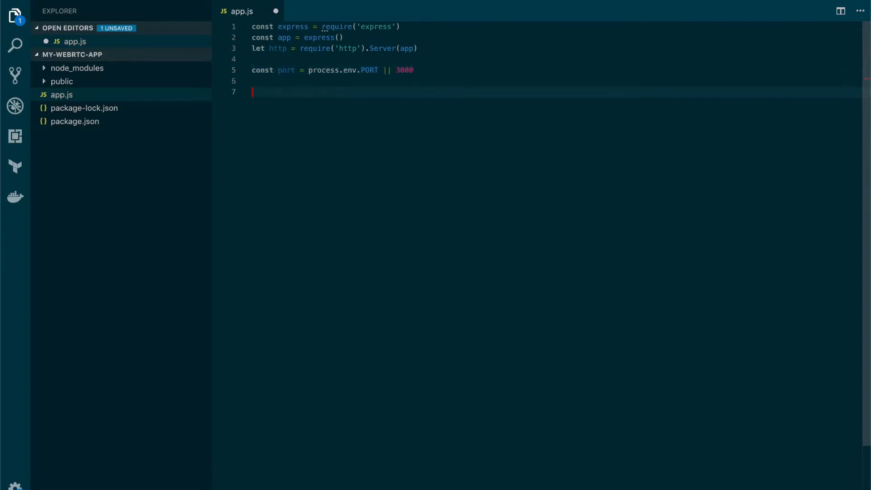
Serve the 'public' folder with app.use(express.static('public')).
type("app.use(")
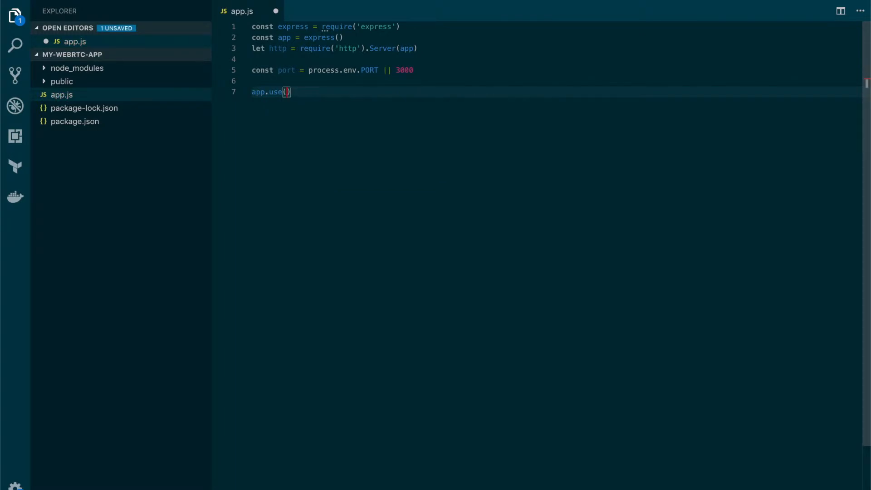
type("express.static(")
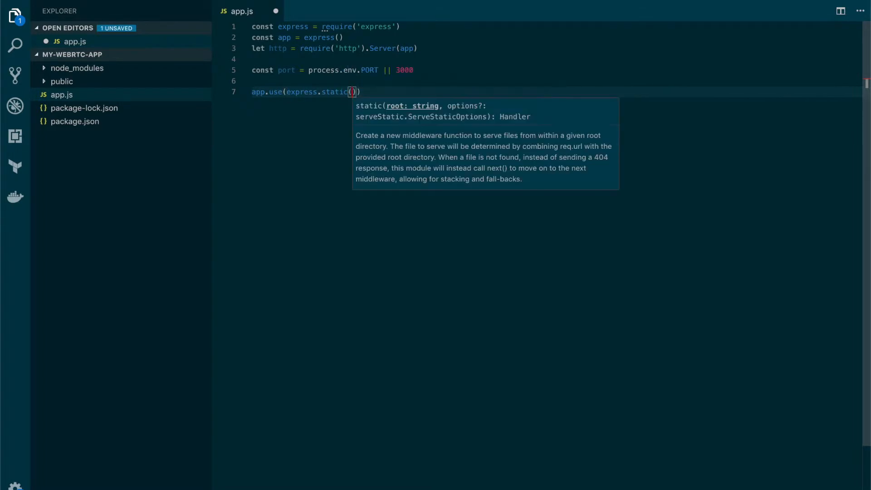
type("'public'")
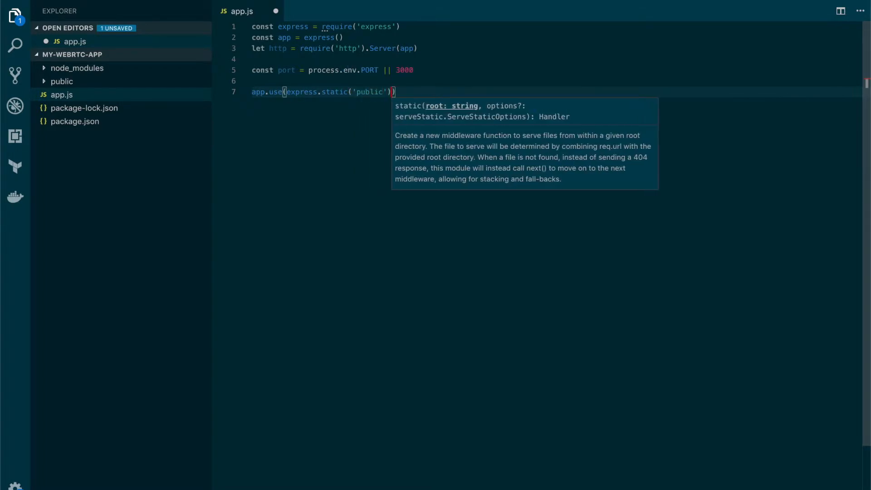
key("Enter")
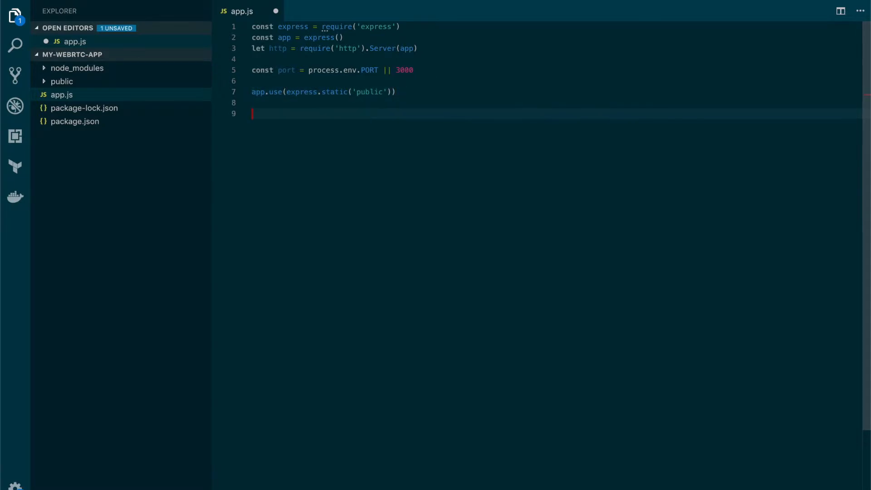
Call http.listen on port with a callback logging 'listening on' and the port.
type("http.")
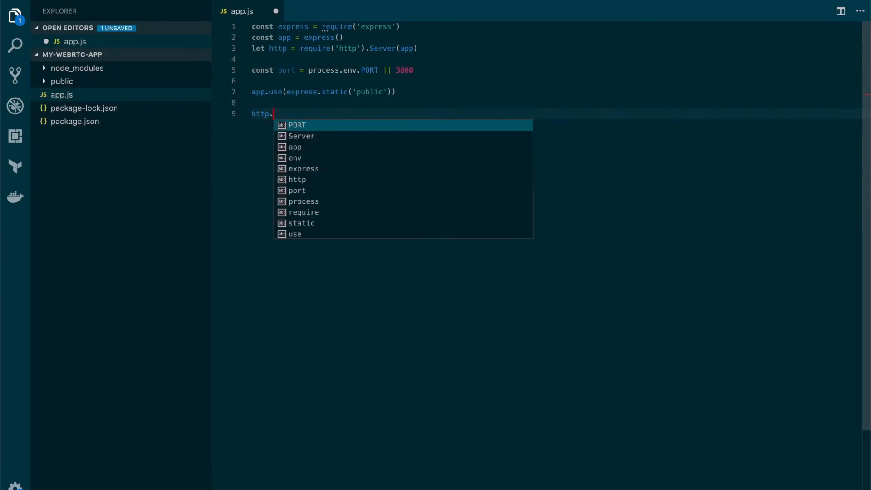
type("list")
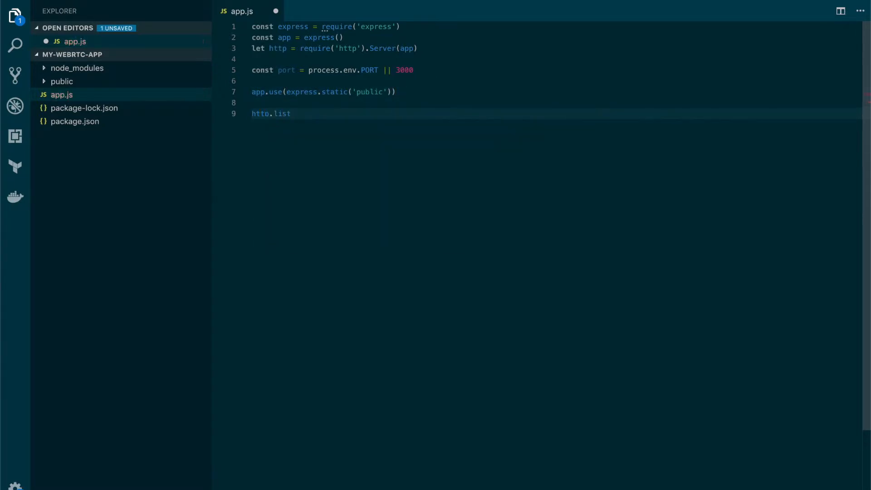
type("en(")
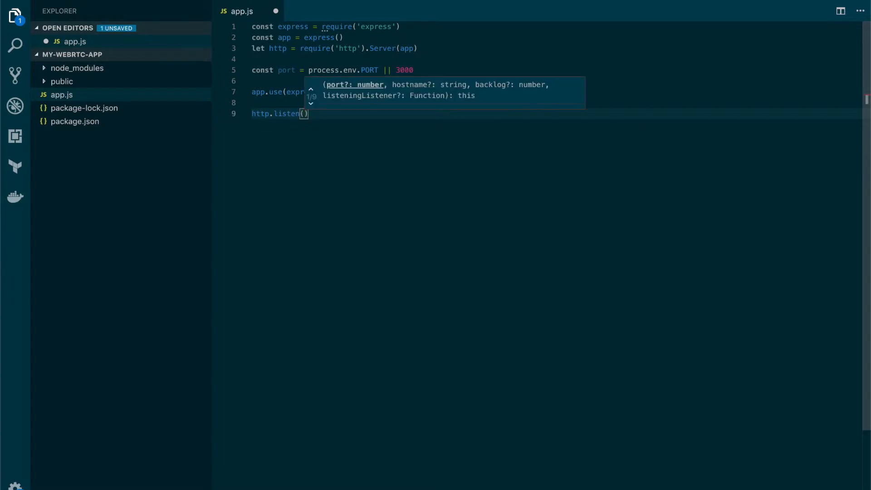
type("port,")
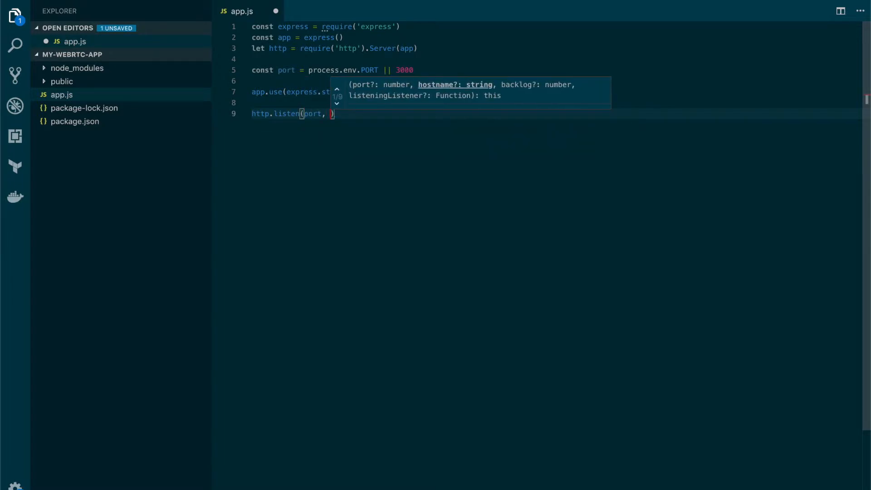
type("()")
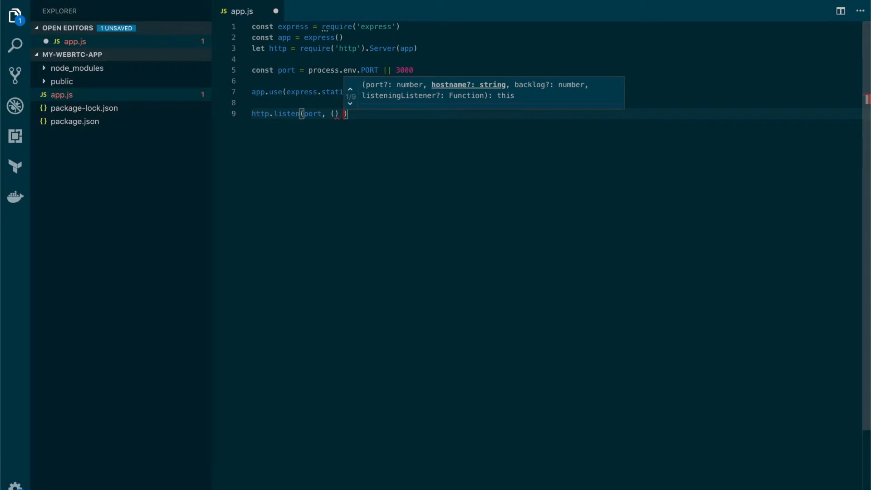
type("=> {")
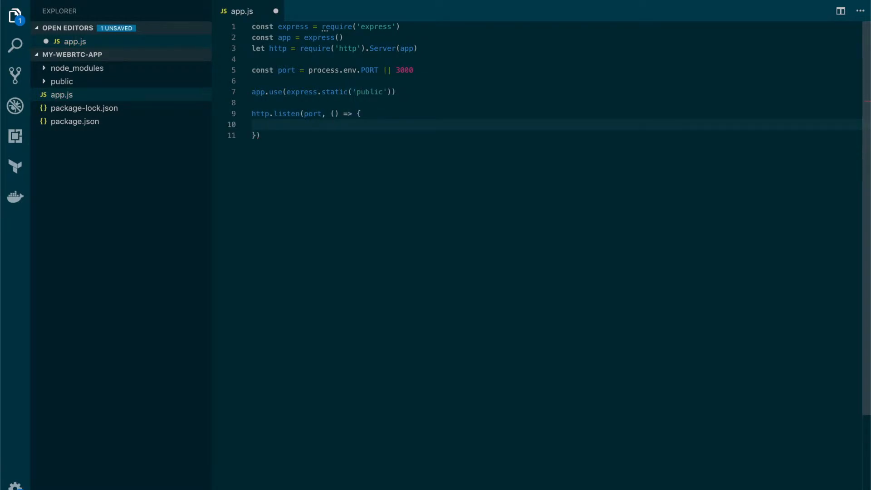
type("console.log(")
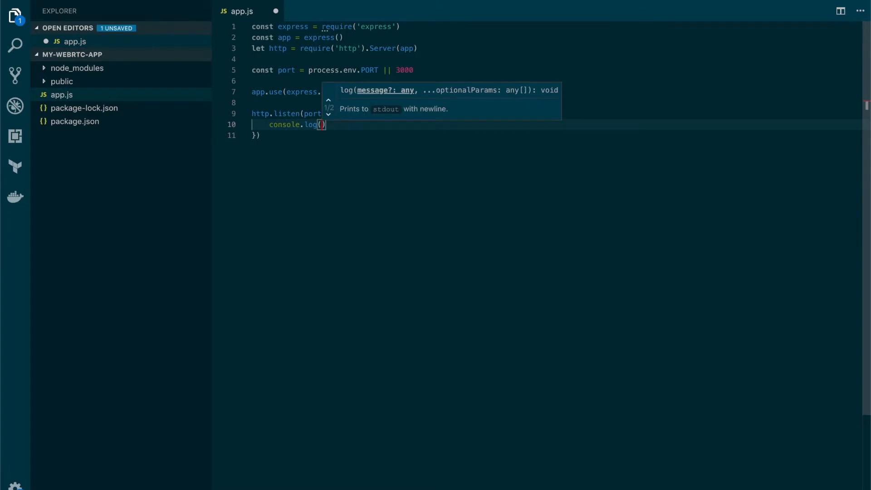
type("'listening'")
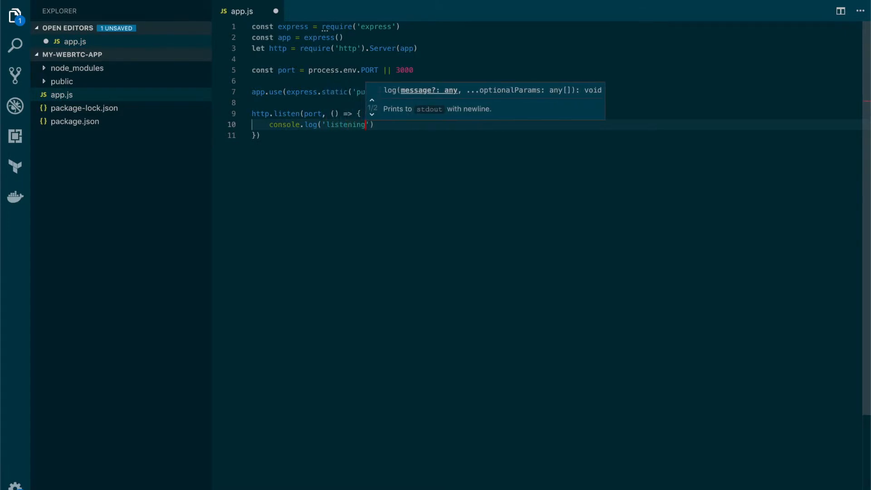
type("on', port")
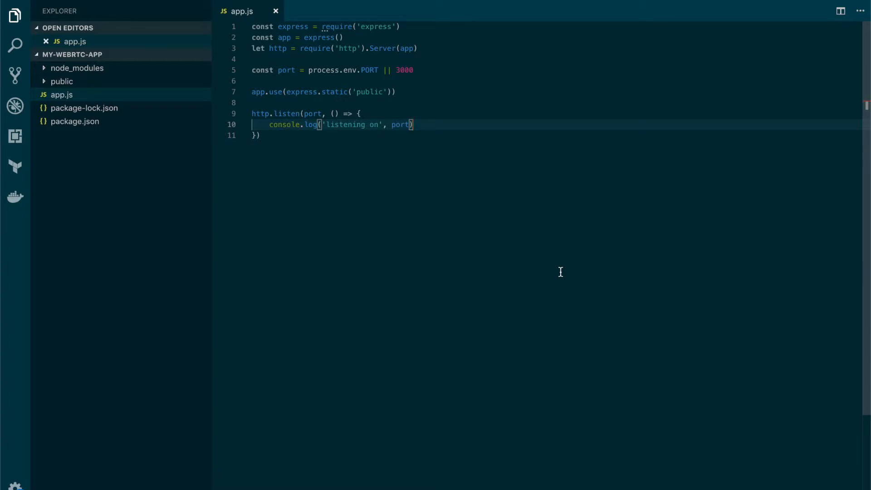
In index.html, add the doctype and a head titled "WebRTC Training".
type("inde")
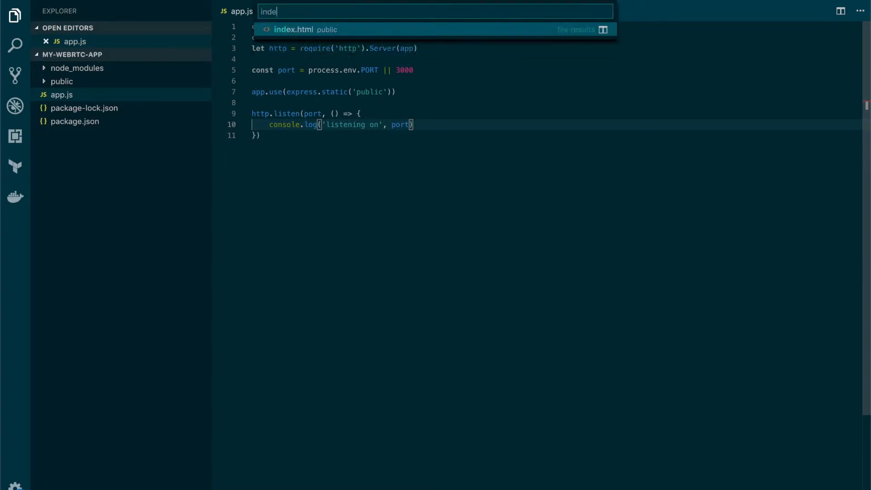
left_click(307, 29)
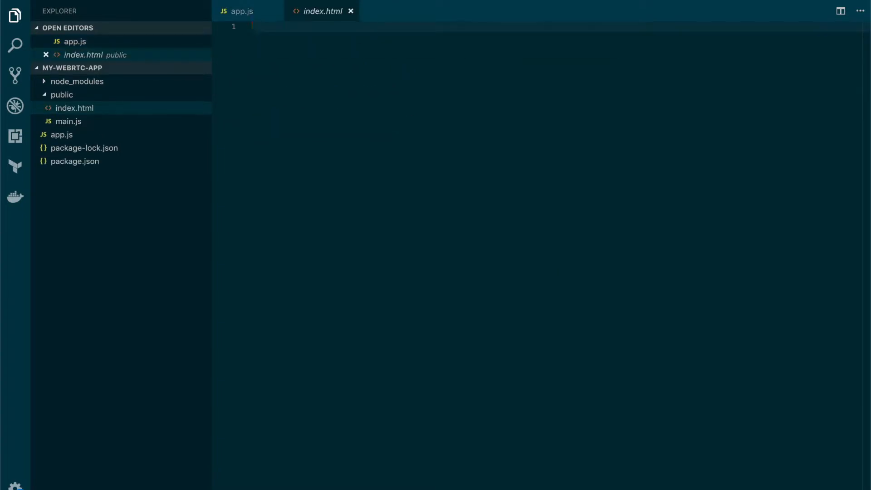
type("<!DOCTYPE html>")
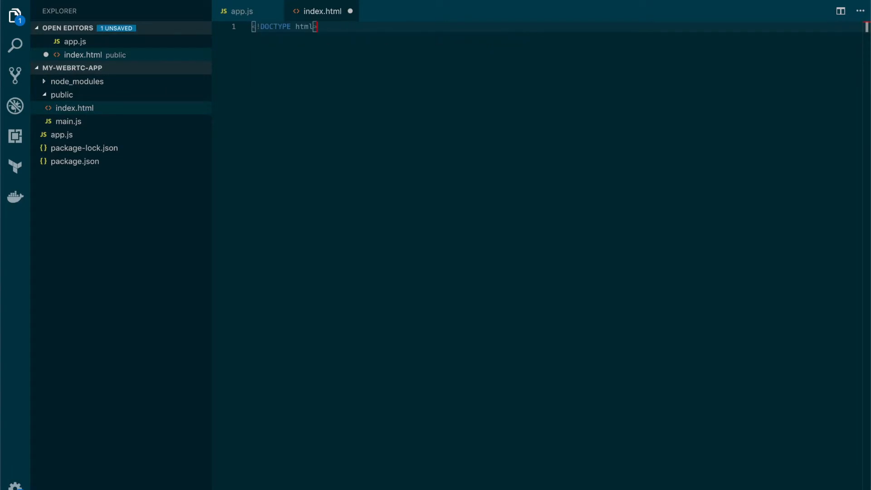
key("Enter")
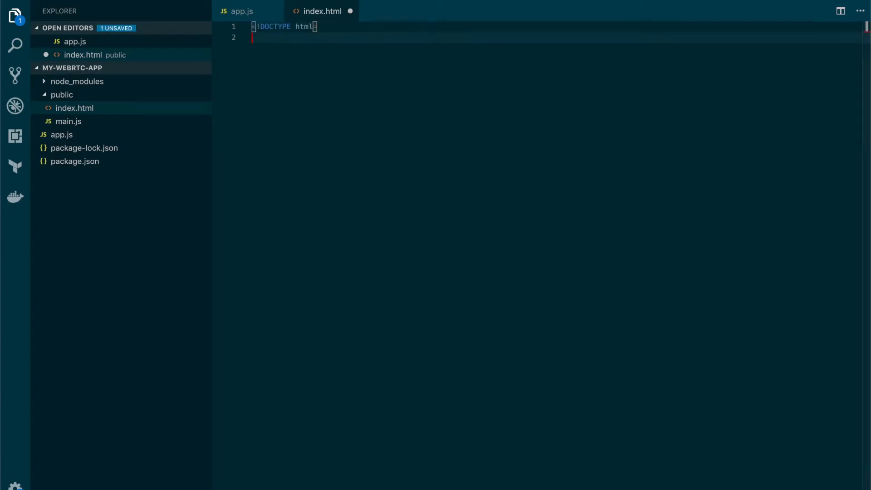
type("<head")
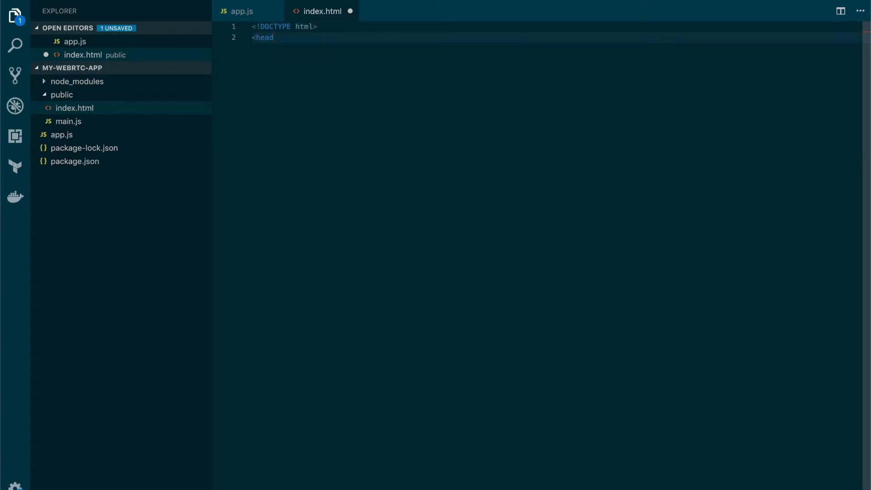
type(">")
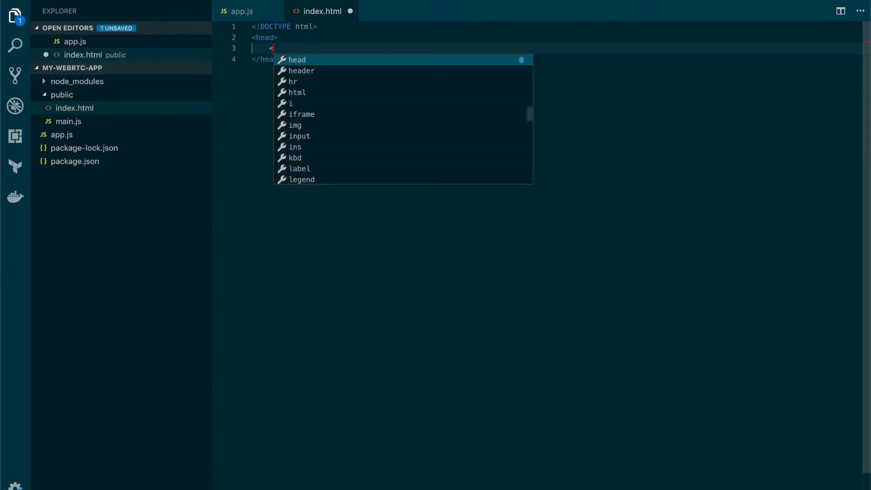
type("title></title>")
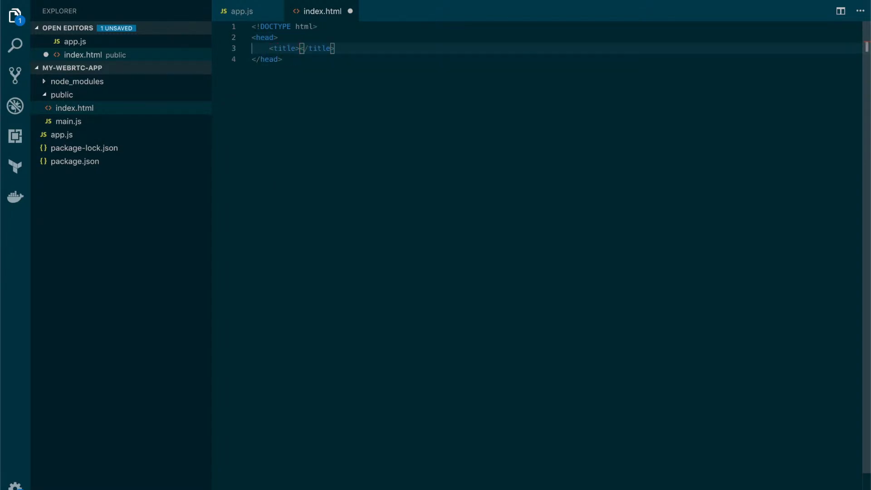
type("WebRTC")
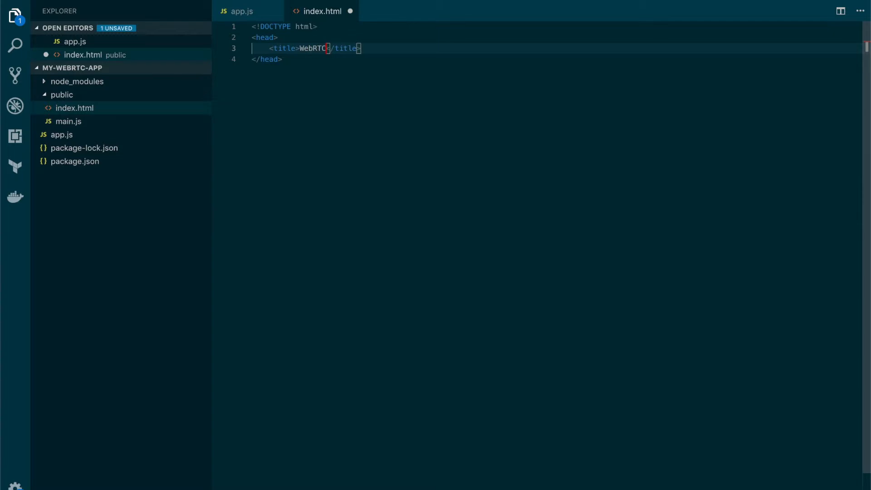
type("Training")
type("<body></body>")
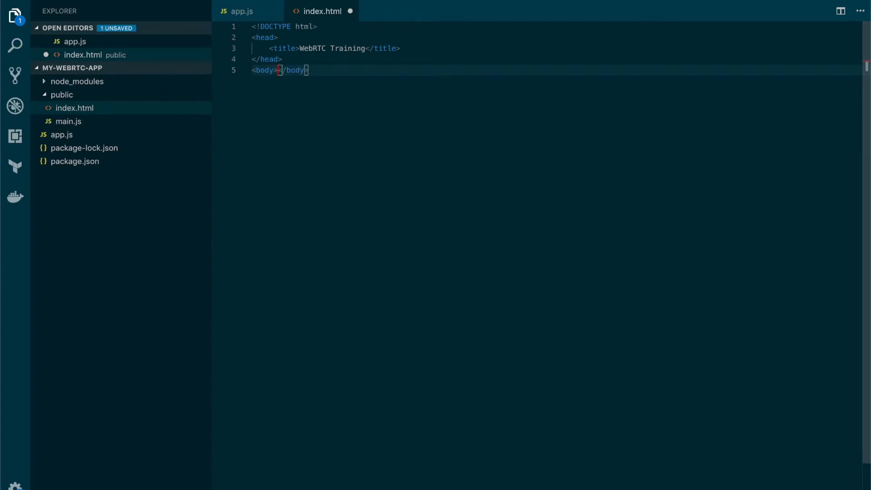
Add an h1 heading reading WEBRTC TRAINING to the body.
type("<h1></h1>")
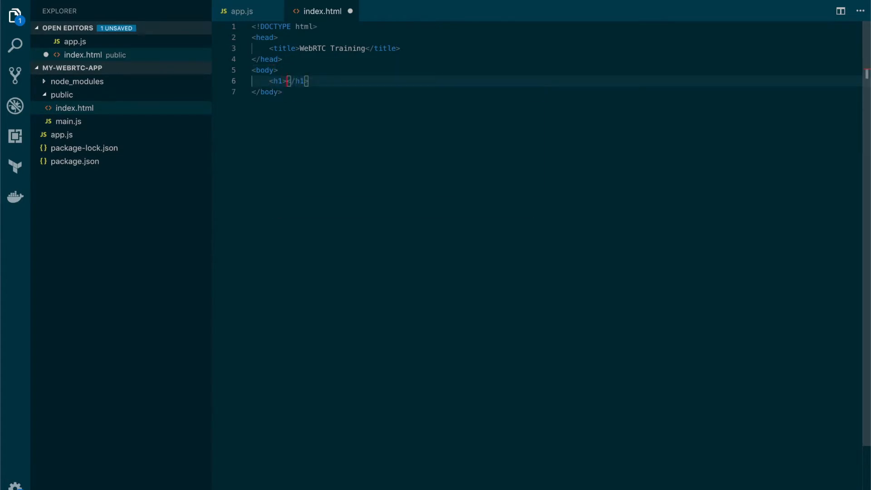
type("WEBRTC")
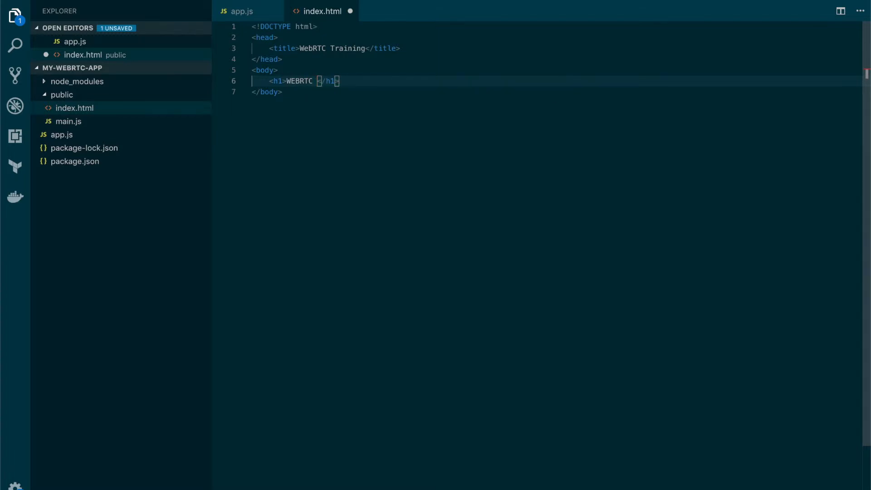
type("TRAINING")
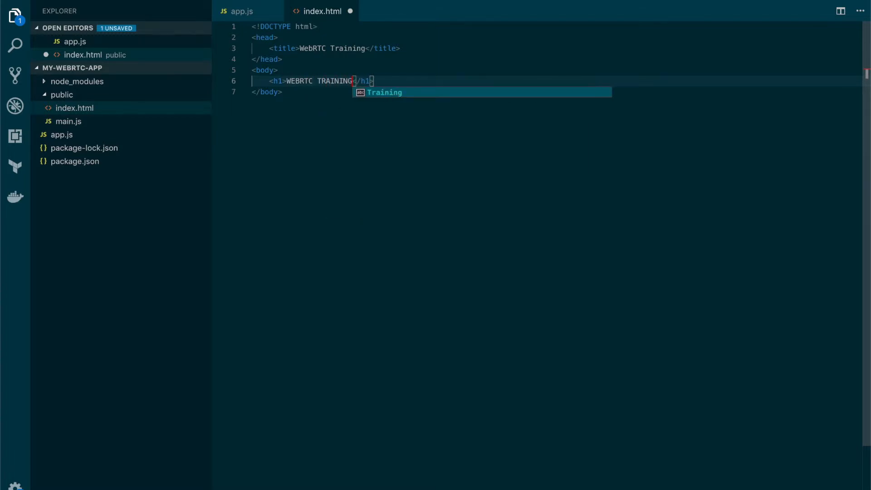
key("Escape")
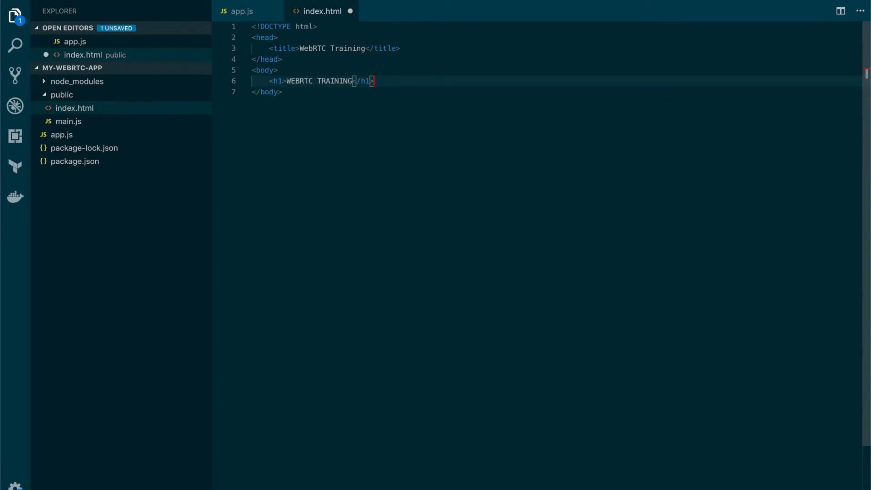
Add a div with id selectRoom containing a "Type room name" label.
type("<div></div>")
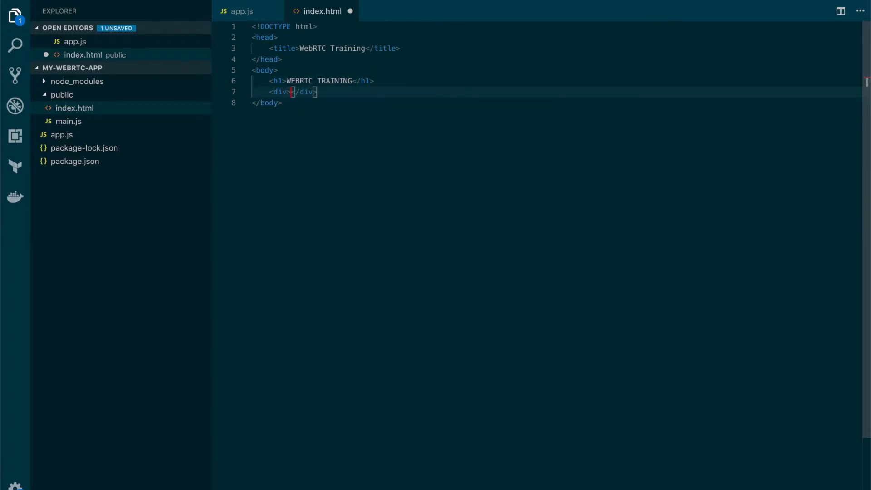
key("Enter")
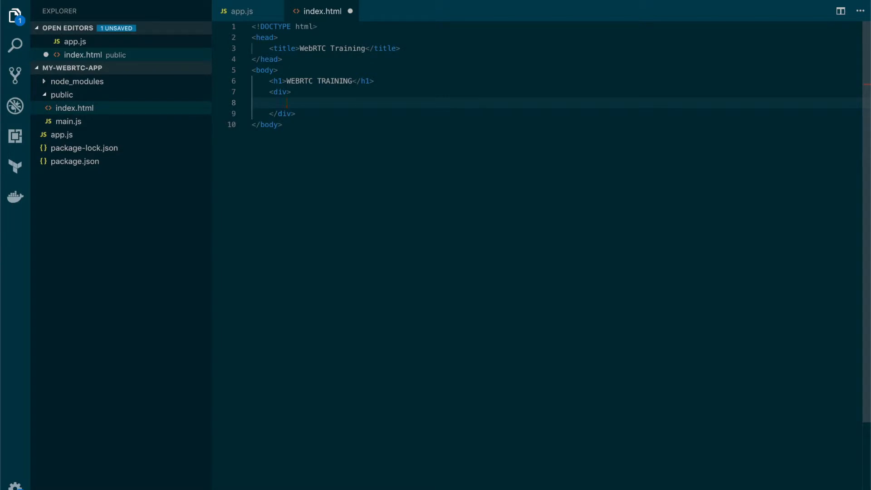
type("id=\"s")
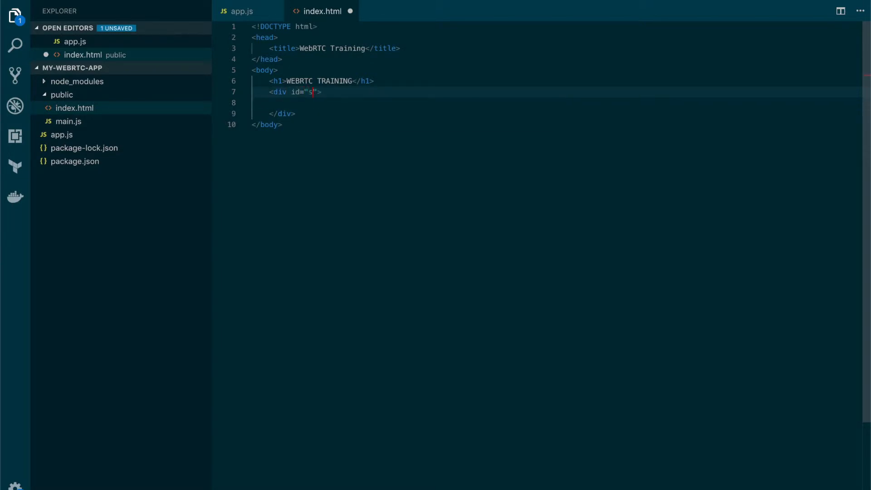
type("electRoom")
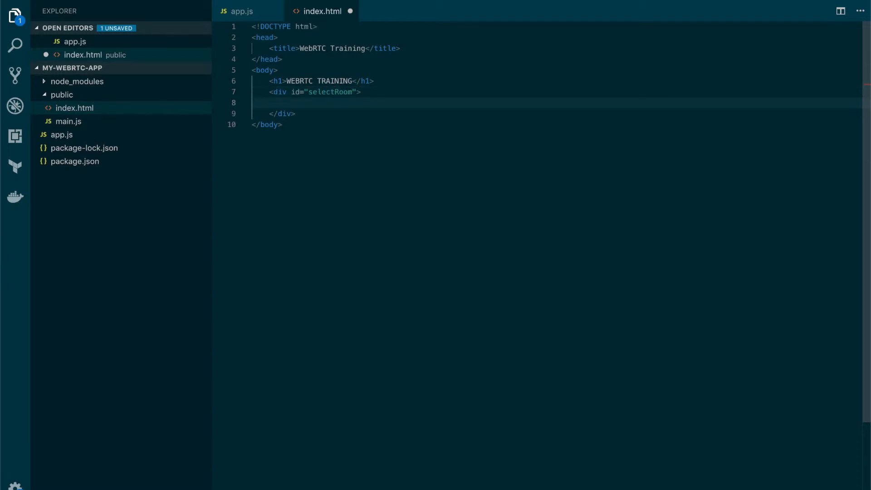
type("<label")
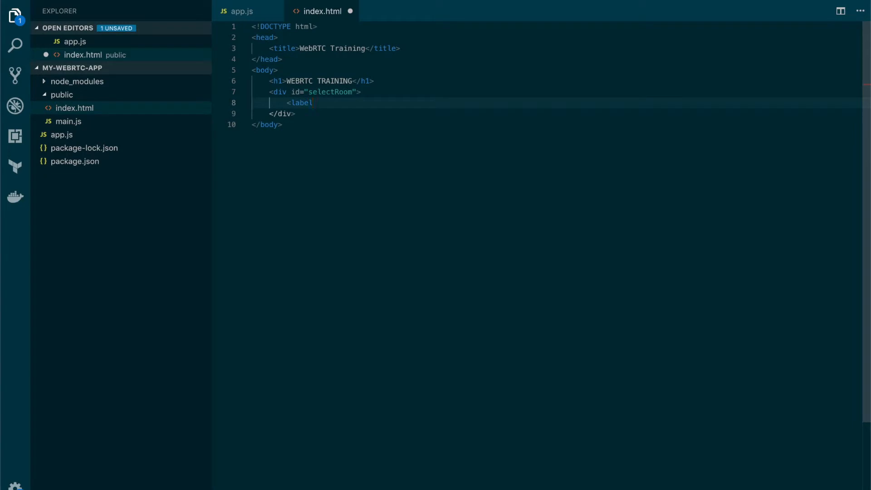
type("Type room nam</label>")
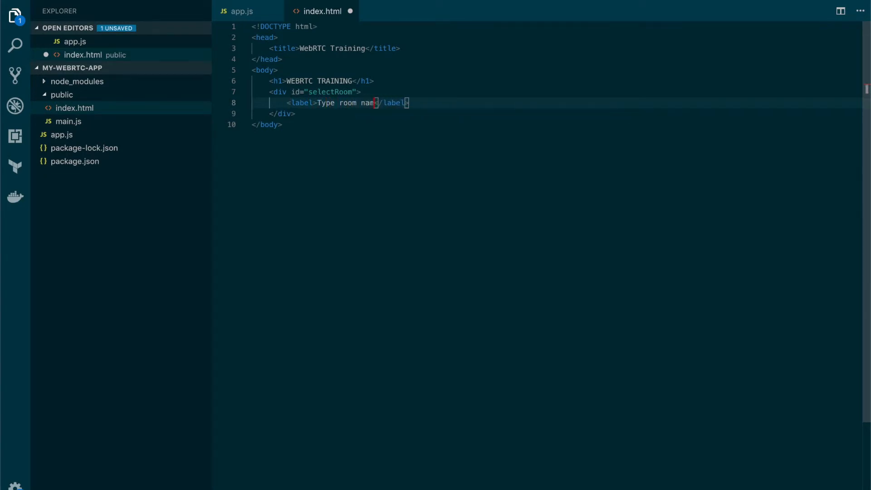
type("e")
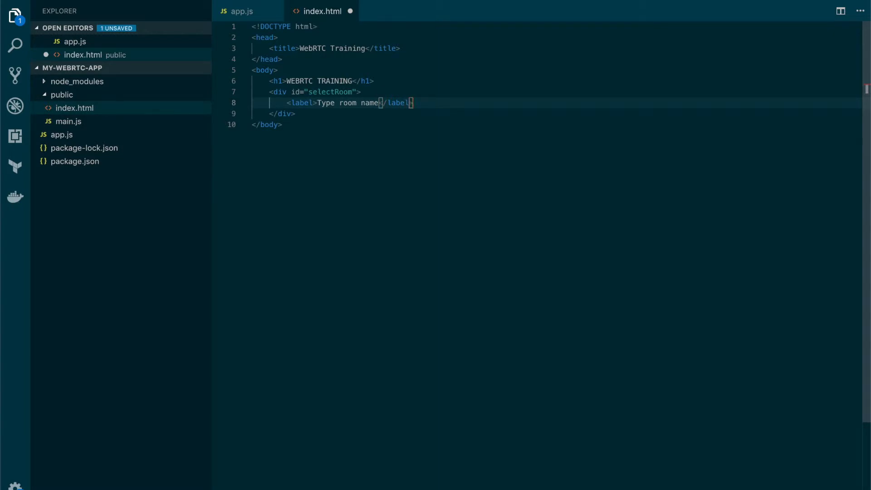
key("Enter")
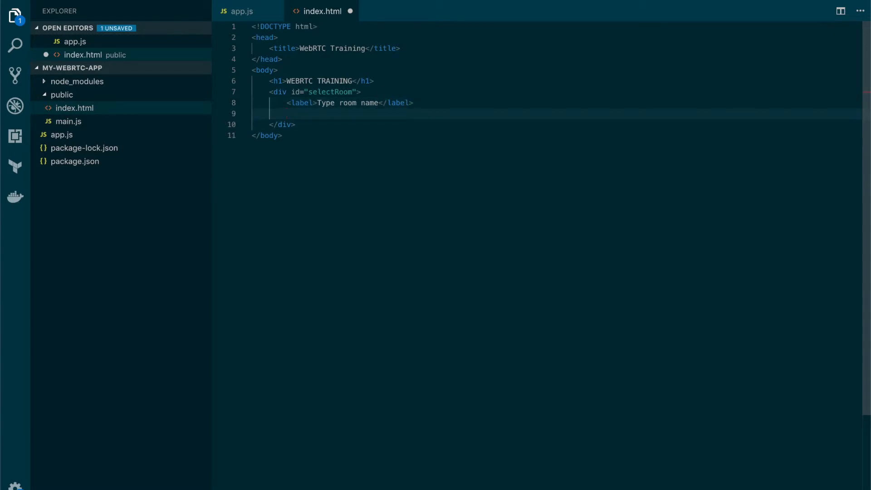
Add a text input with id roomNumber below the label.
type("<input id=\"")
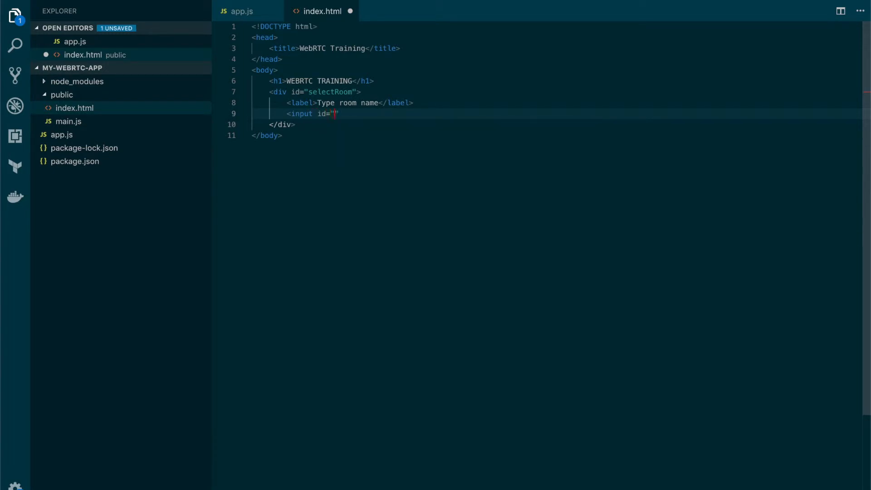
type("roomNU")
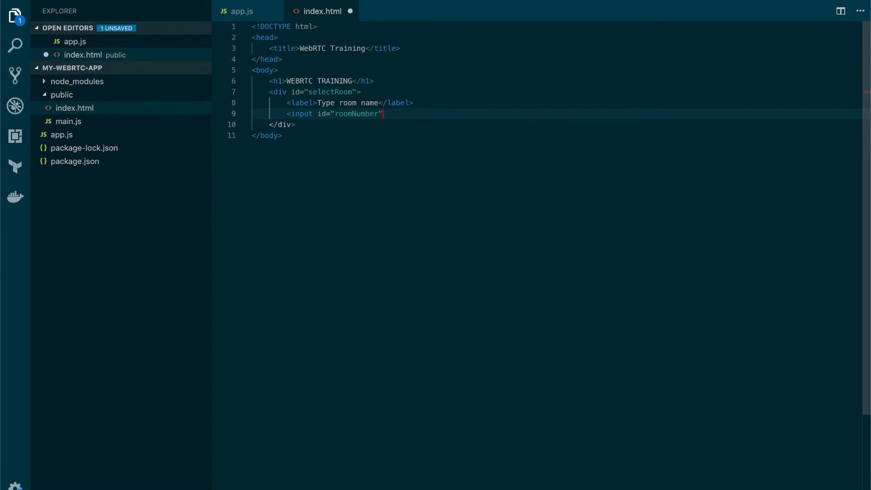
type("type")
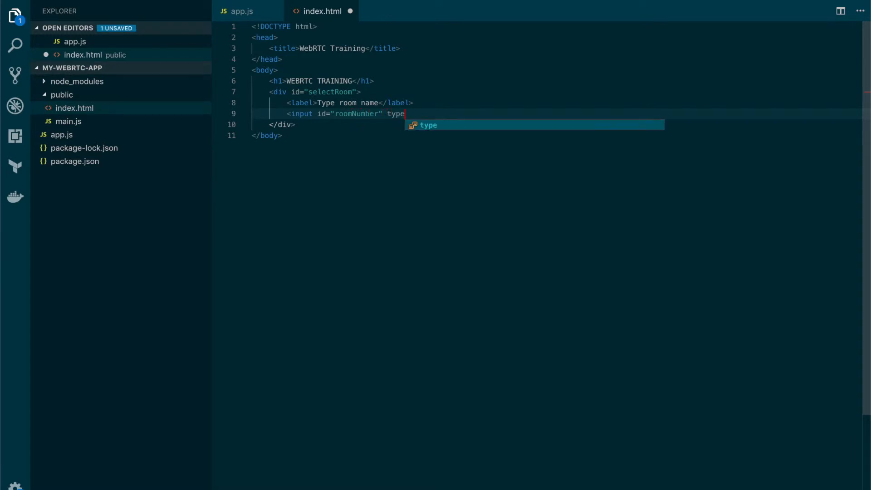
type("=\"text\"")
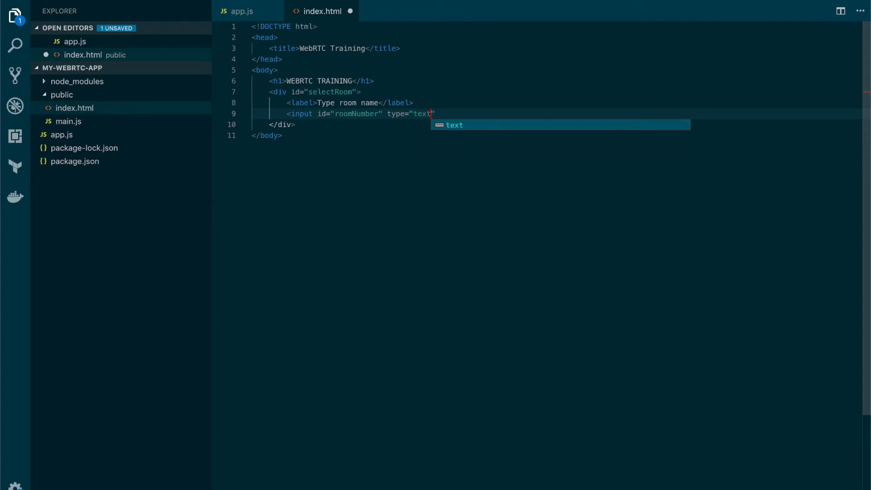
type("/>")
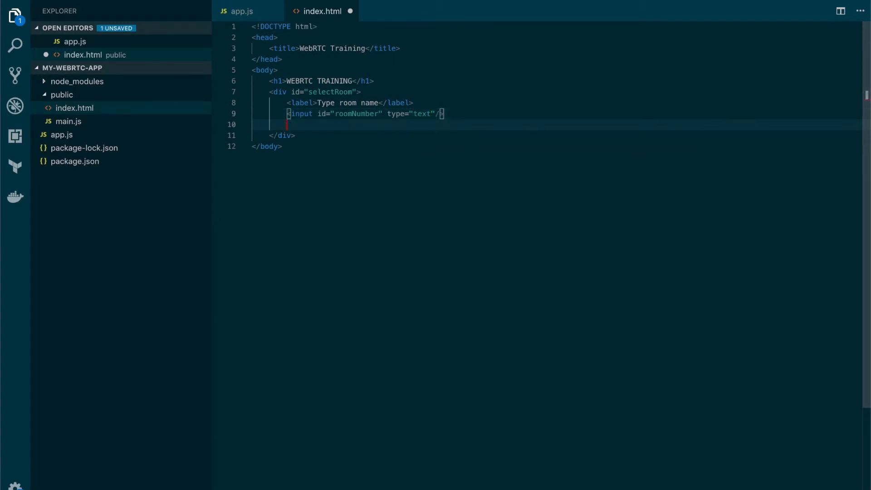
Add a button with id goRoom labelled Go.
type("<button")
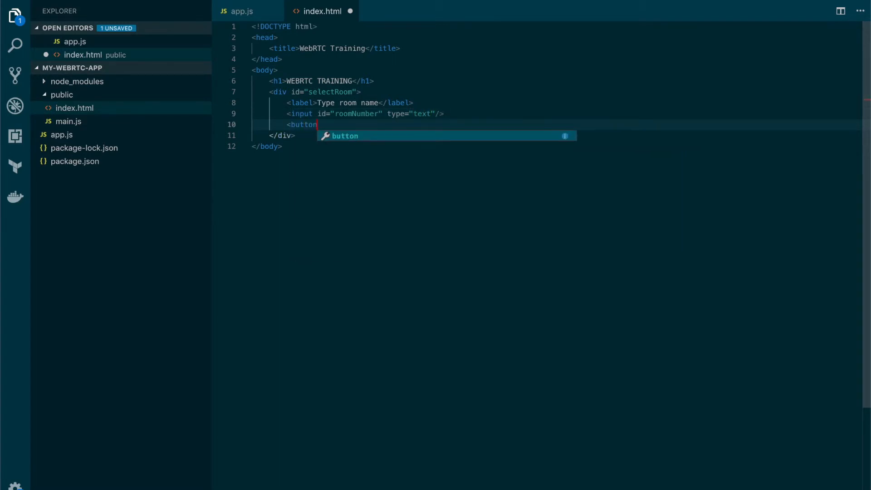
type("id=\"")
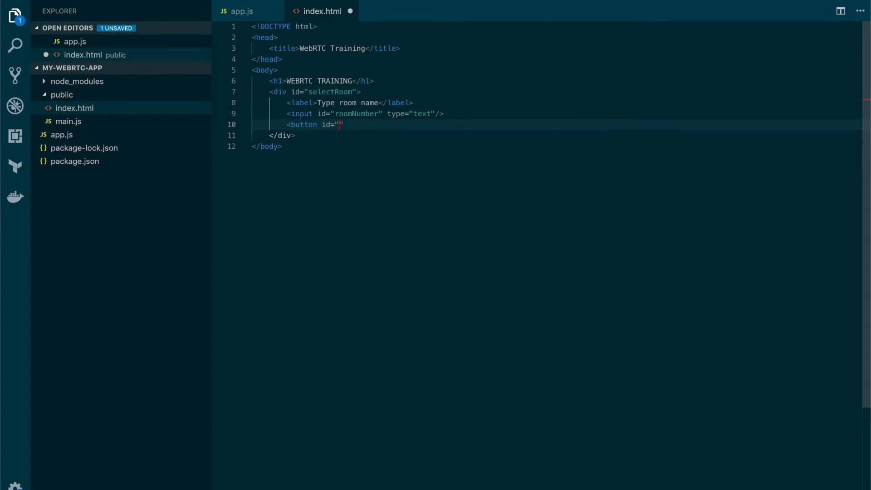
type("goRo")
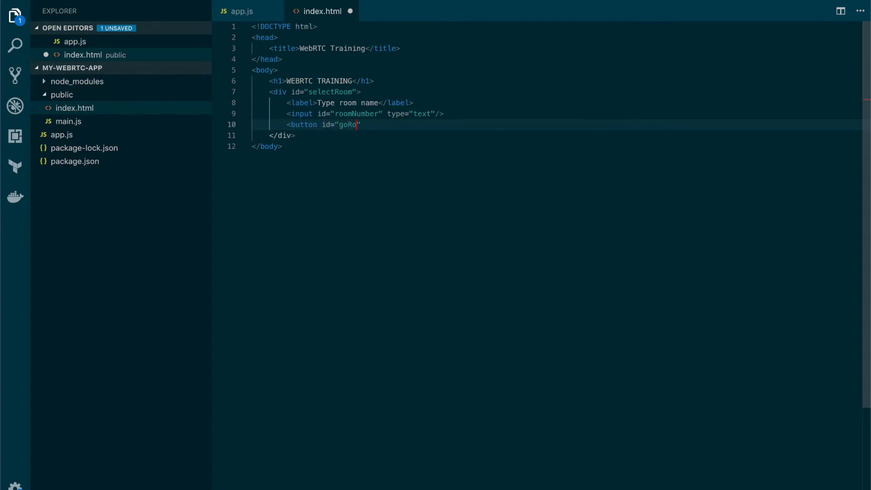
type("om\"></button>")
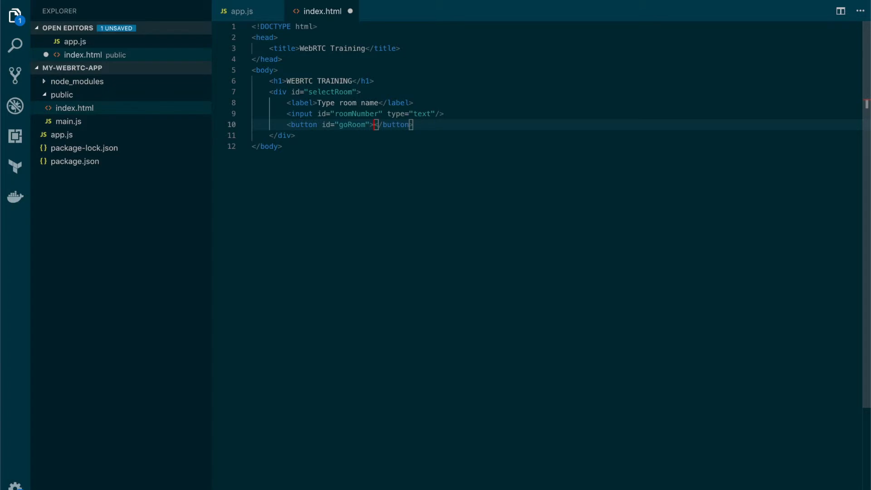
type("Go")
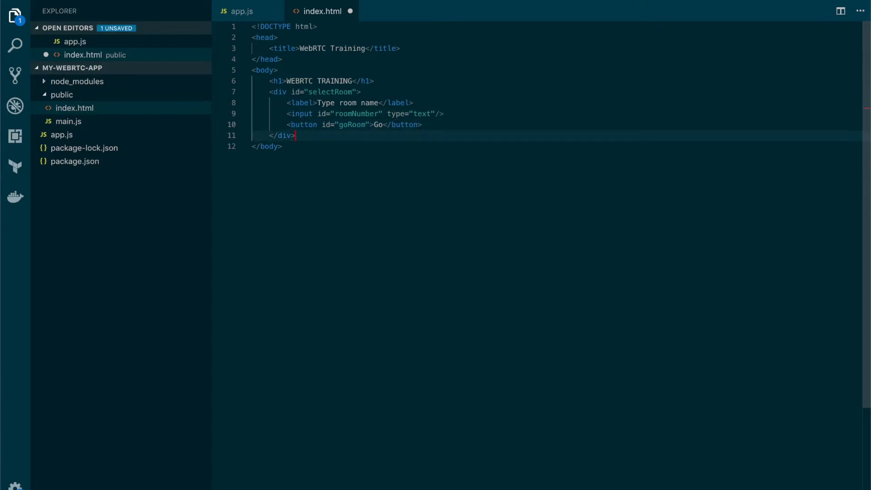
Add a div with id consultingRoom and style display:none below selectRoom.
key("Enter")
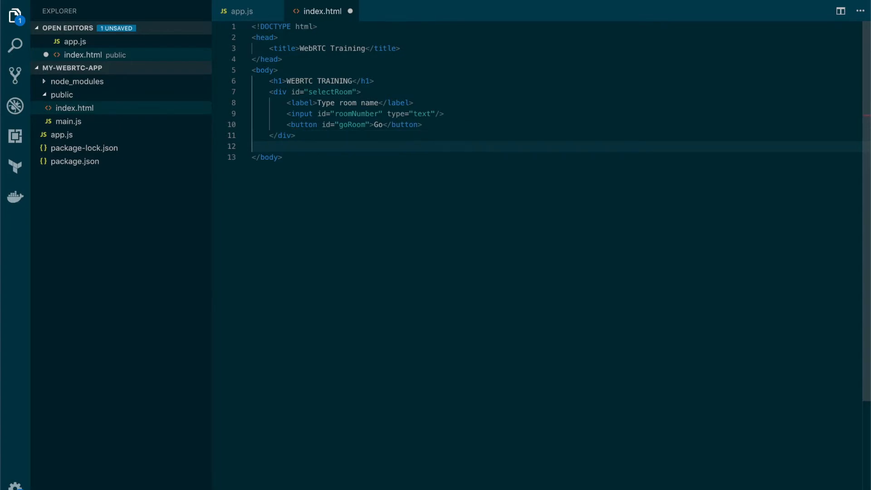
type("<div")
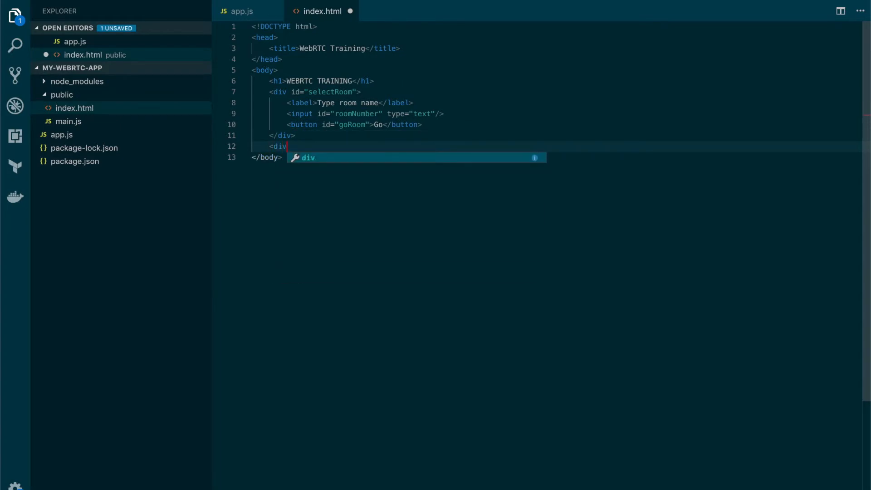
type("id=\"\"")
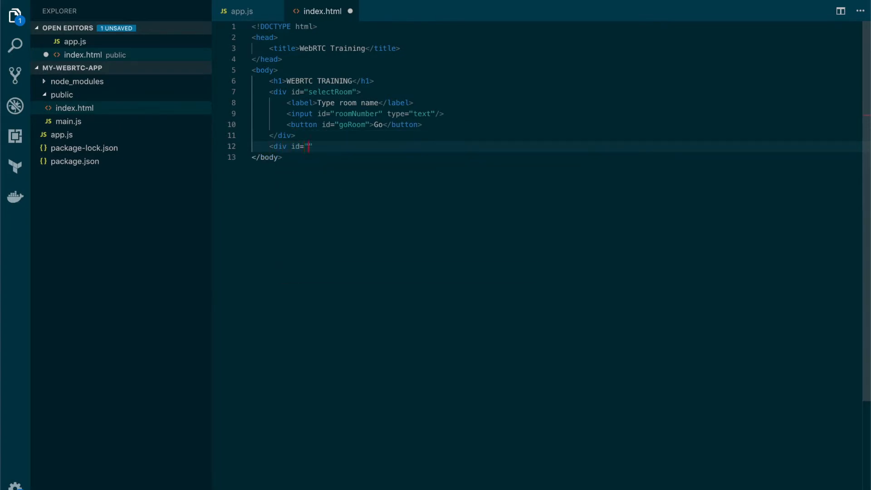
type("consul")
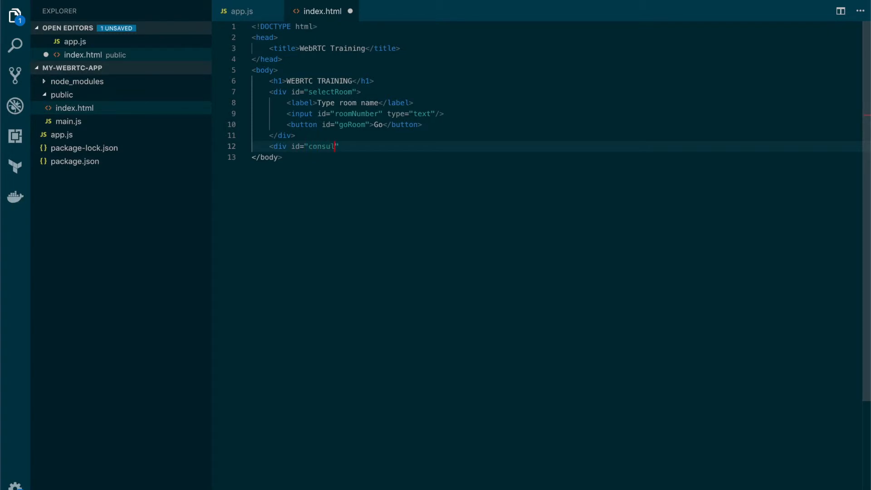
type("tingRoom")
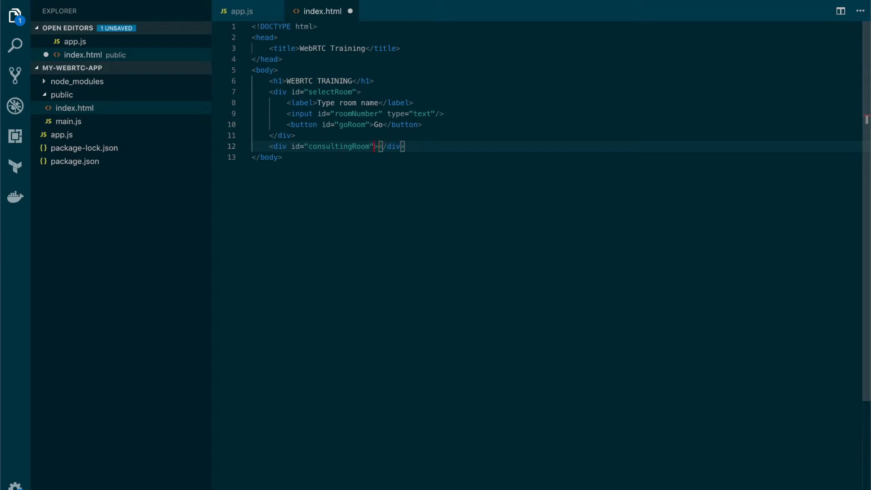
type("style")
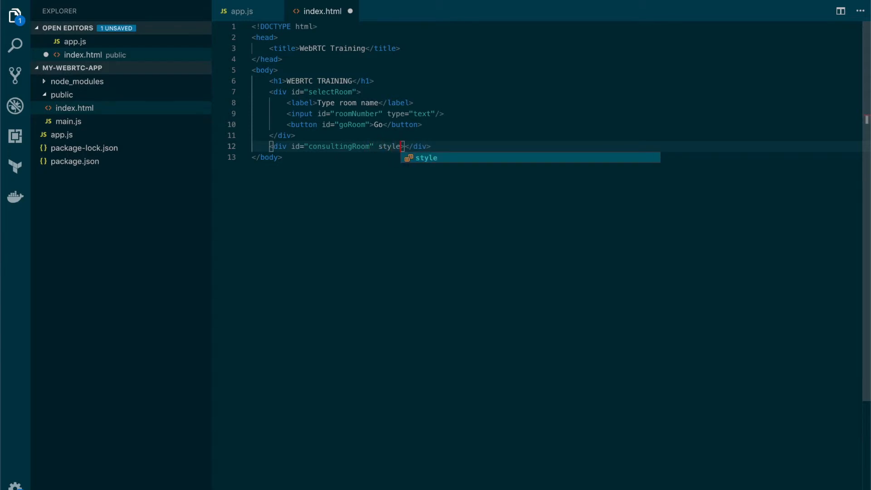
type("=\"d")
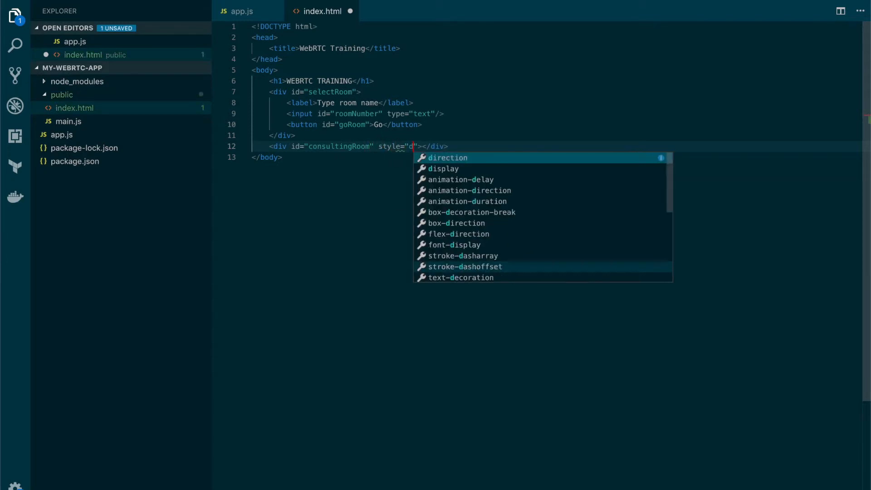
type("isplay:none")
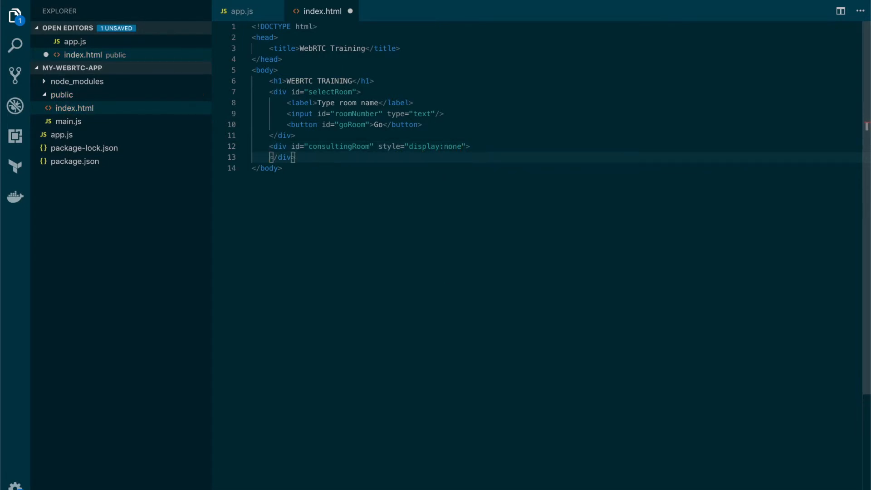
Add an autoplaying video with id localVideo inside the consultingRoom div.
key("Enter")
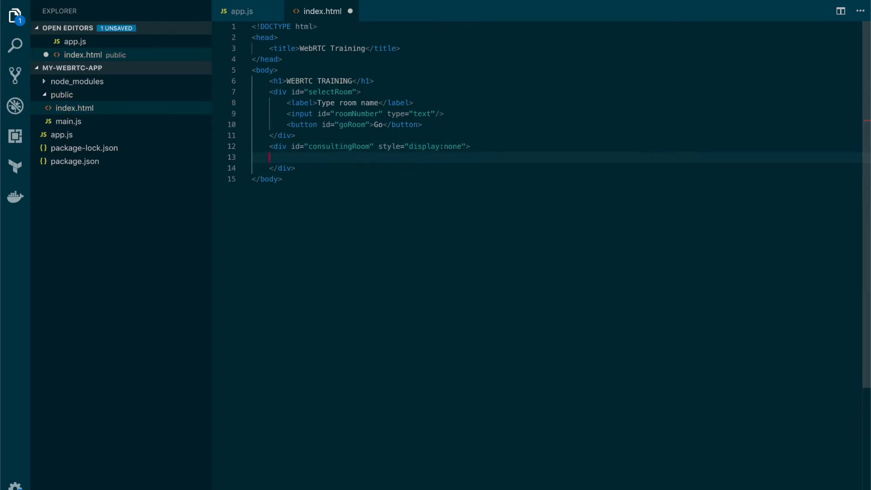
type("<video id")
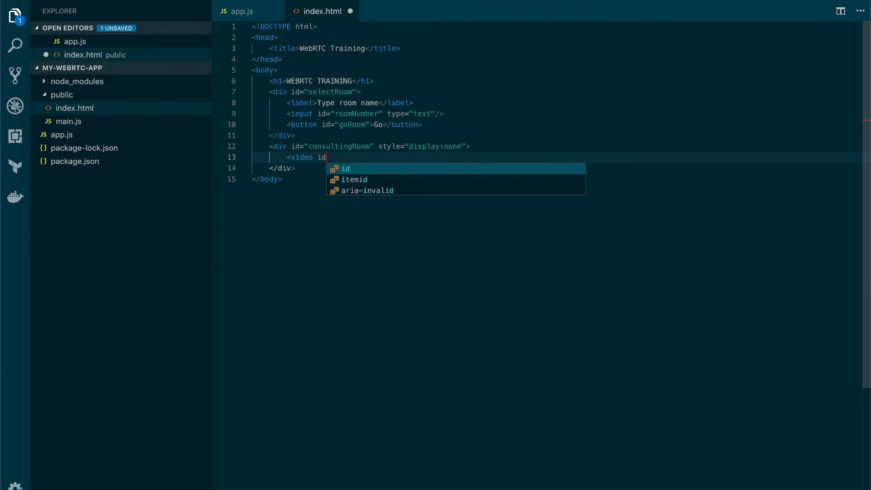
type("=\"local\"")
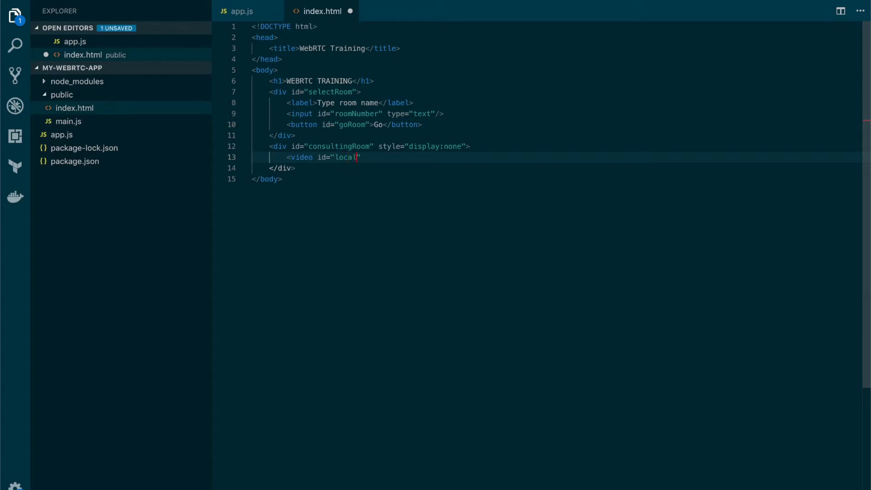
type("Video")
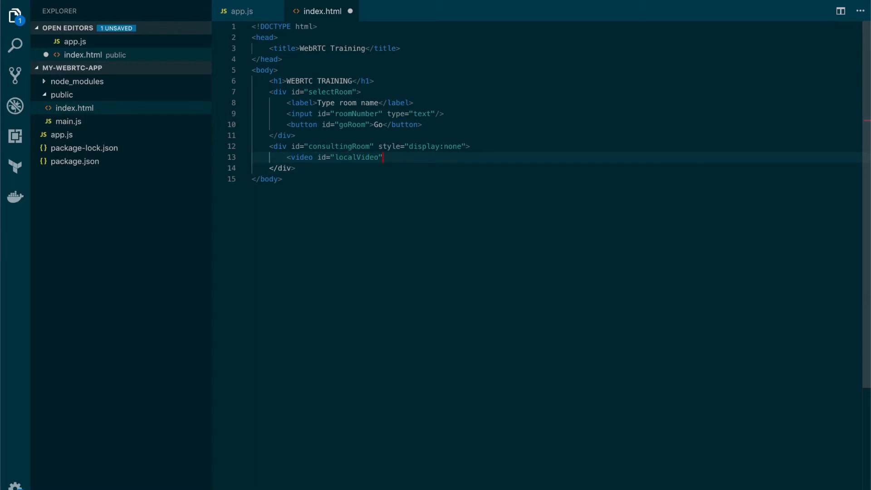
type("au")
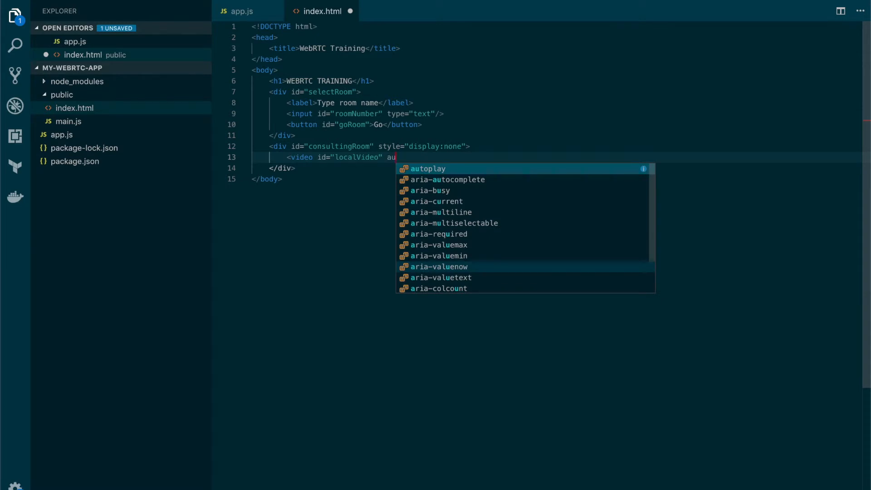
key("Tab")
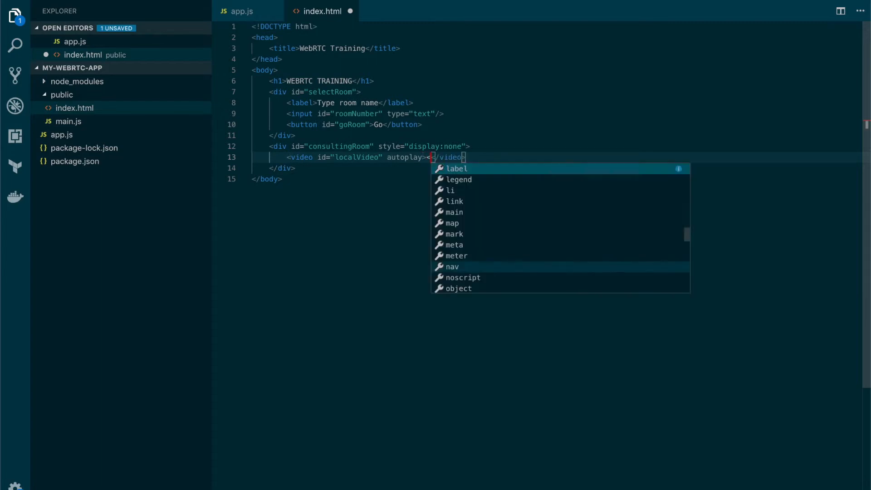
key("Escape")
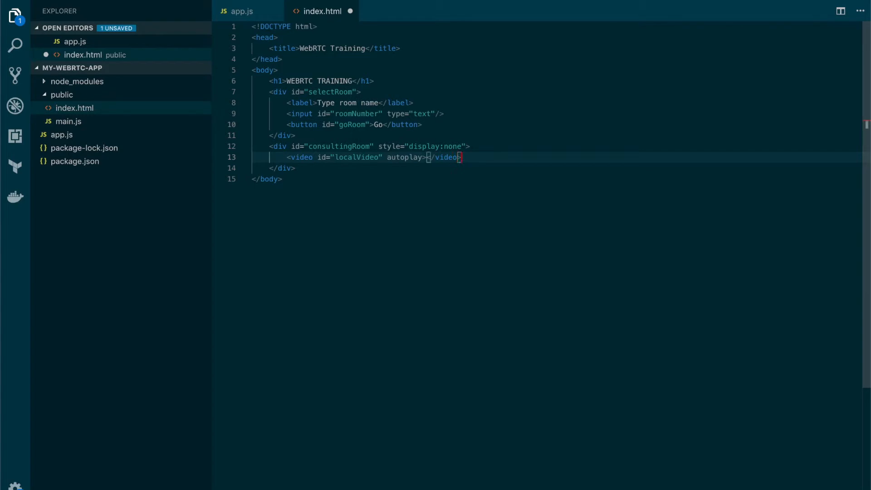
Add an autoplaying remoteVideo video element and save index.html.
key("Enter")
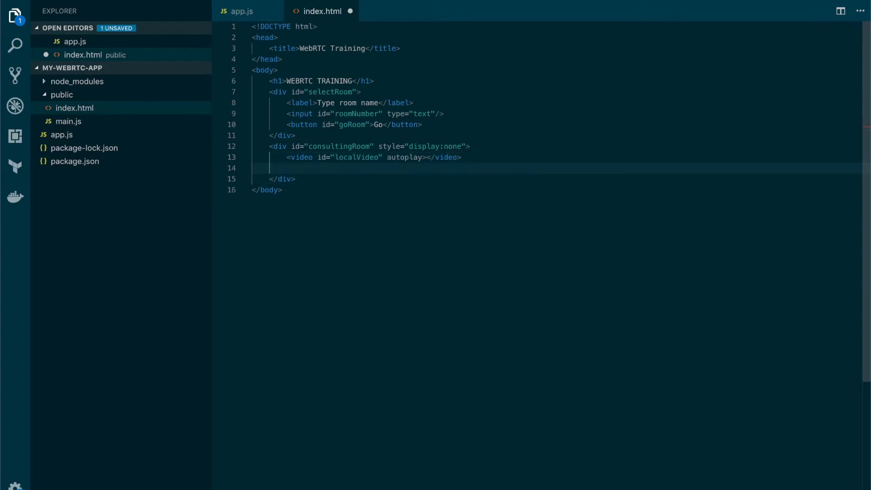
type("<video")
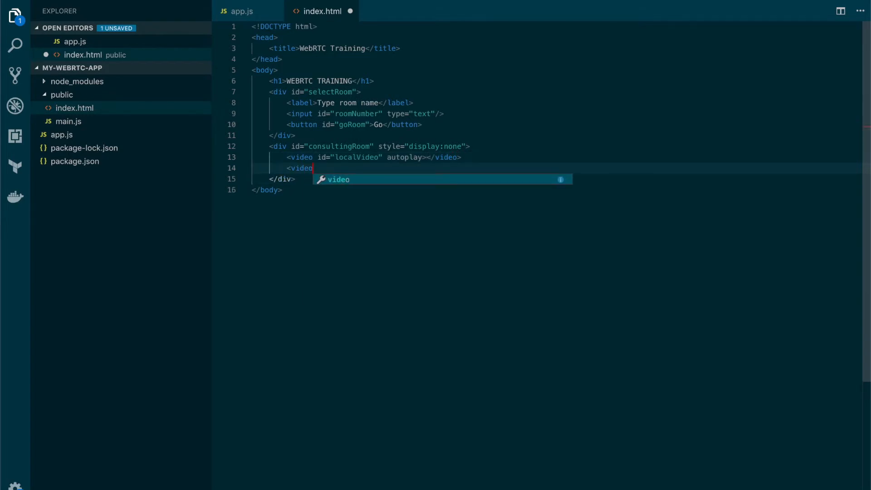
type("id=\"r")
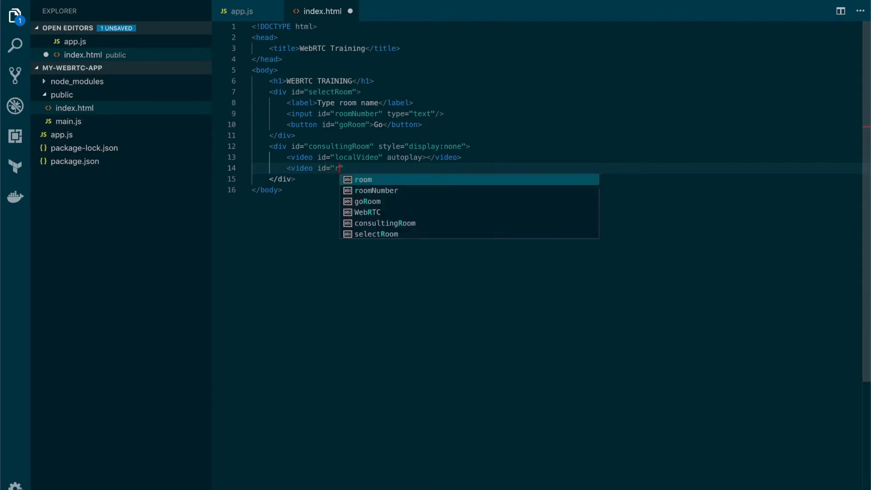
type("emoteVideo")
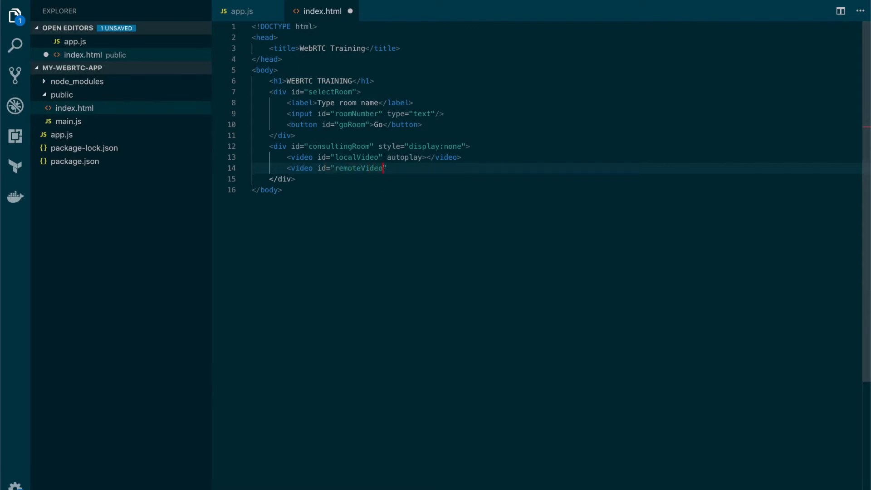
type("autoplay")
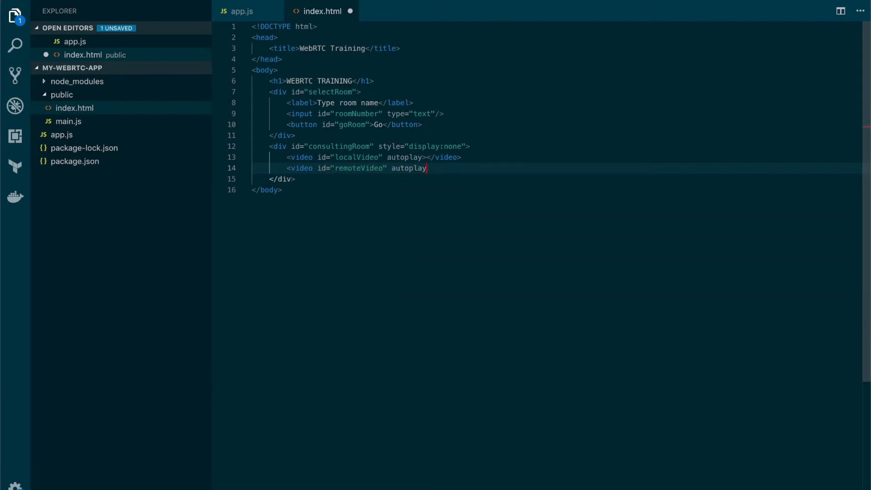
type("></video>")
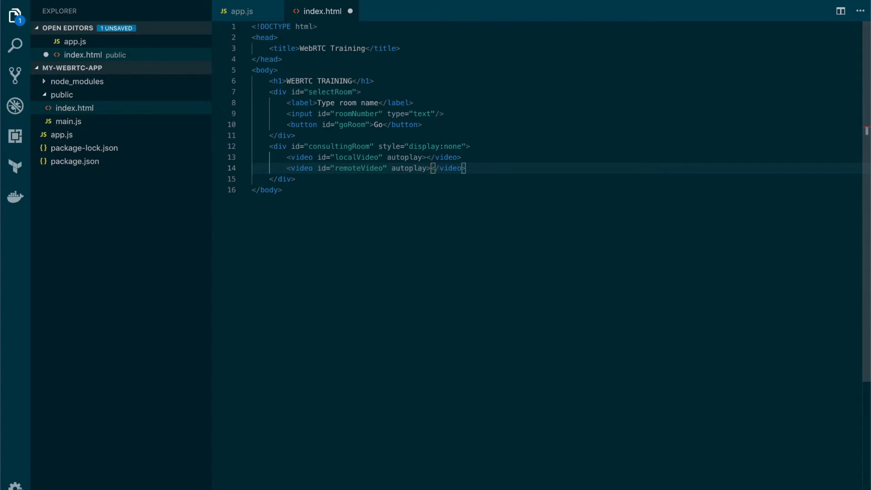
key("ctrl+s")
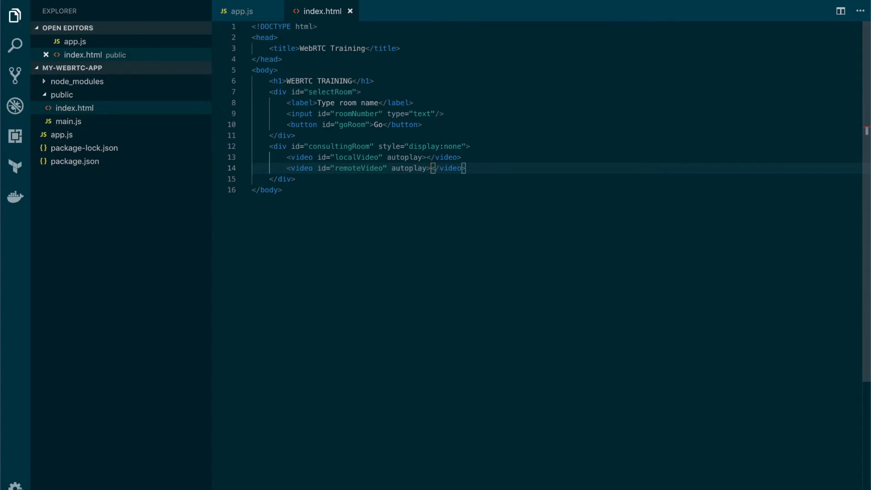
Add <script src="main.js"></script> at the end of the body, then switch to app.js.
key("Enter")
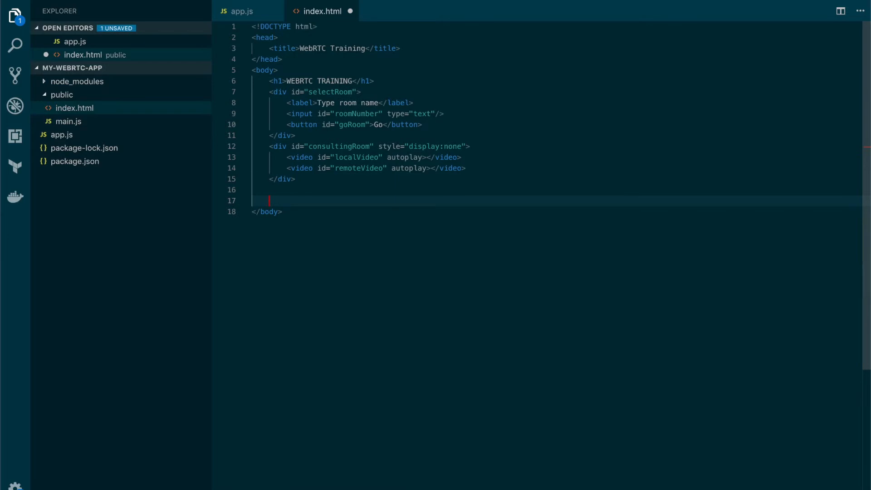
type("<script")
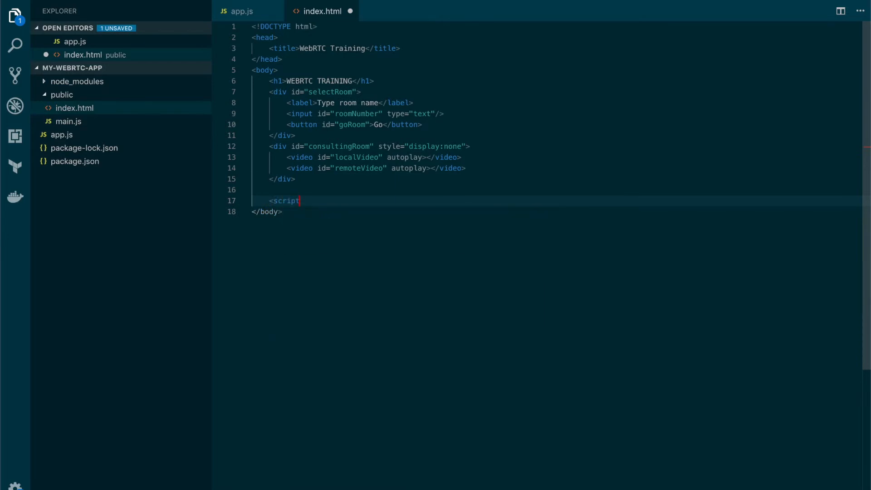
type("src=")
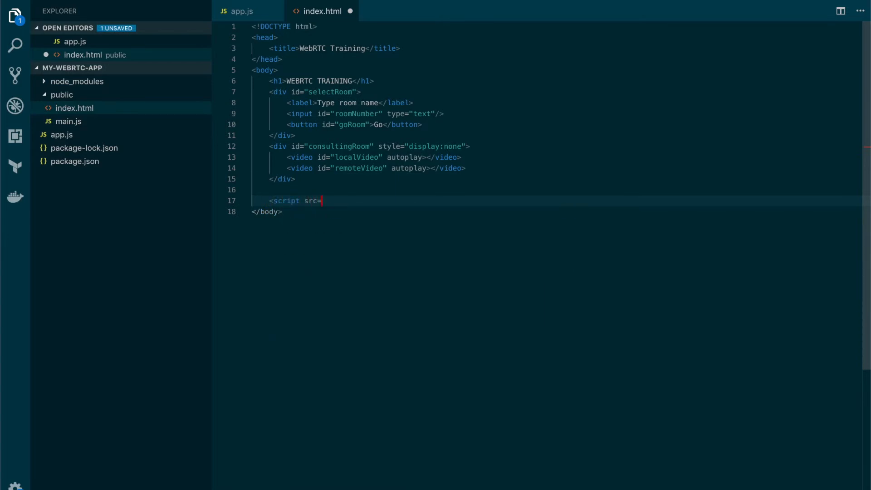
type("\"main.js\"")
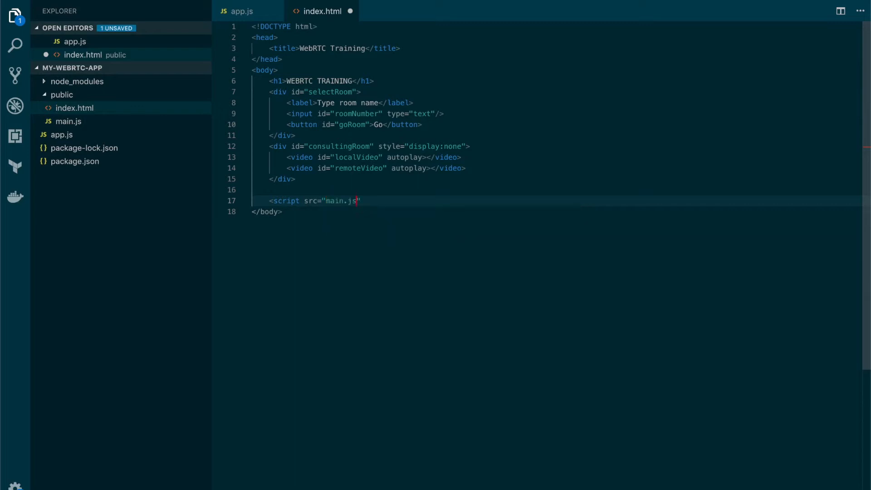
type("></script>")
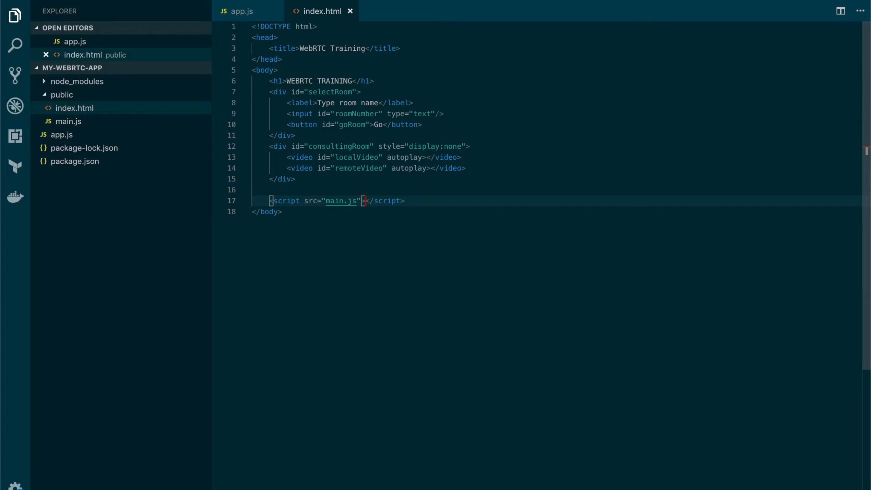
mouse_move(122, 177)
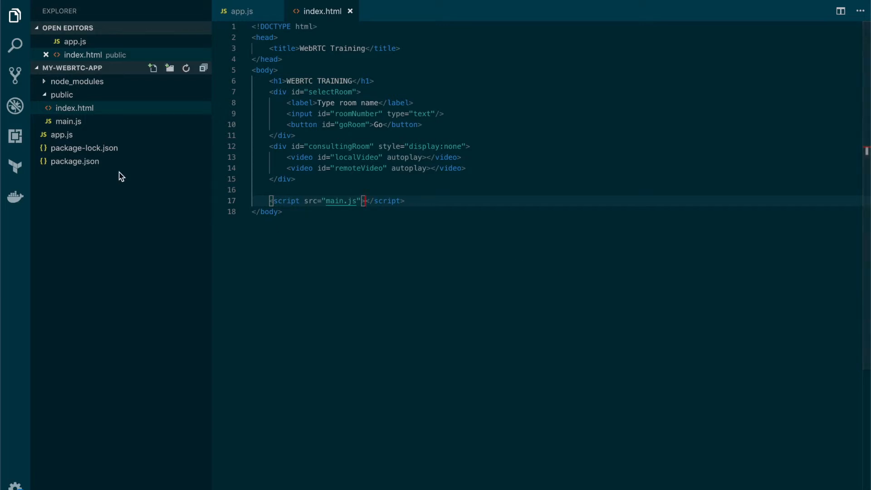
key("ctrl+p")
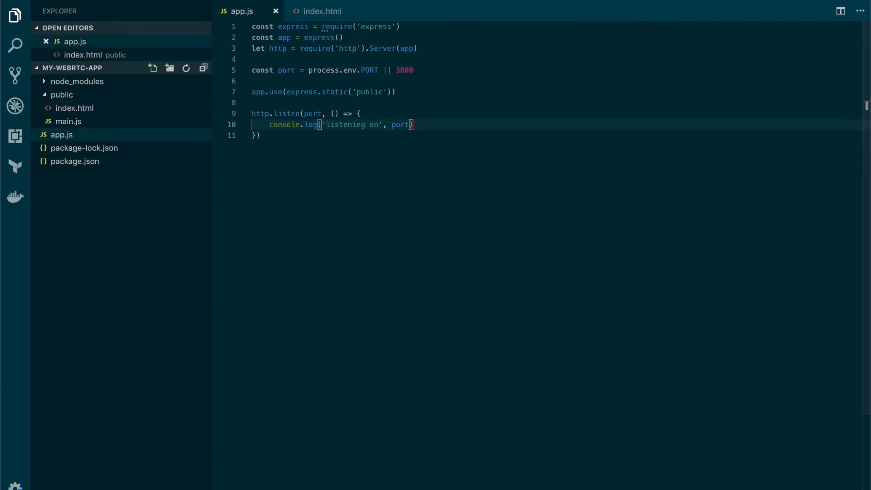
In main.js, declare divSelectRoom = document.getElementById("selectRoom").
type("main")
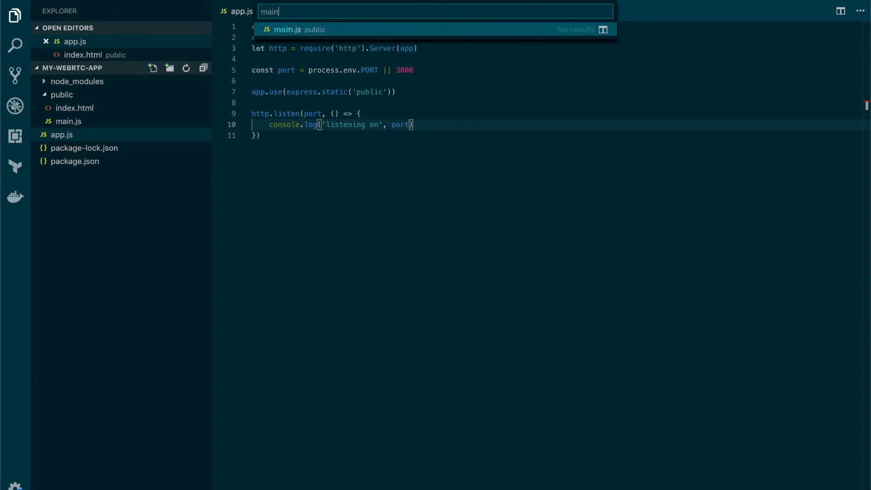
left_click(286, 29)
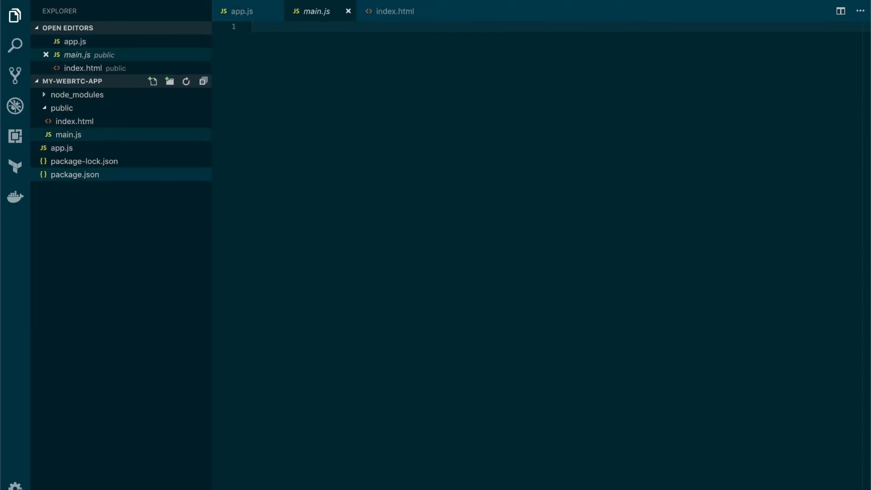
type("let")
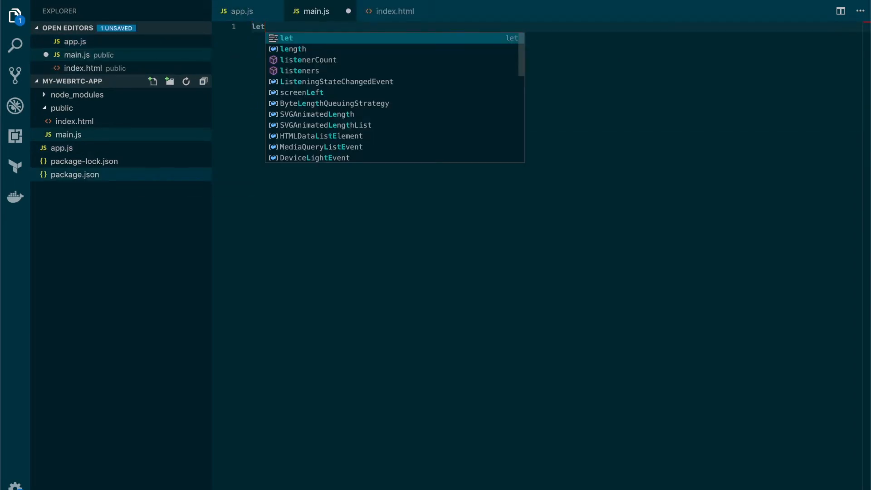
type("divSelect")
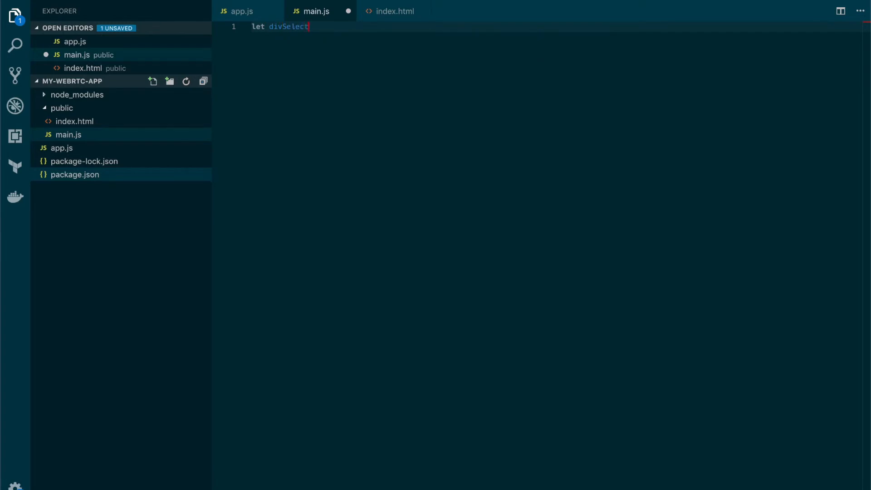
type("Room")
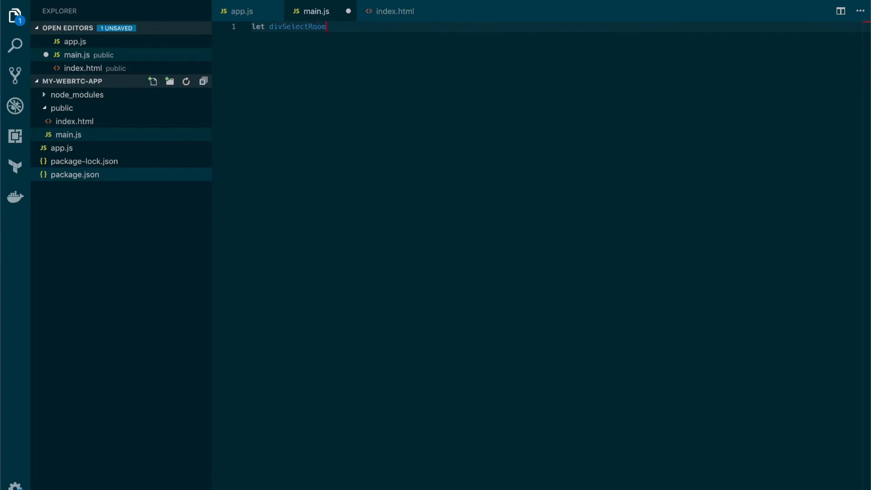
type("= docum")
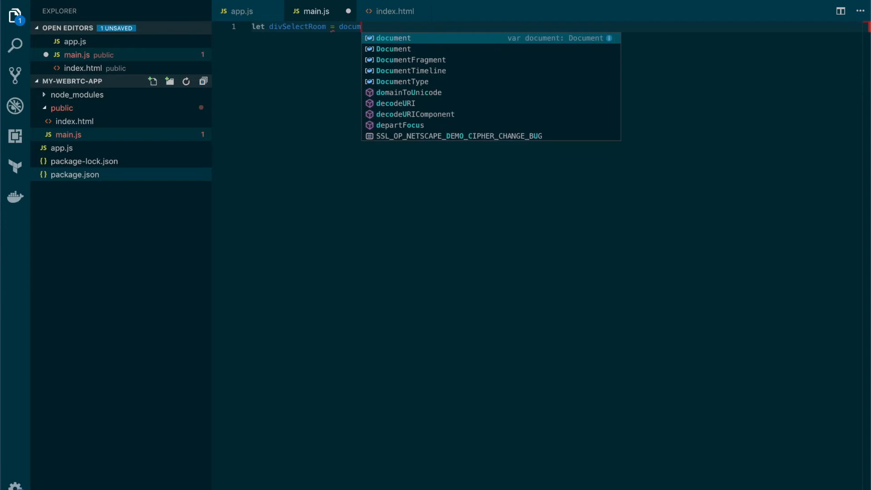
type("ent.")
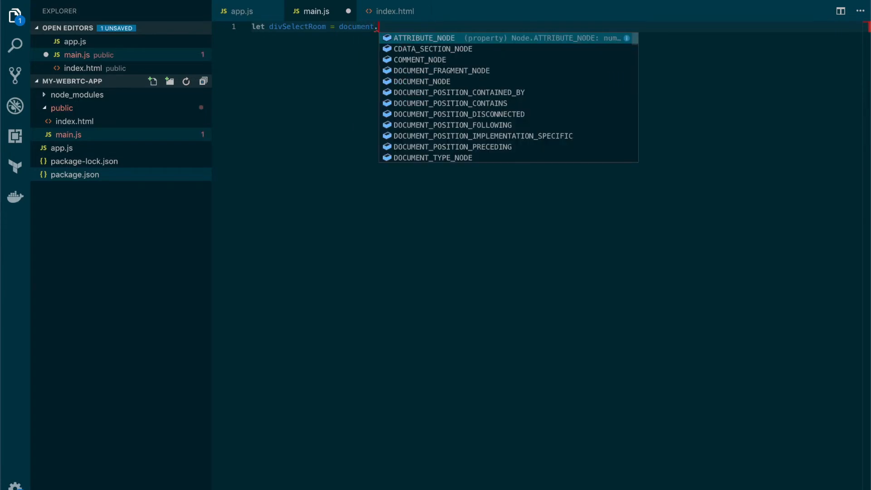
type("getElementById")
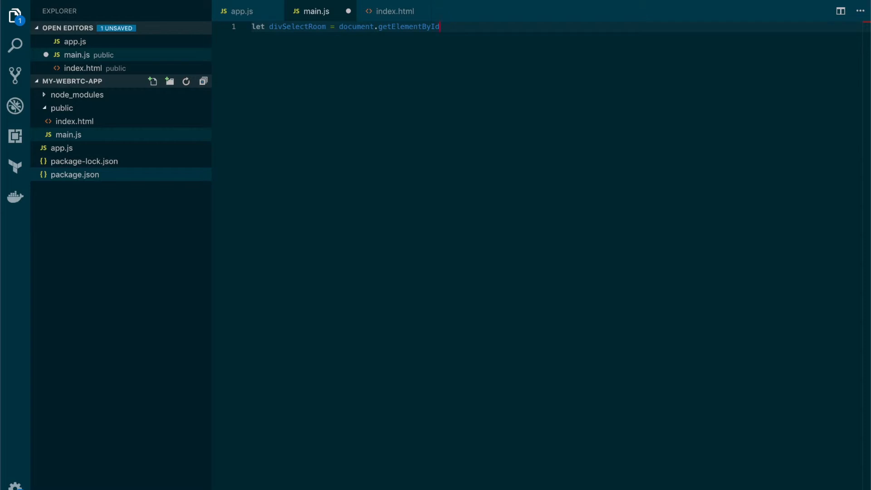
type("(\"")
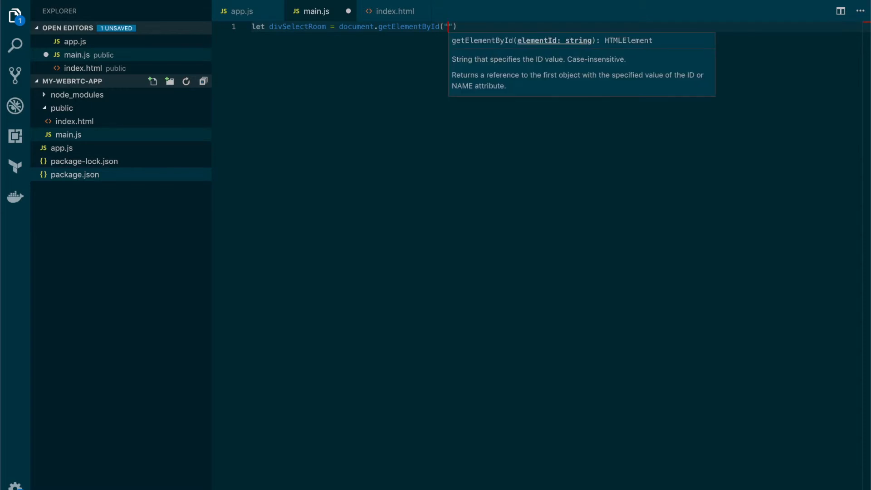
type("se")
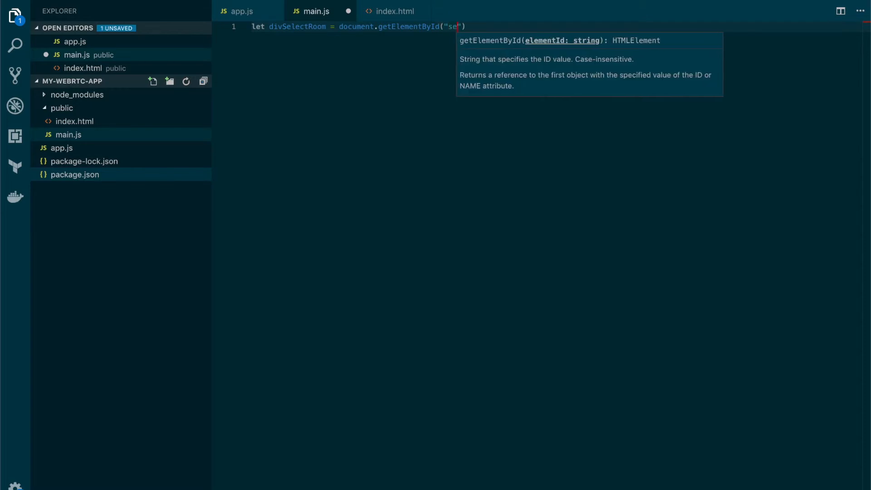
type("lectRoom")
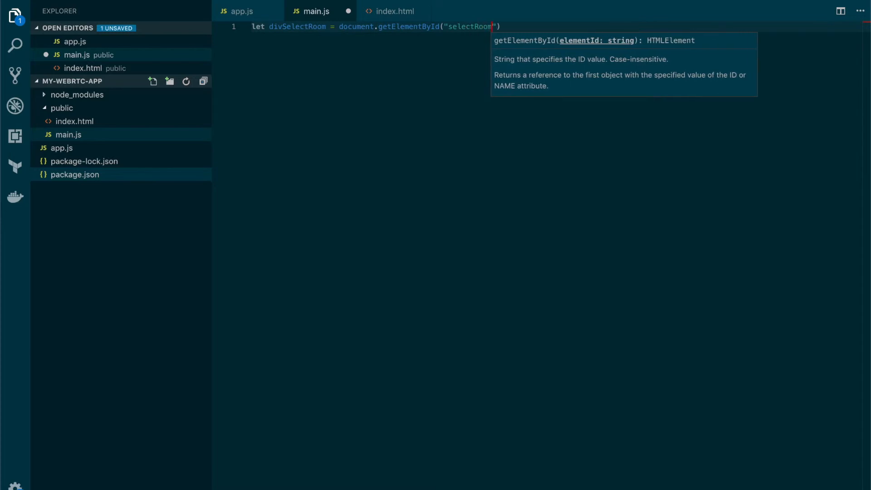
key("Enter")
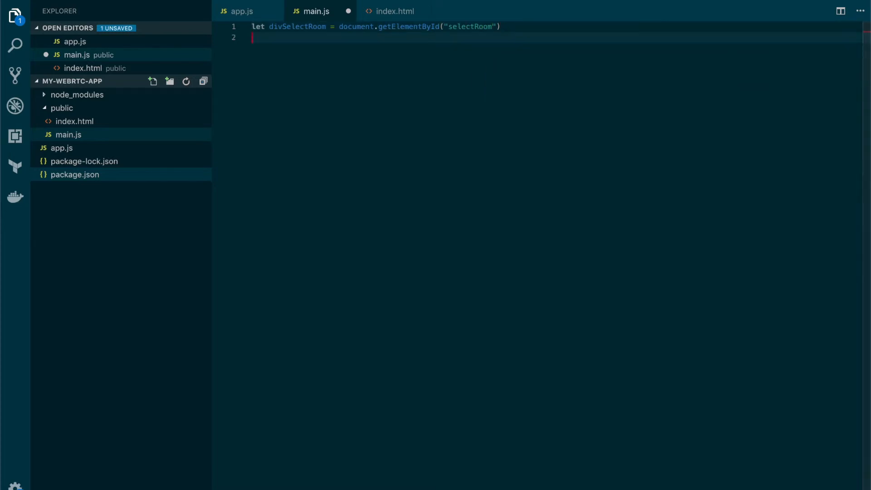
Declare divConsultingRoom = document.getElementById("consultingRoom").
type("let")
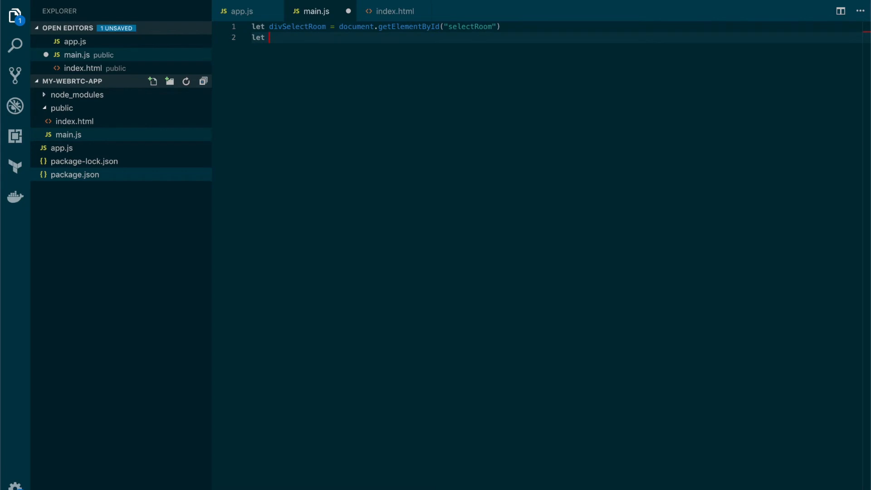
type("div")
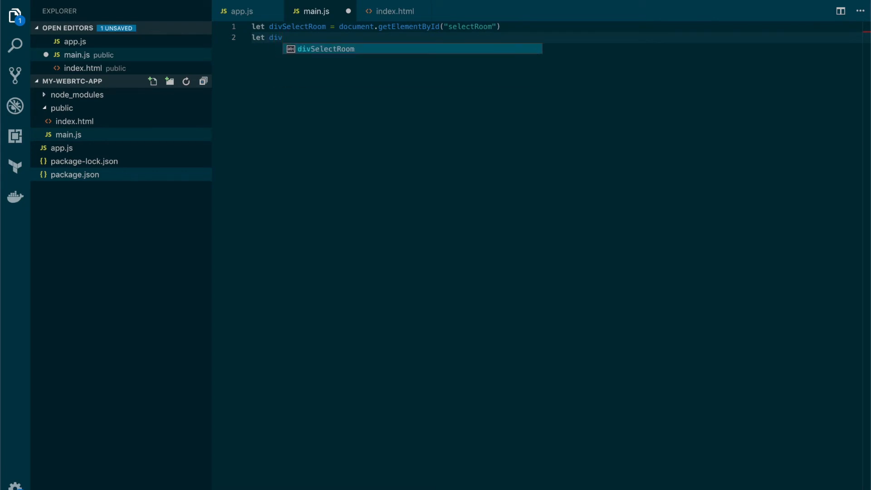
type("Consul")
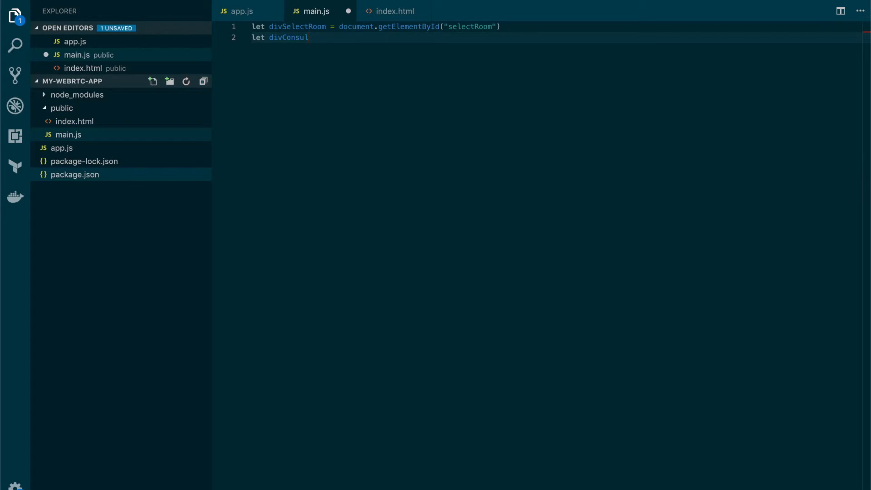
left_click(310, 37)
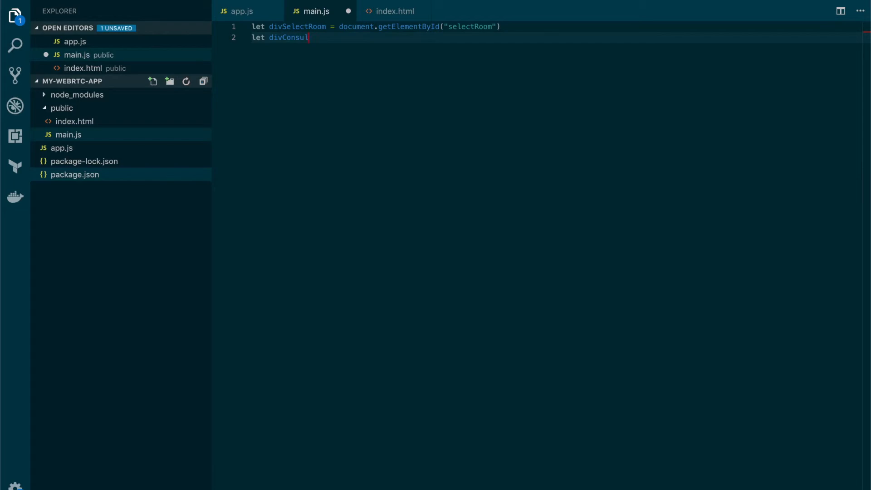
type("tingRoom = document.getElementById(\"consultingRoom\")")
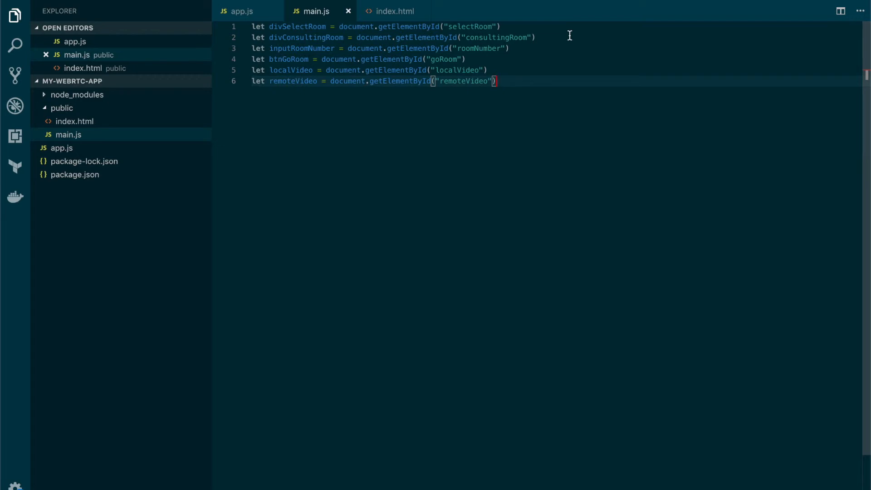
Declare 'let roomNumber, localStream, remoteStream, rtcPeerConnection, isCaller' below the element references.
key("Enter")
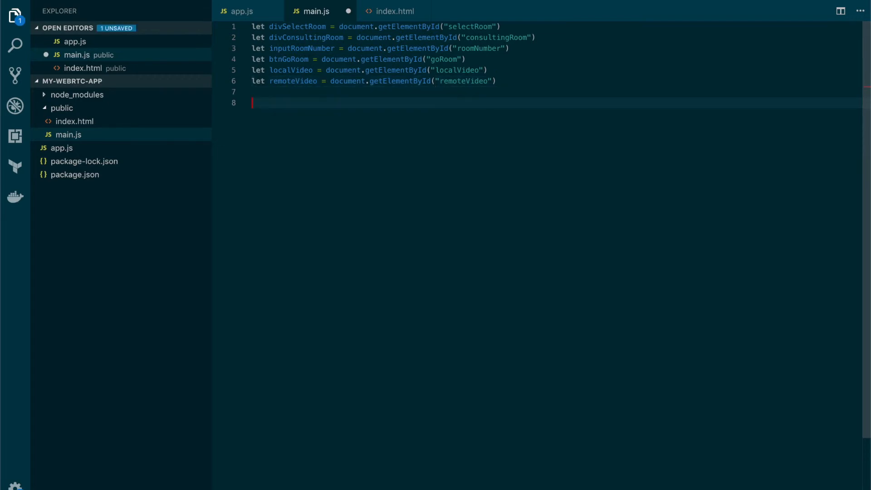
type("let")
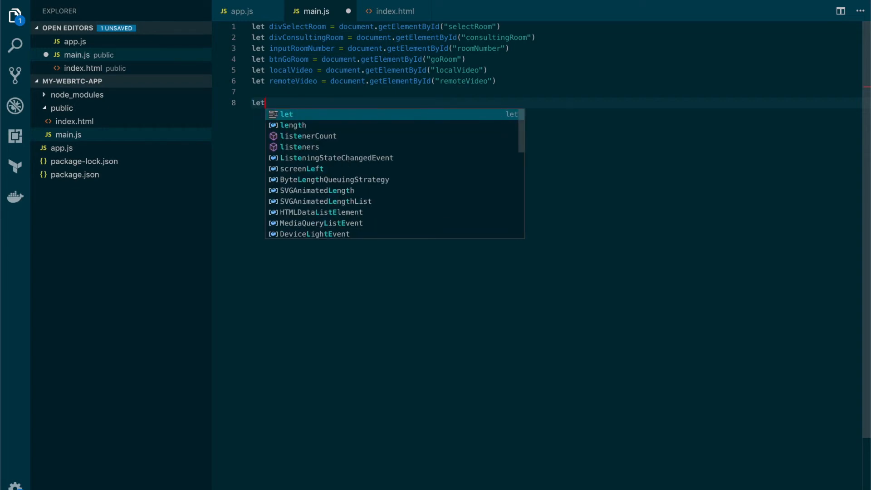
type("roomNumber")
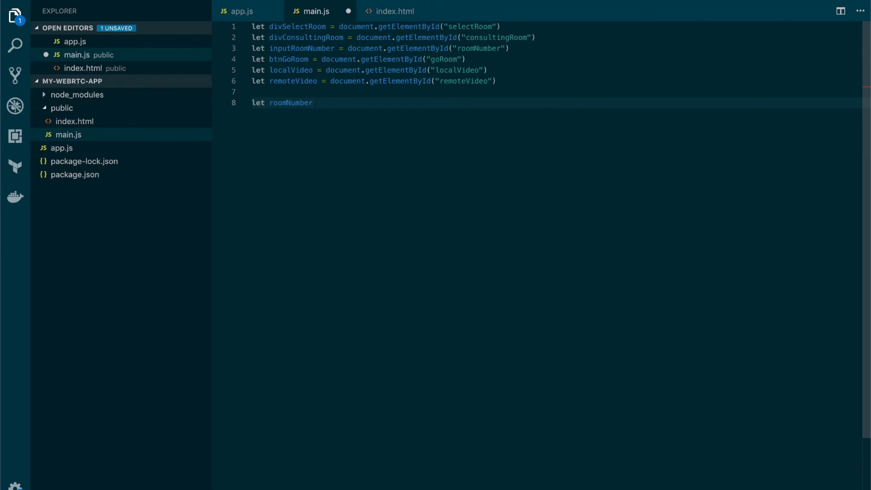
type(", l")
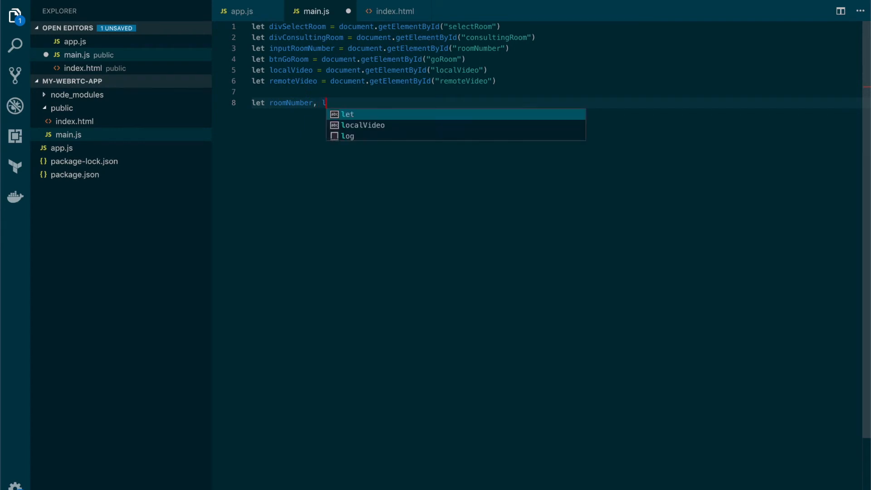
type("ocalStrr")
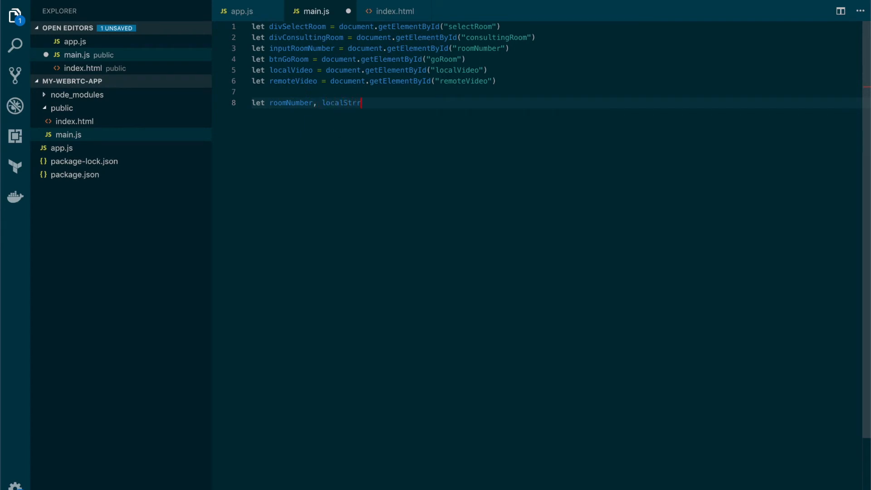
type("eam,")
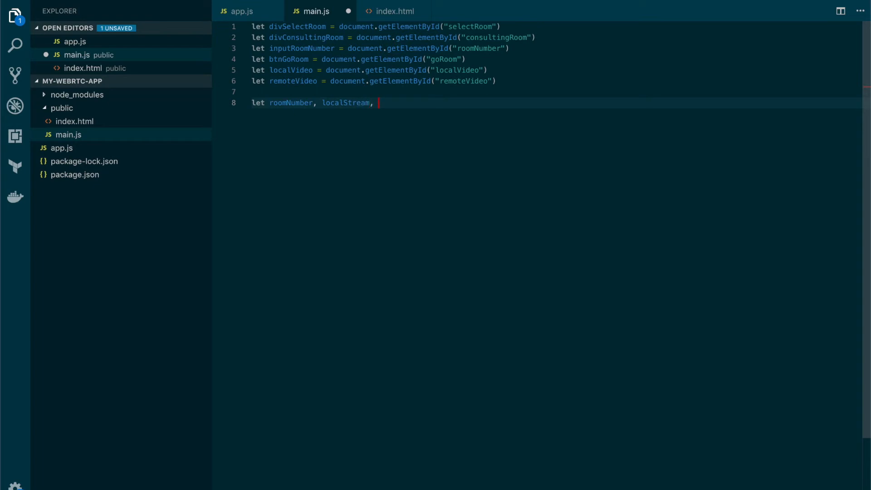
type("remote")
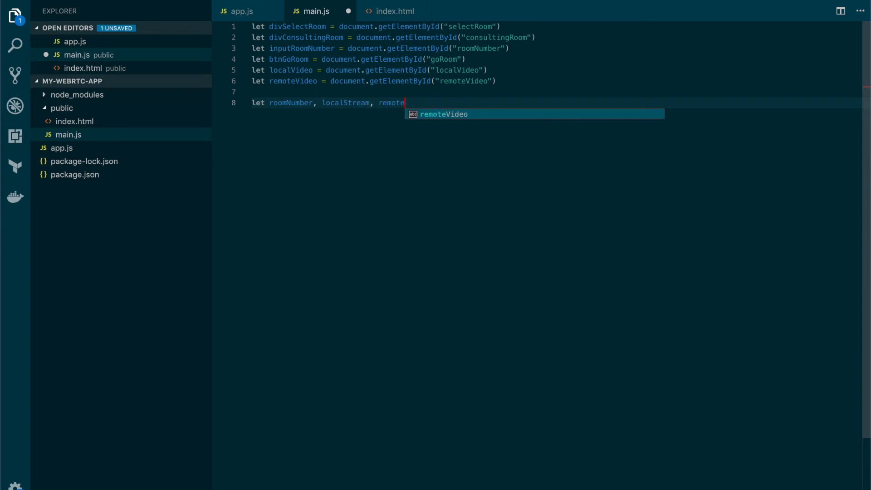
type("Stream")
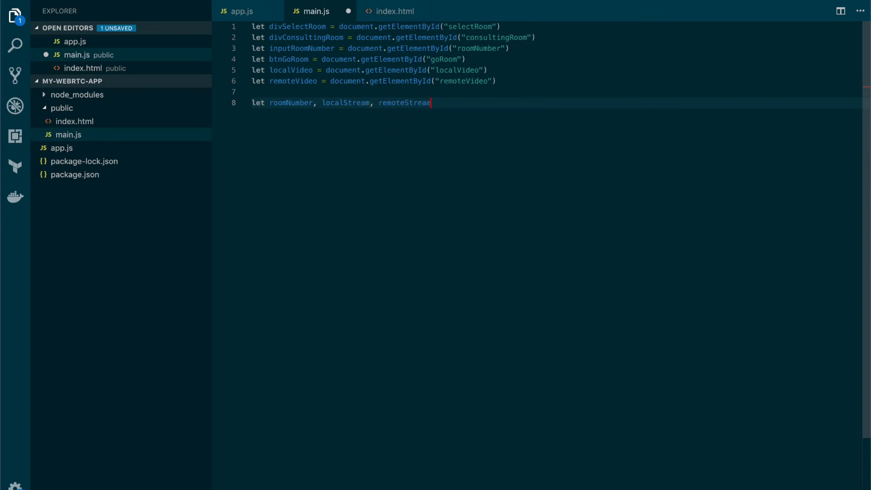
type(", rtc")
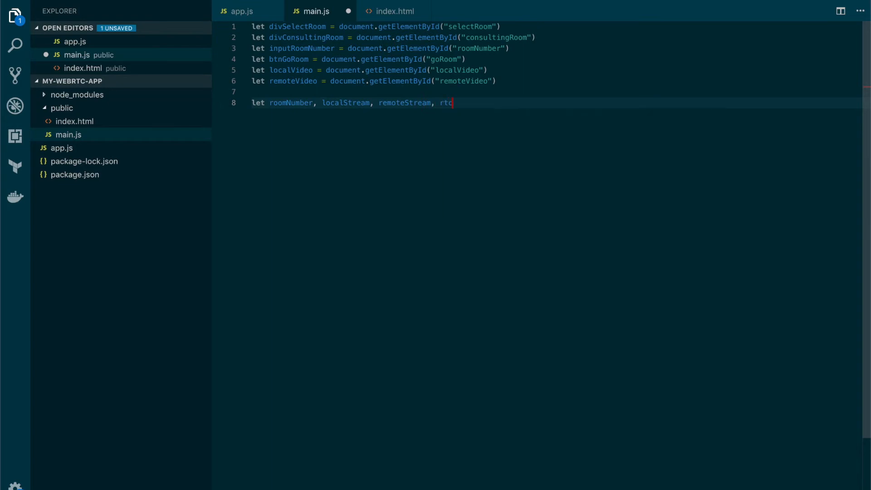
type("PeerConnec")
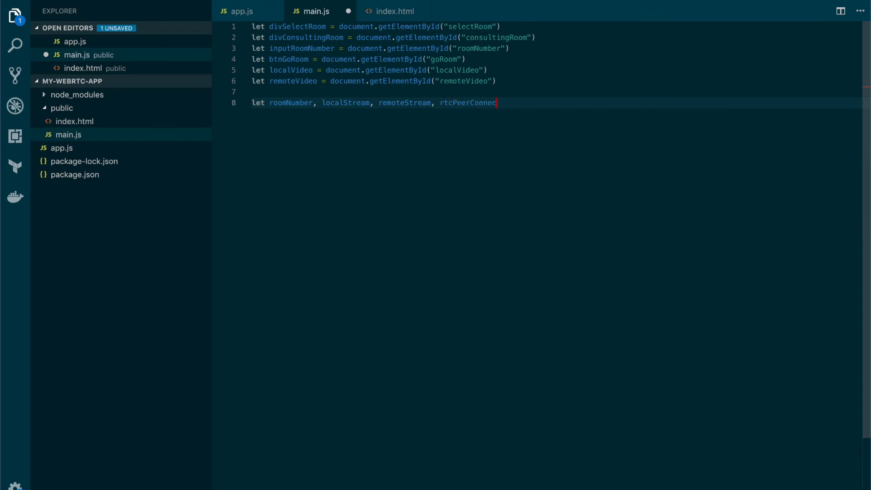
type("tion,")
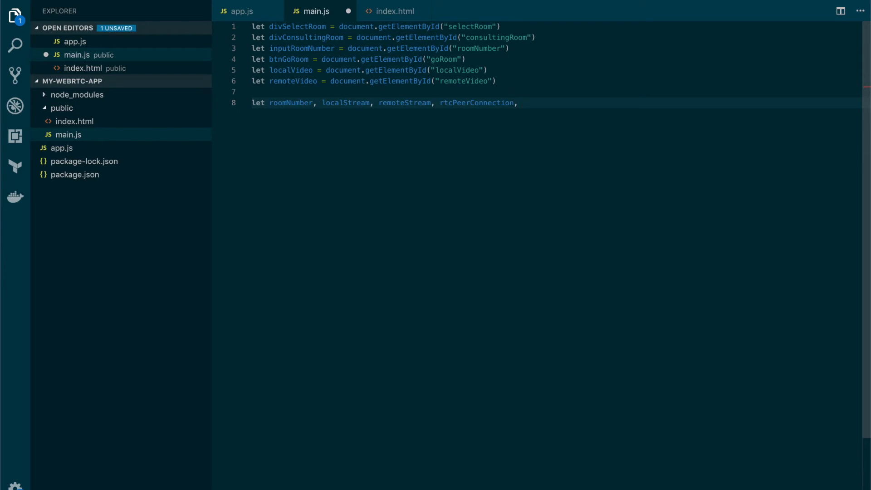
type("is")
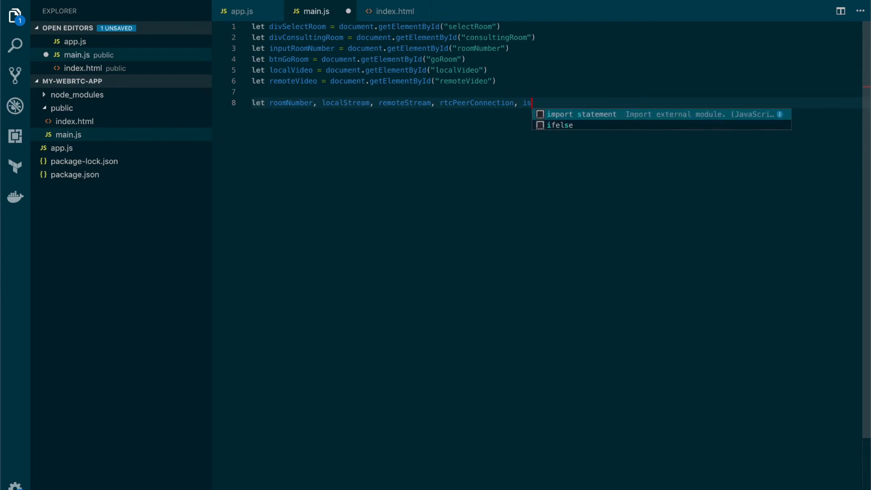
type("Caller")
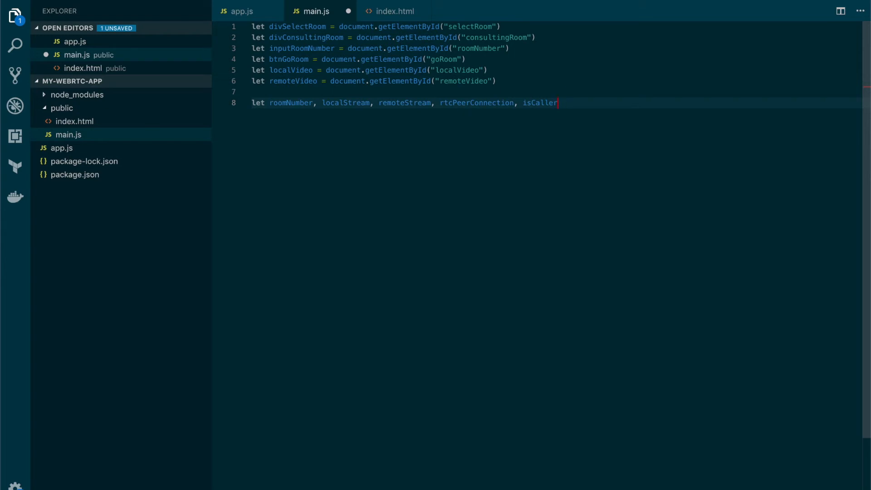
key("Enter")
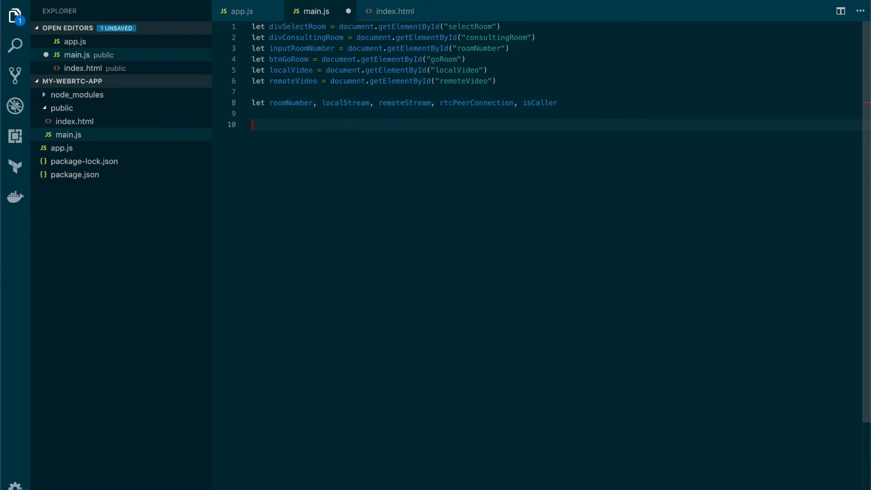
Start a const iceServers object with an iceServer key.
type("const")
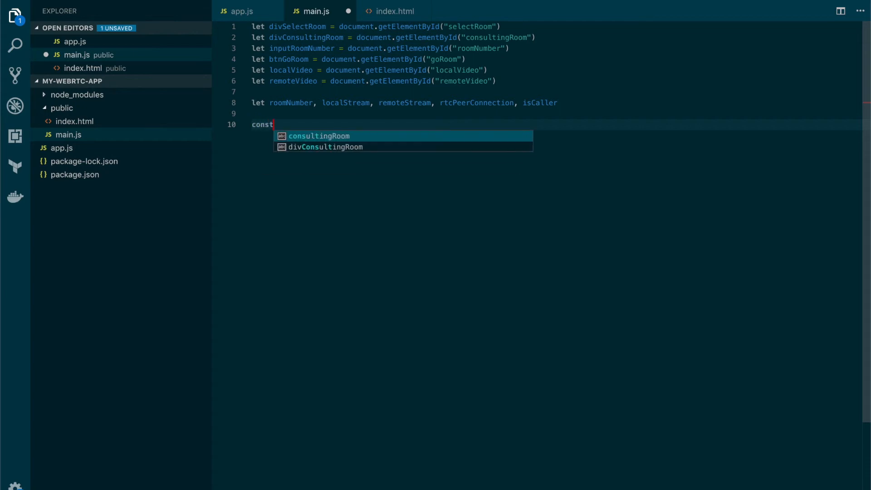
type("ice")
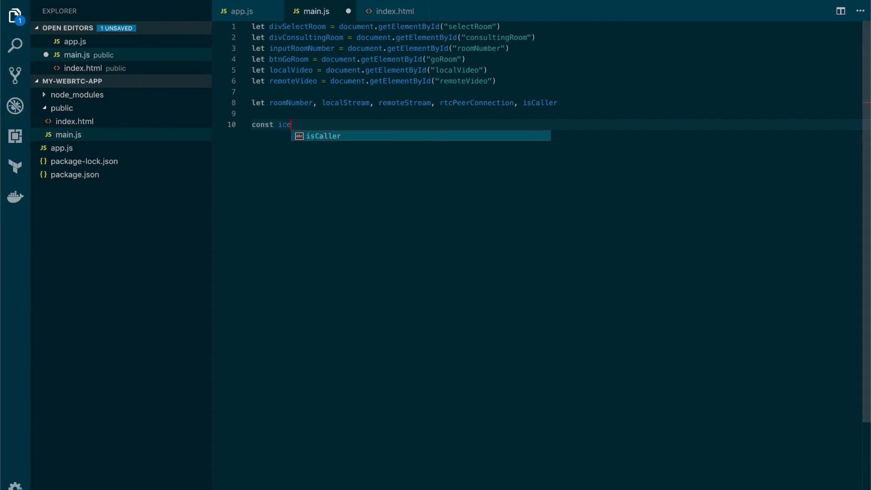
type("Serve")
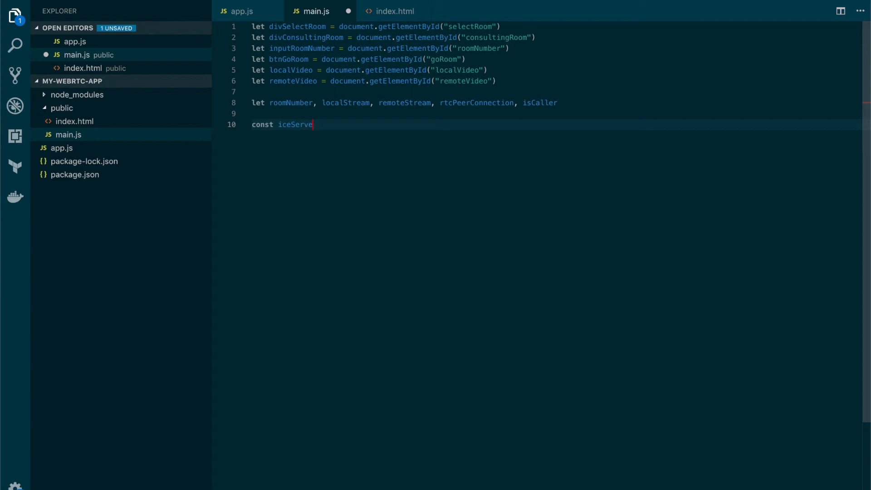
type("r")
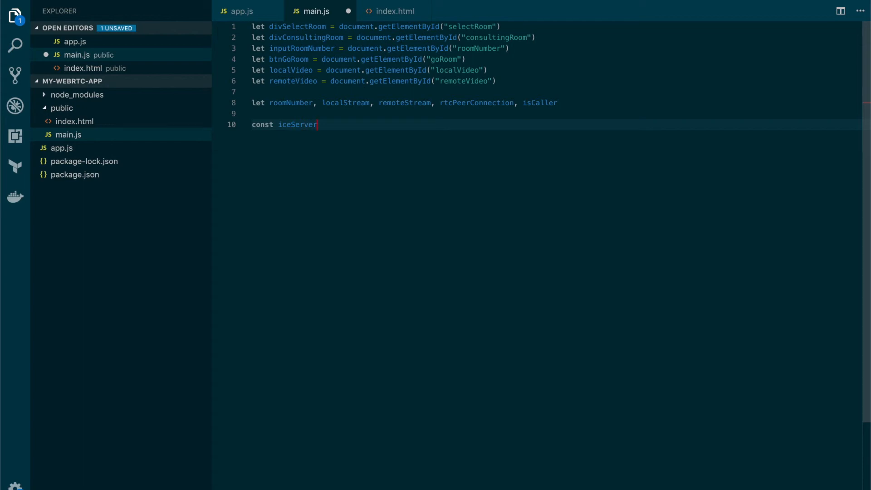
type("=")
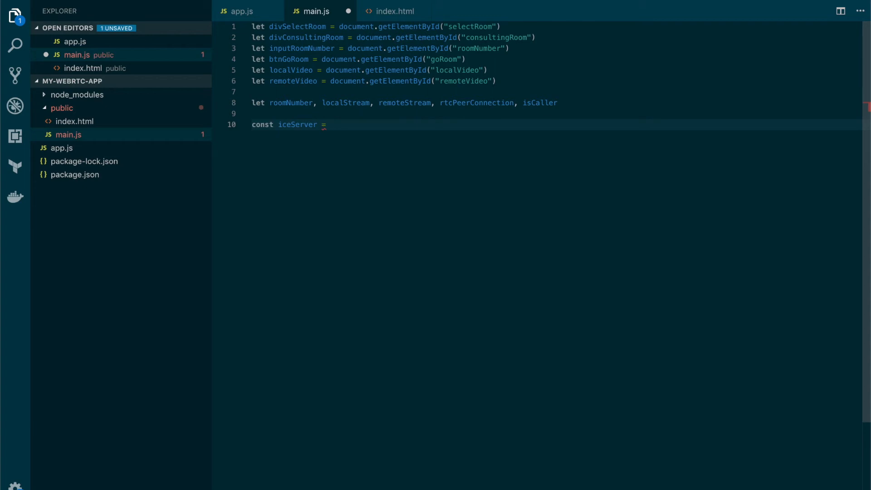
type("s")
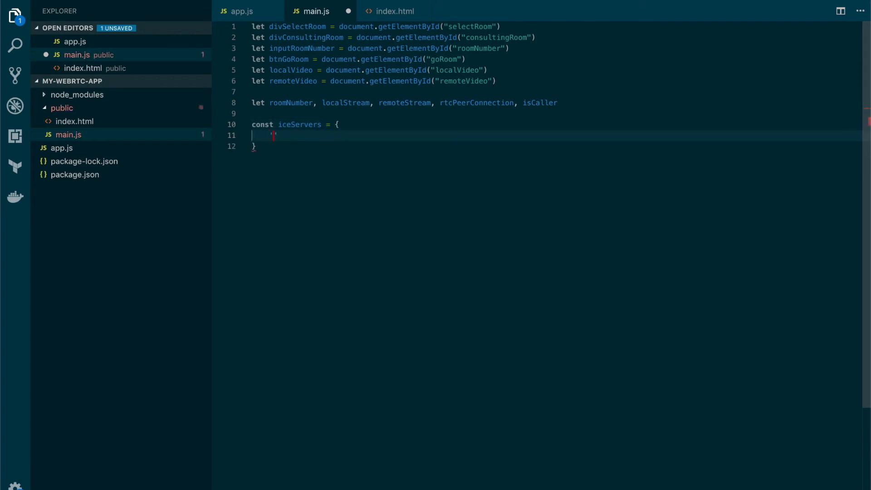
type("iceServe")
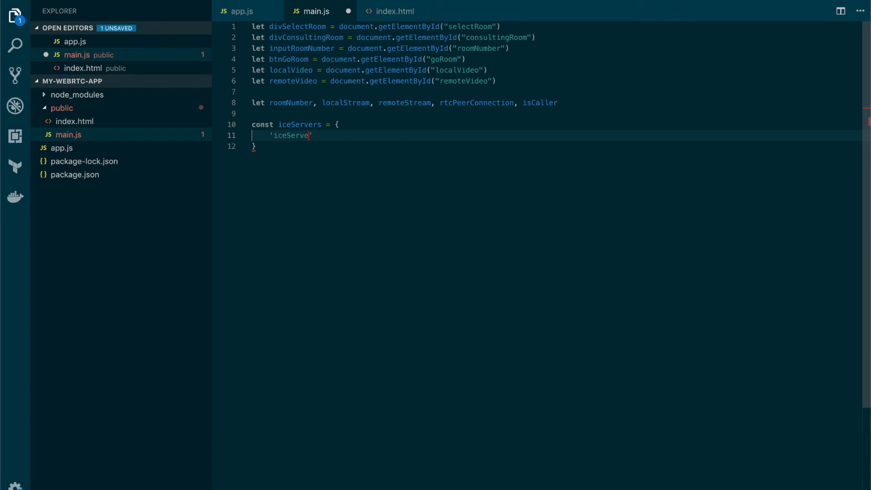
type("r")
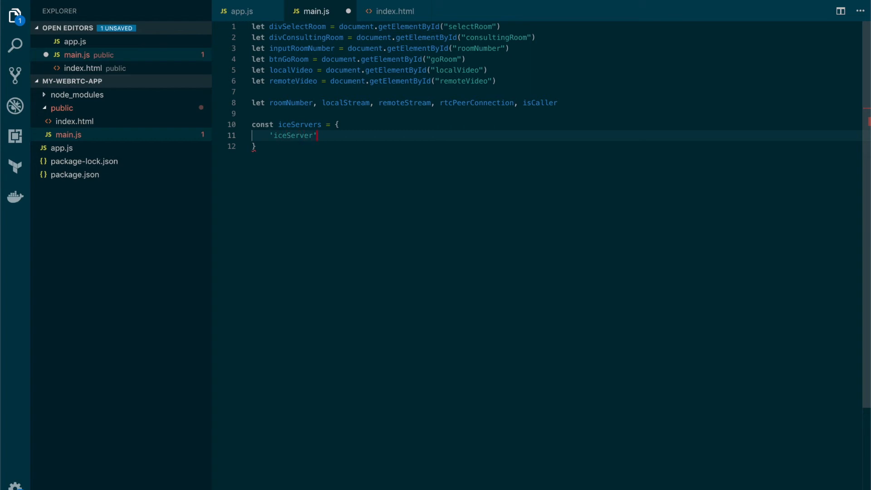
type(": [")
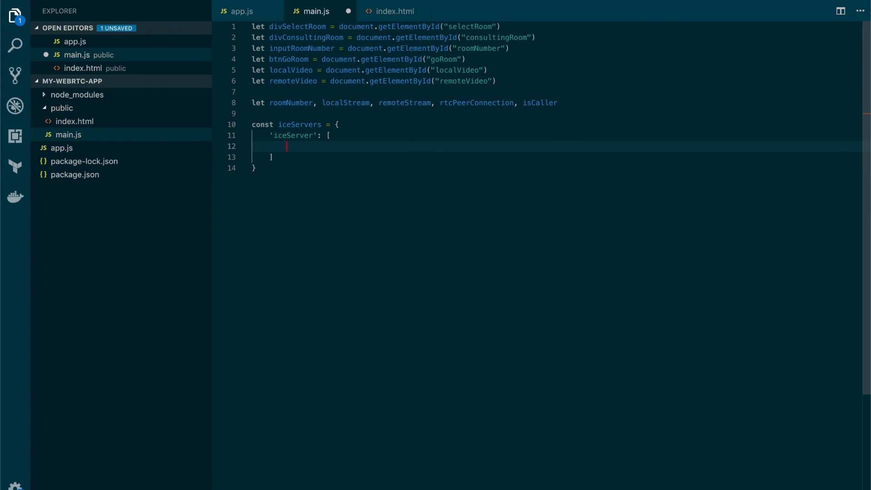
Add the first iceServer entry with urls 'stun:stun.services.mozilla.com'.
type("{")
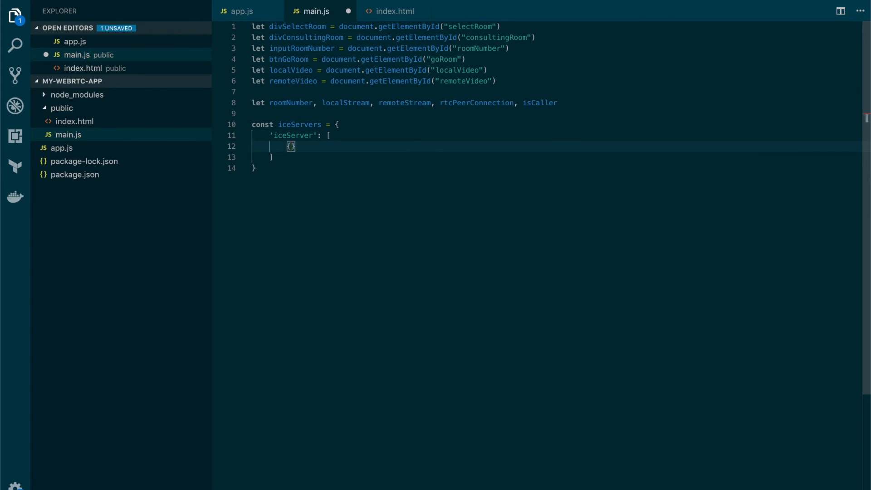
type("'url'")
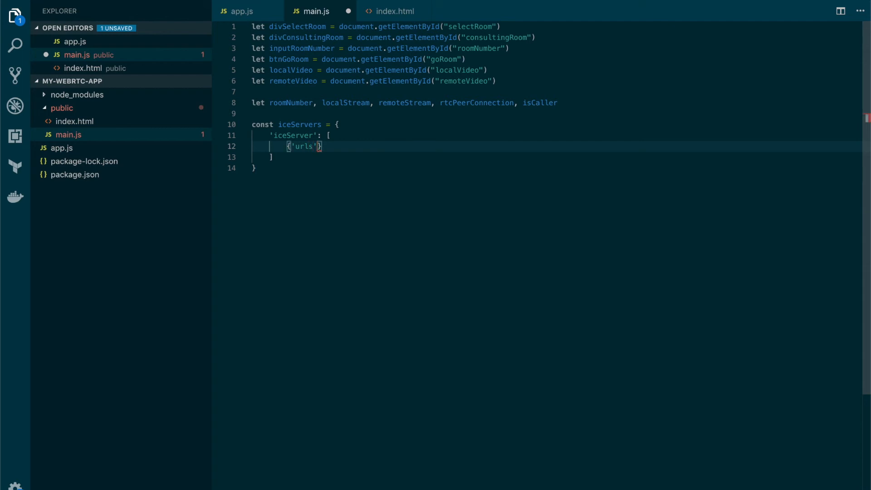
type(": ''")
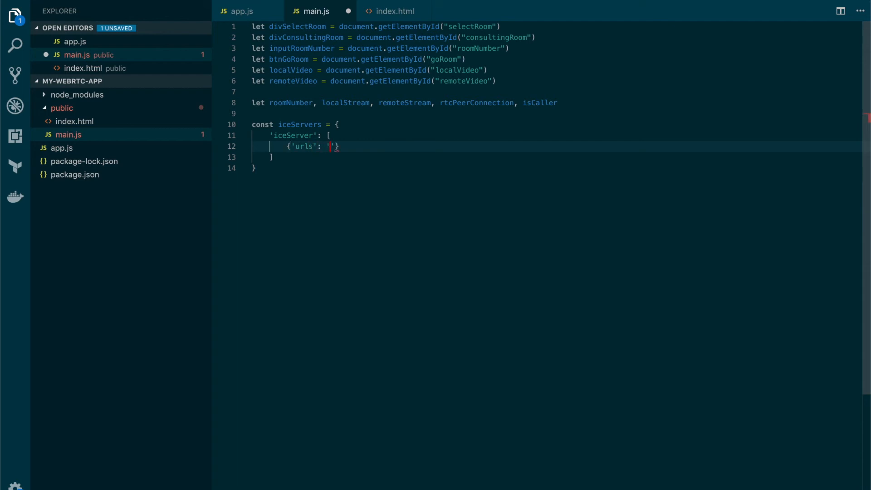
type("stun'")
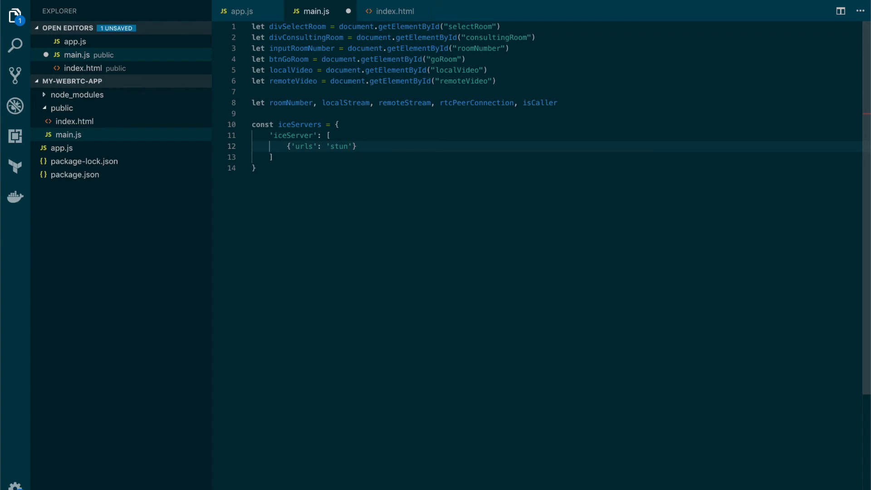
type(":stun")
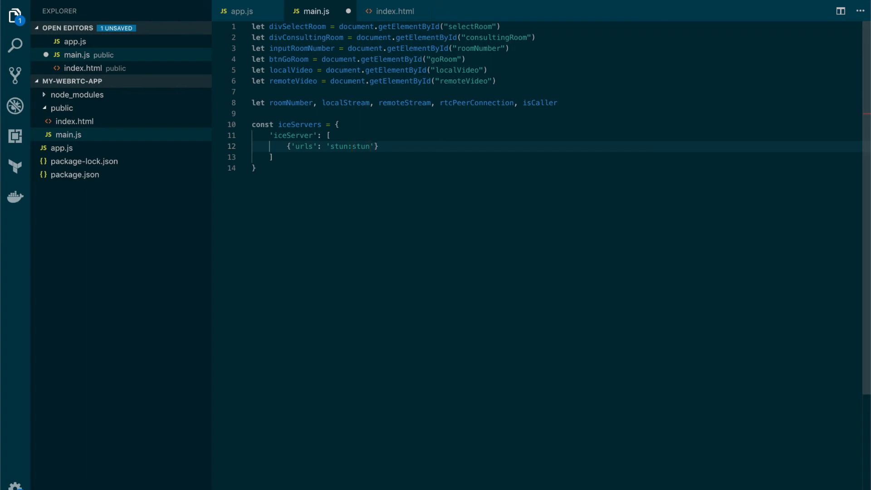
type(".service")
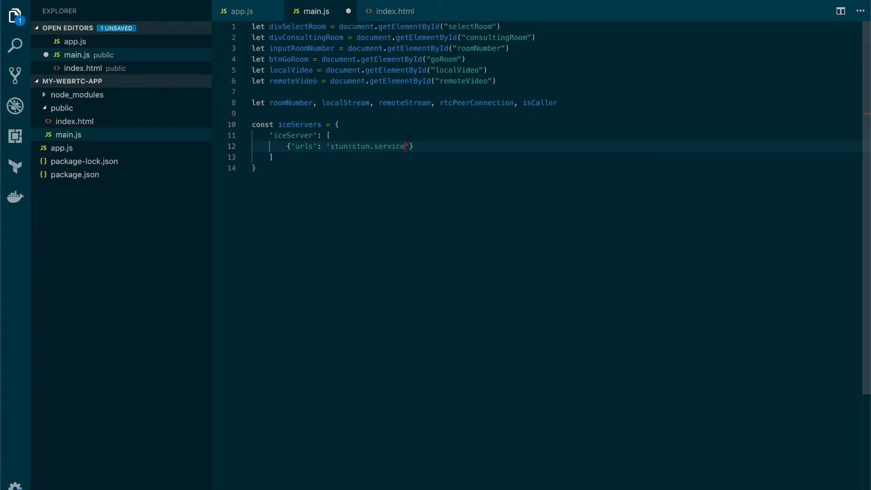
type("s.mozilla")
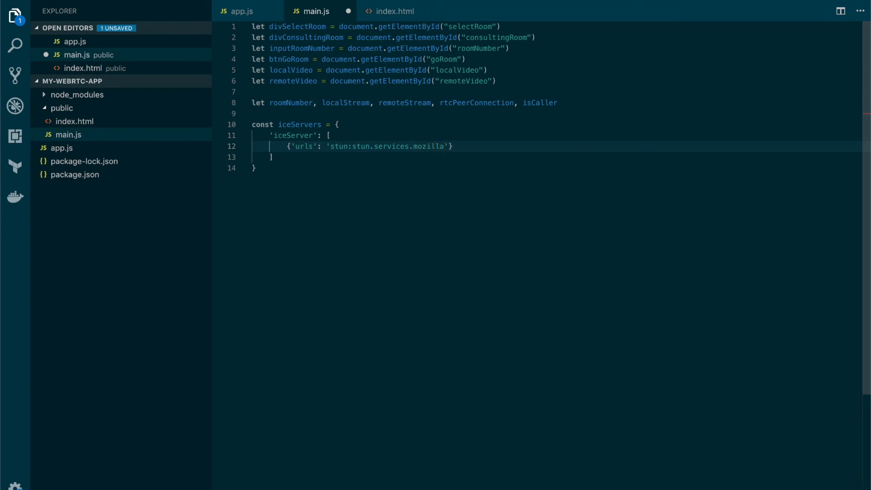
type(".com")
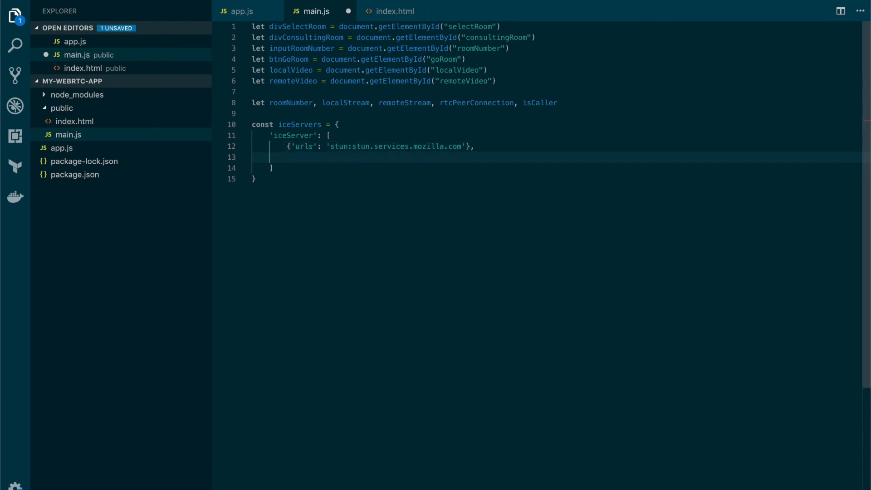
Add a {'urls': 'stun:stun.l.google.com:19302'} entry and leave blank lines after the block.
type("{'urls'}")
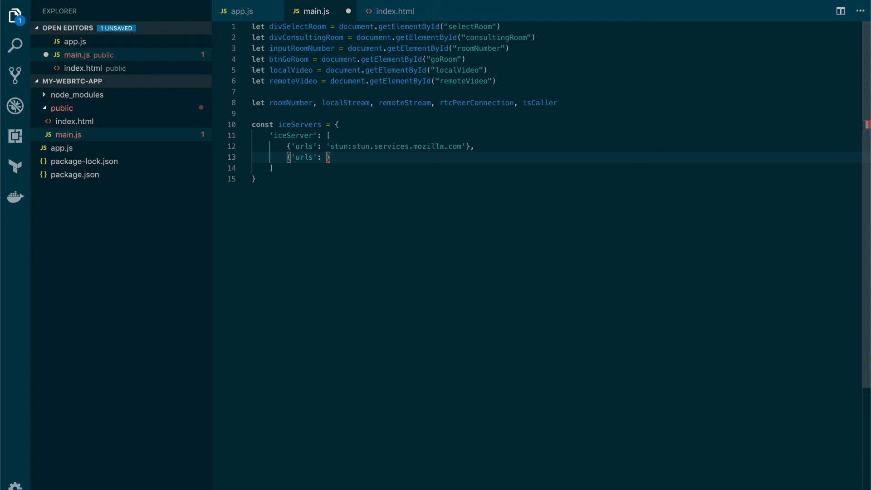
type("stun:'")
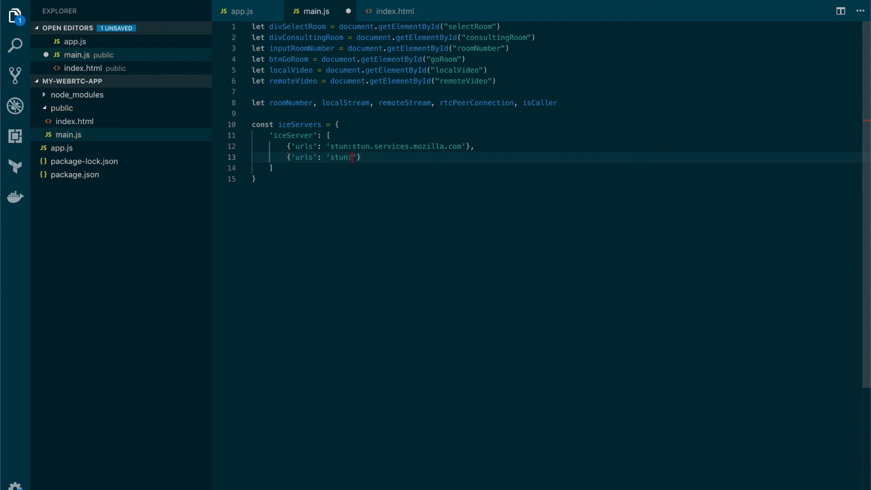
type("stun")
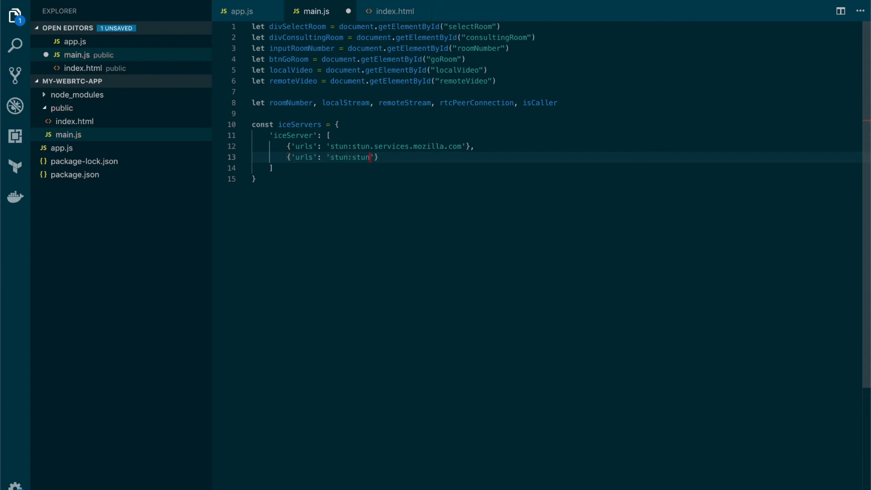
type(".l.")
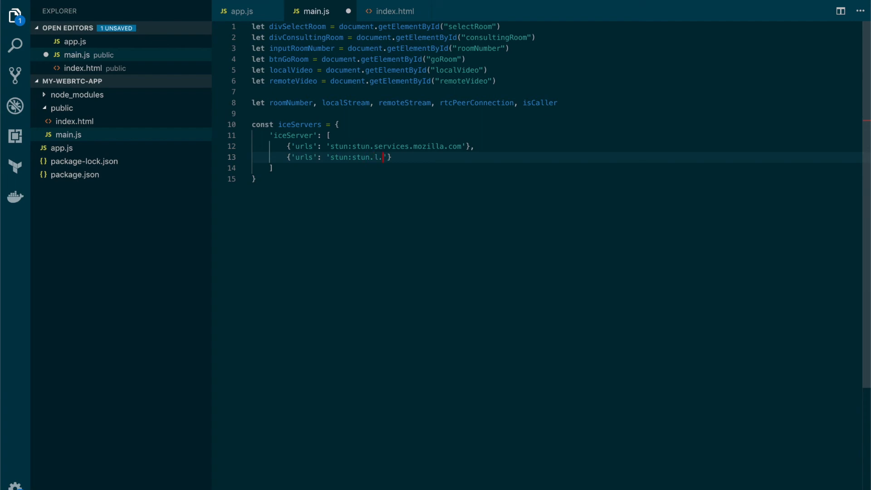
type("google")
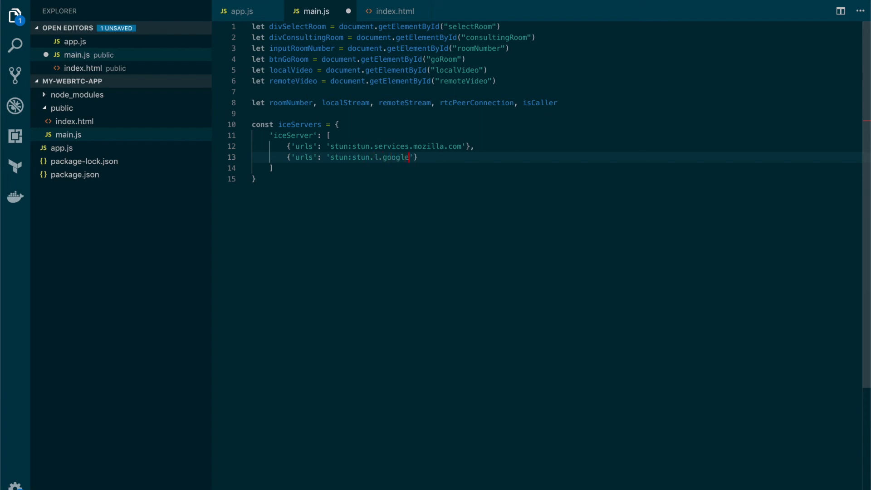
type(".com:")
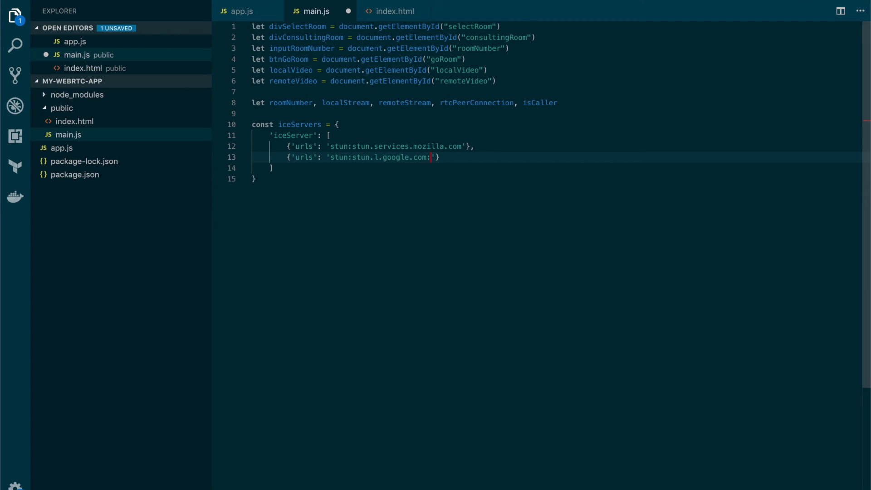
type("19")
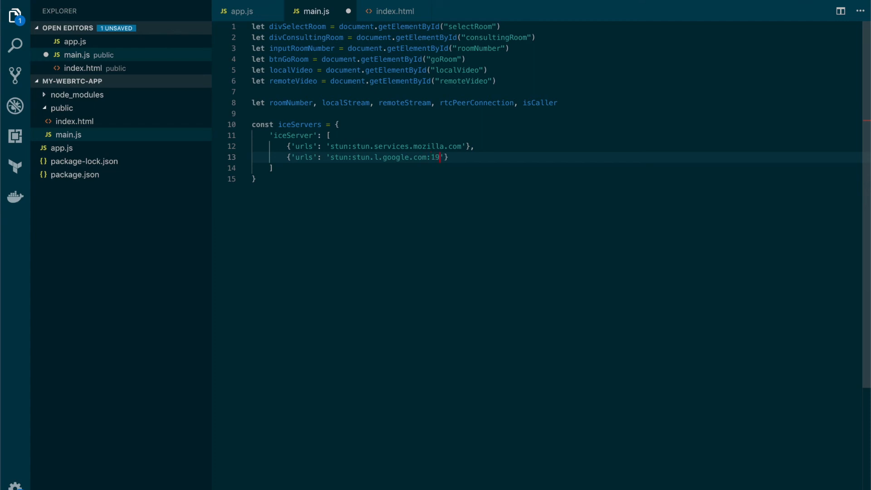
type("302")
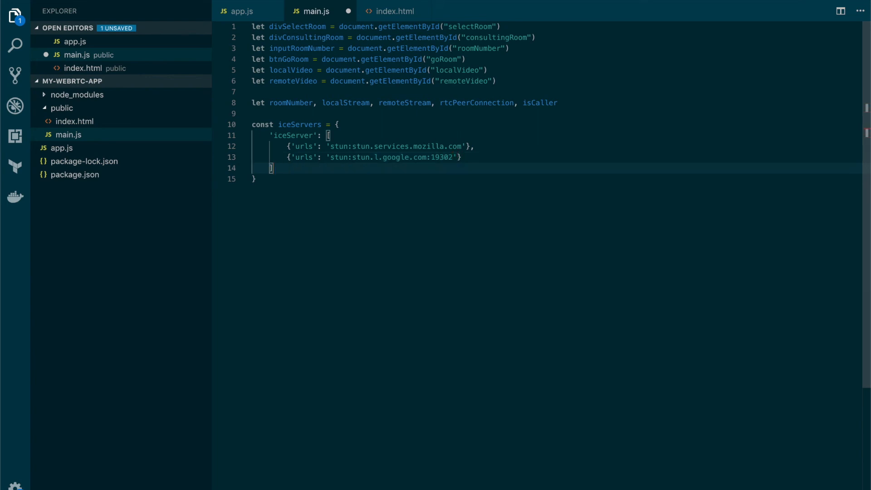
key("Enter")
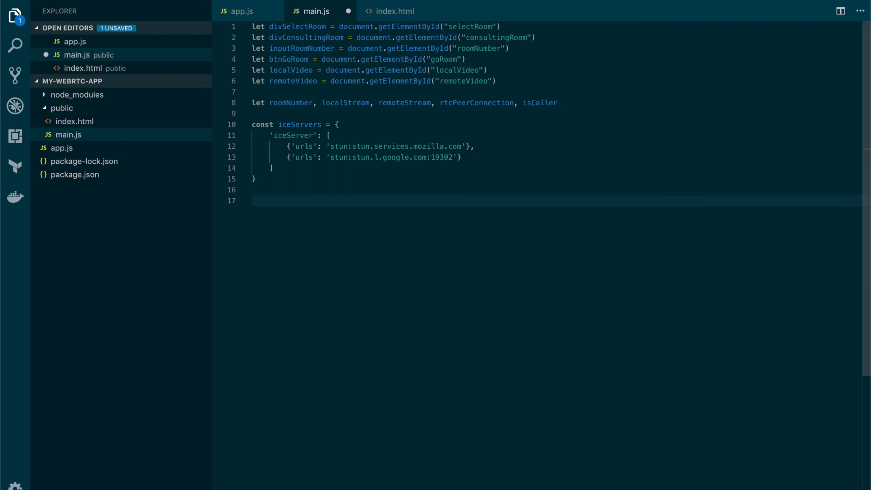
Type const streamConstraints = { audio: true, video: true } below the iceServers block.
type("stream")
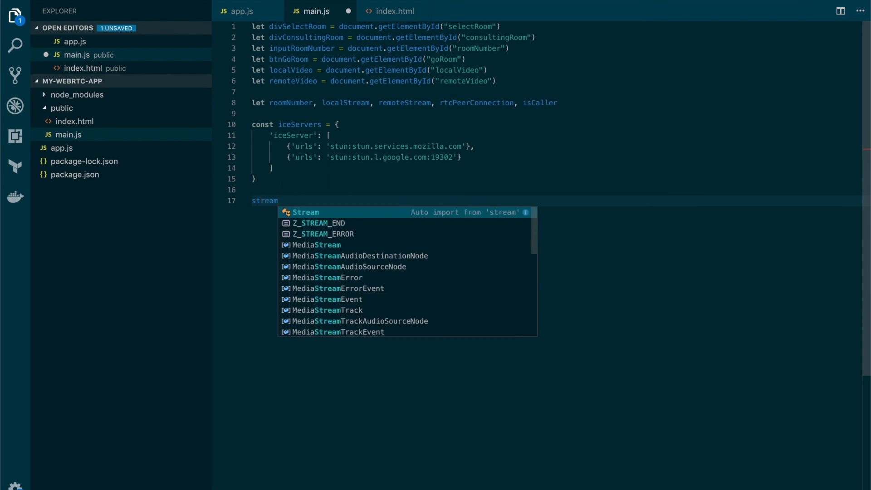
type("Con")
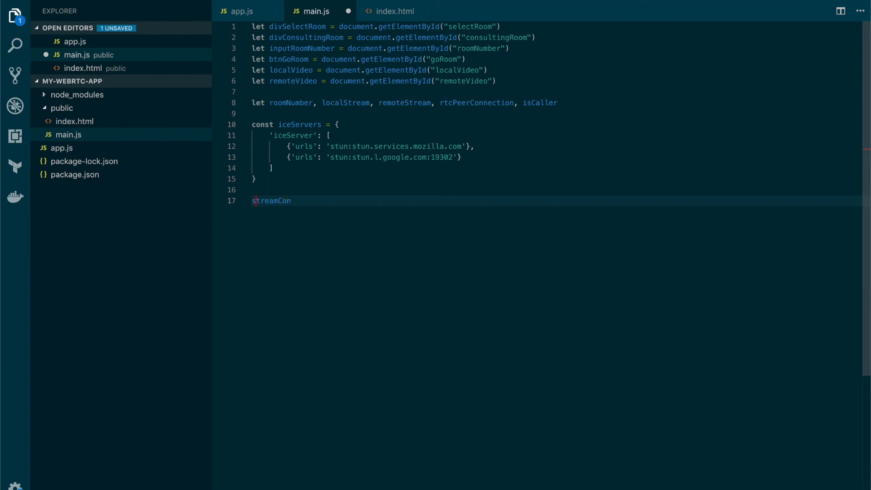
type("const")
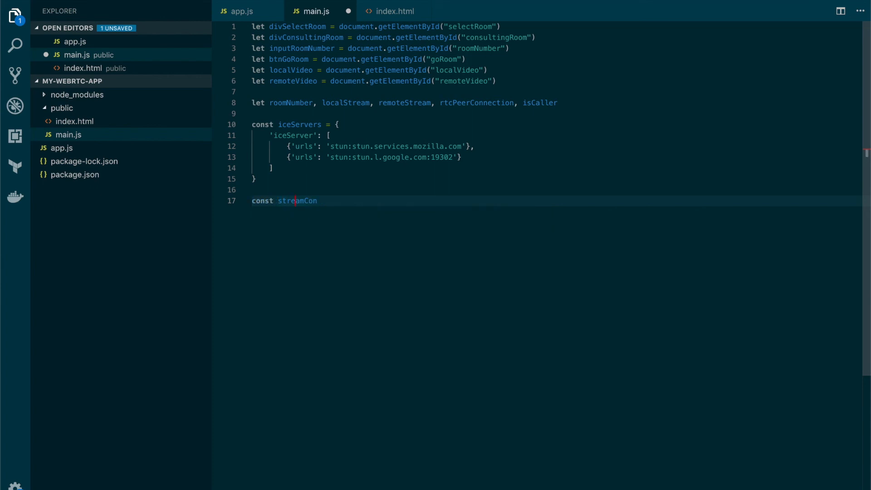
type("strain")
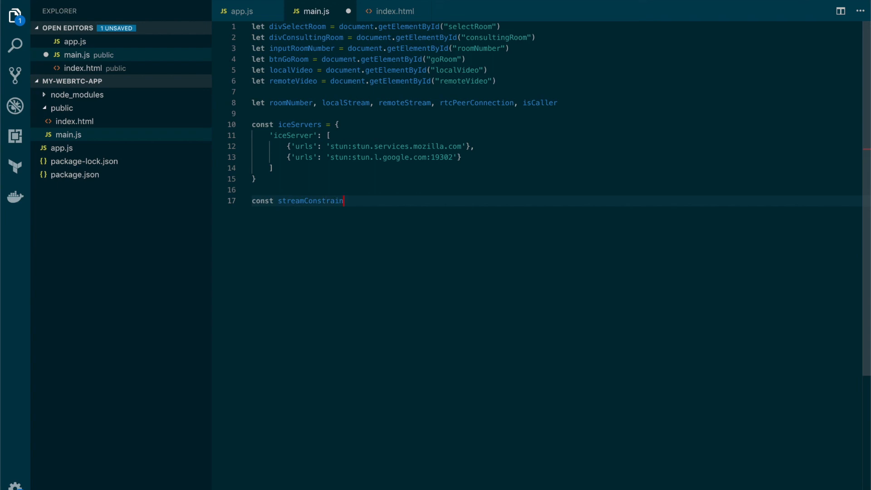
type("ts")
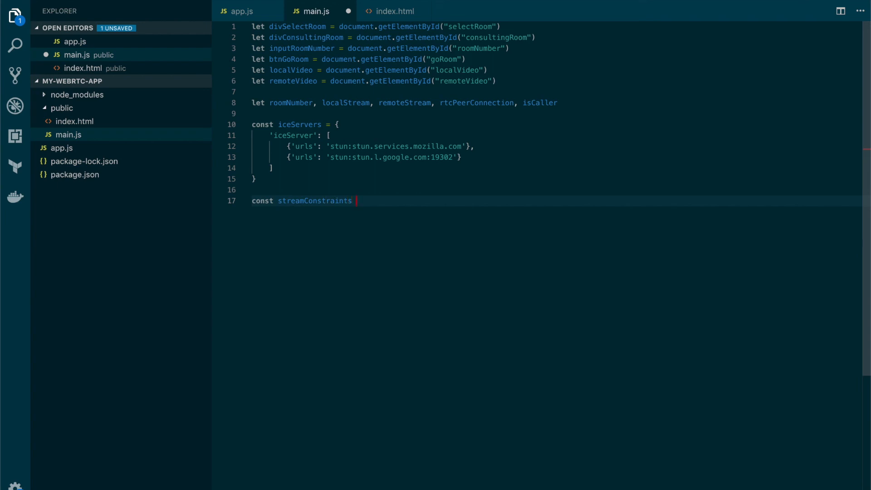
type("=")
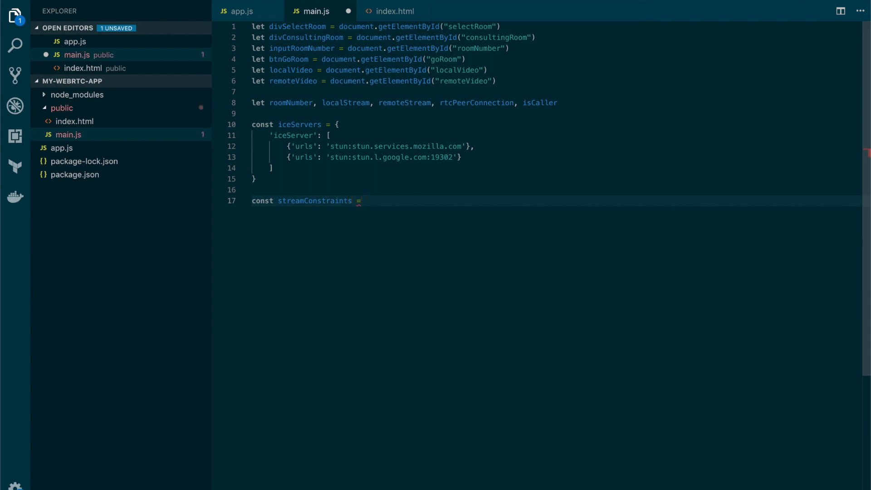
type("{")
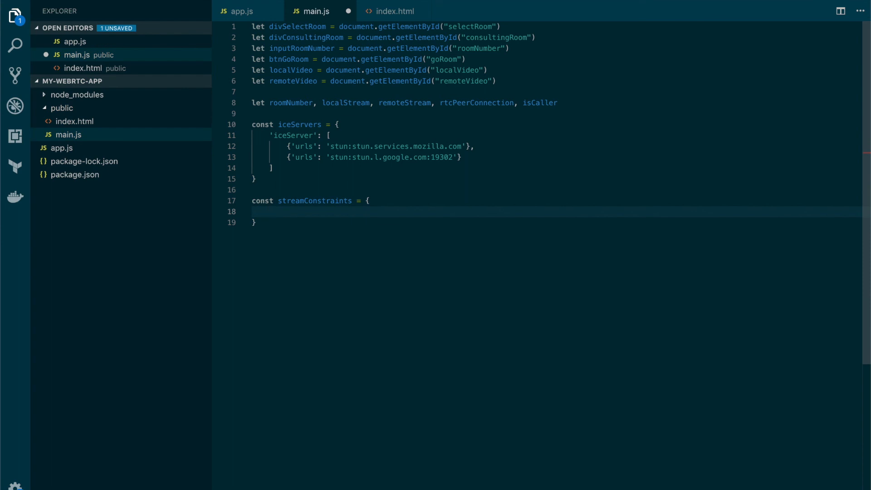
type("au")
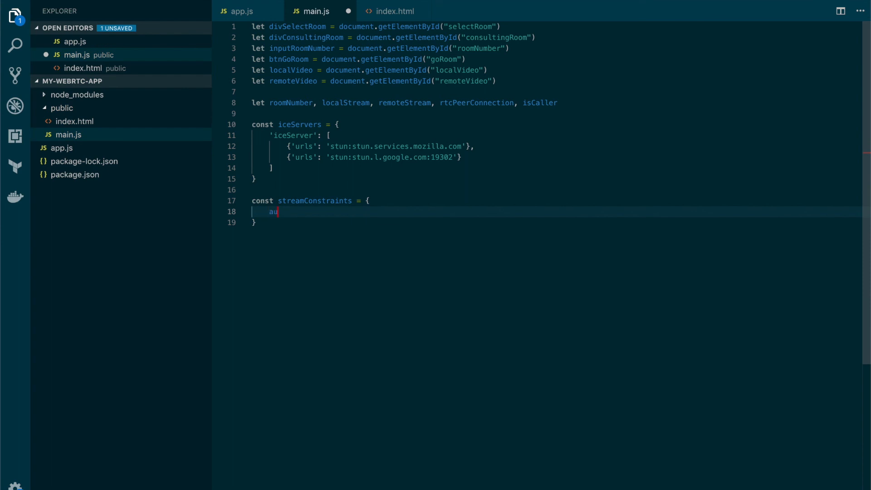
type("dio: tru")
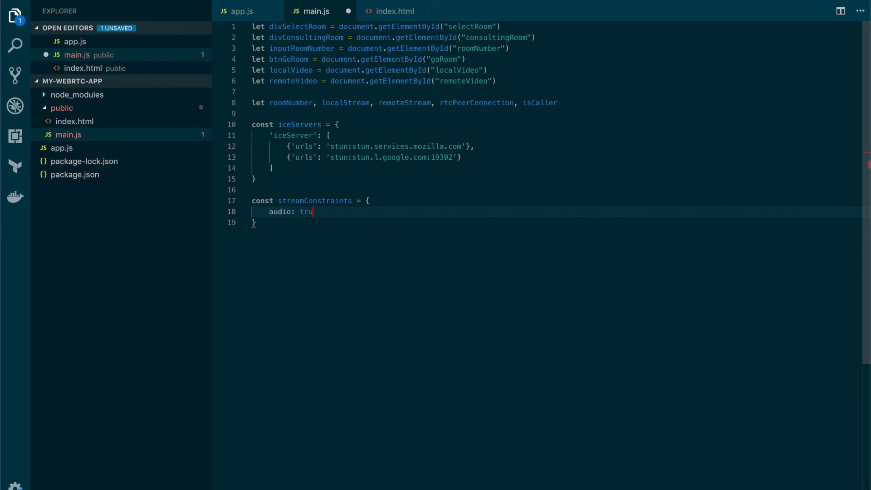
type("e,")
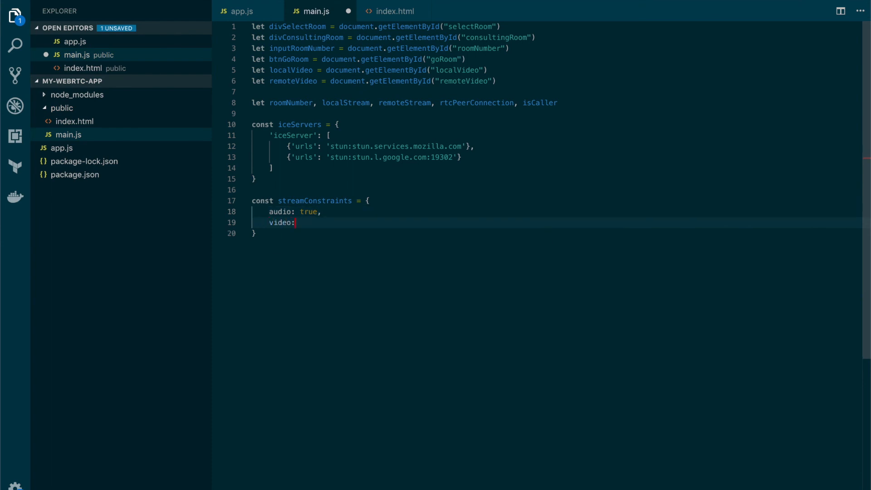
type("true")
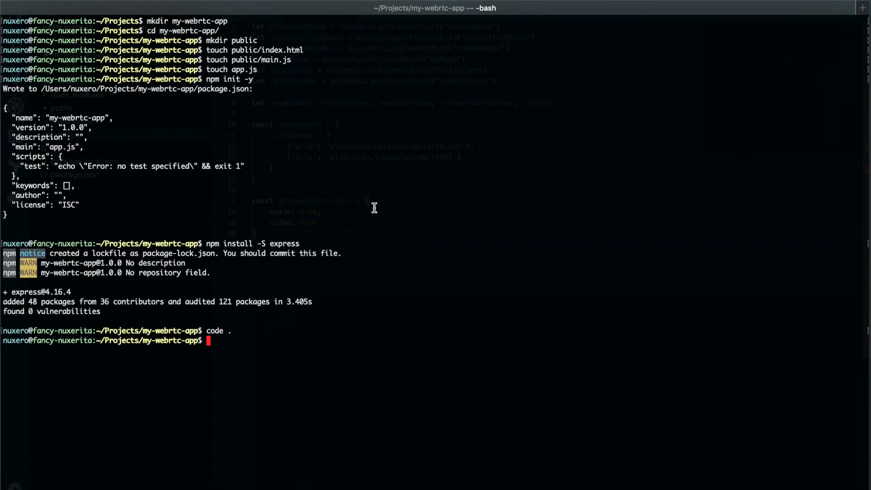
Type 'node app.js' at the my-webrtc-app Terminal prompt.
type("node app")
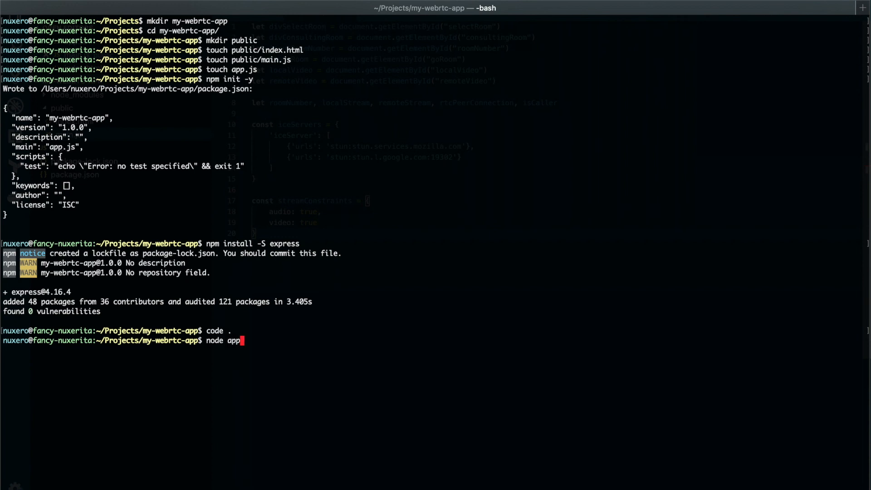
type(".js")
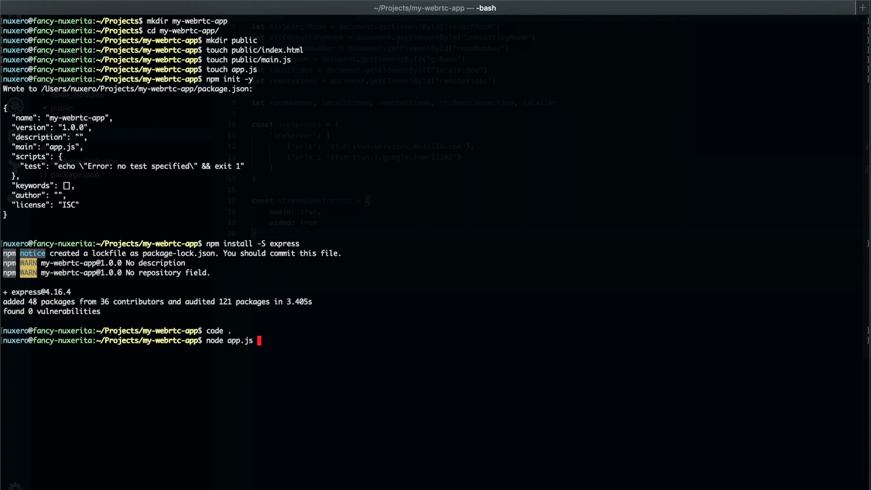